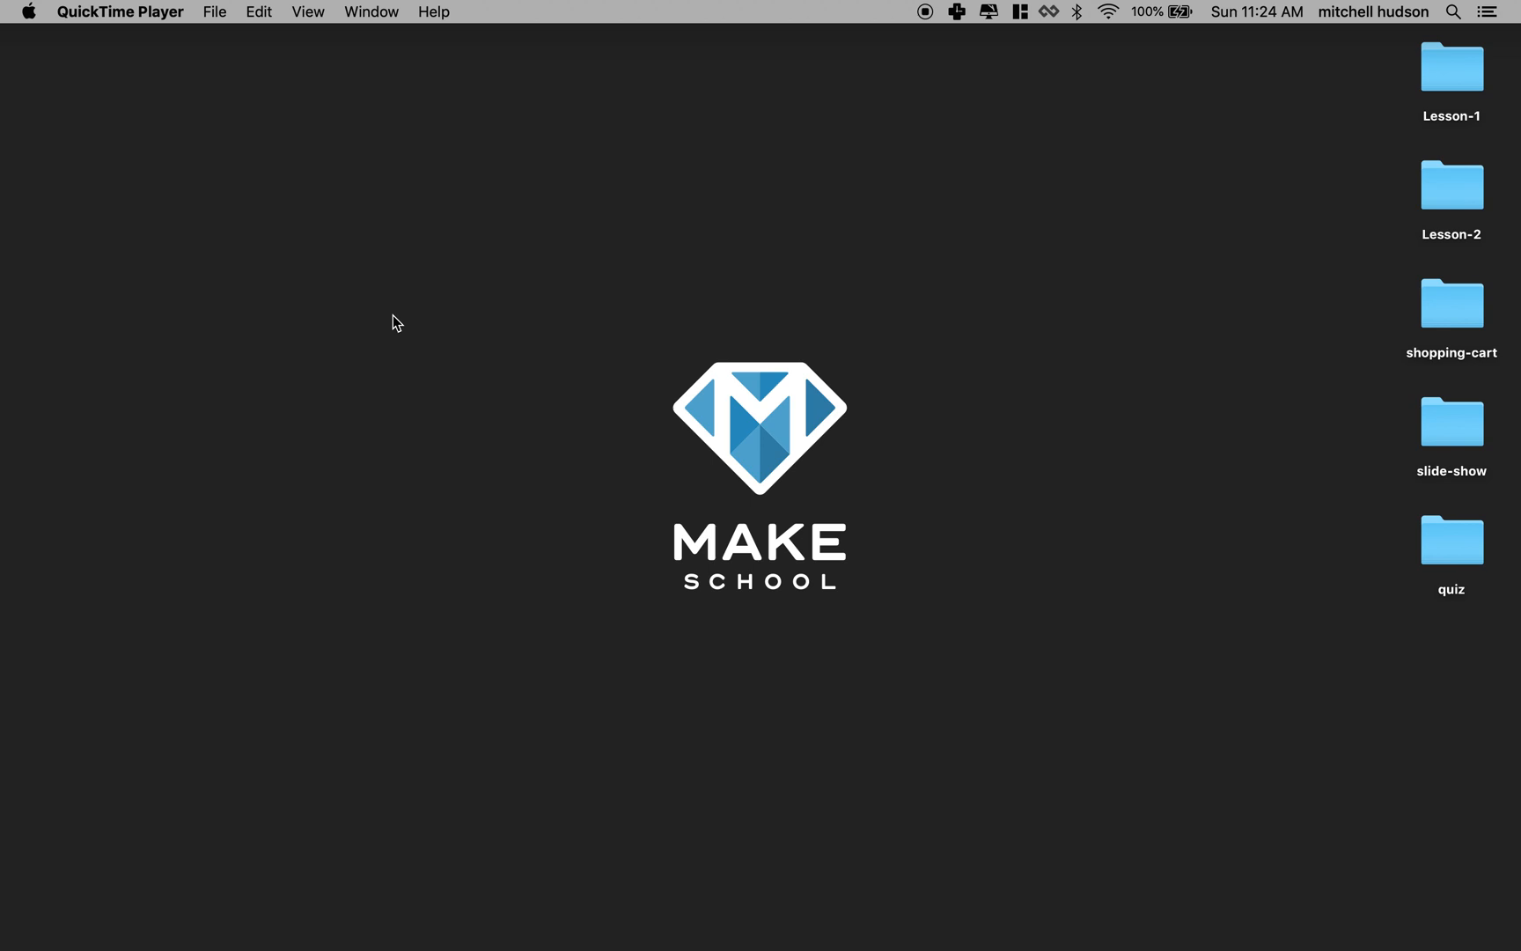
pyautogui.moveTo(484, 924)
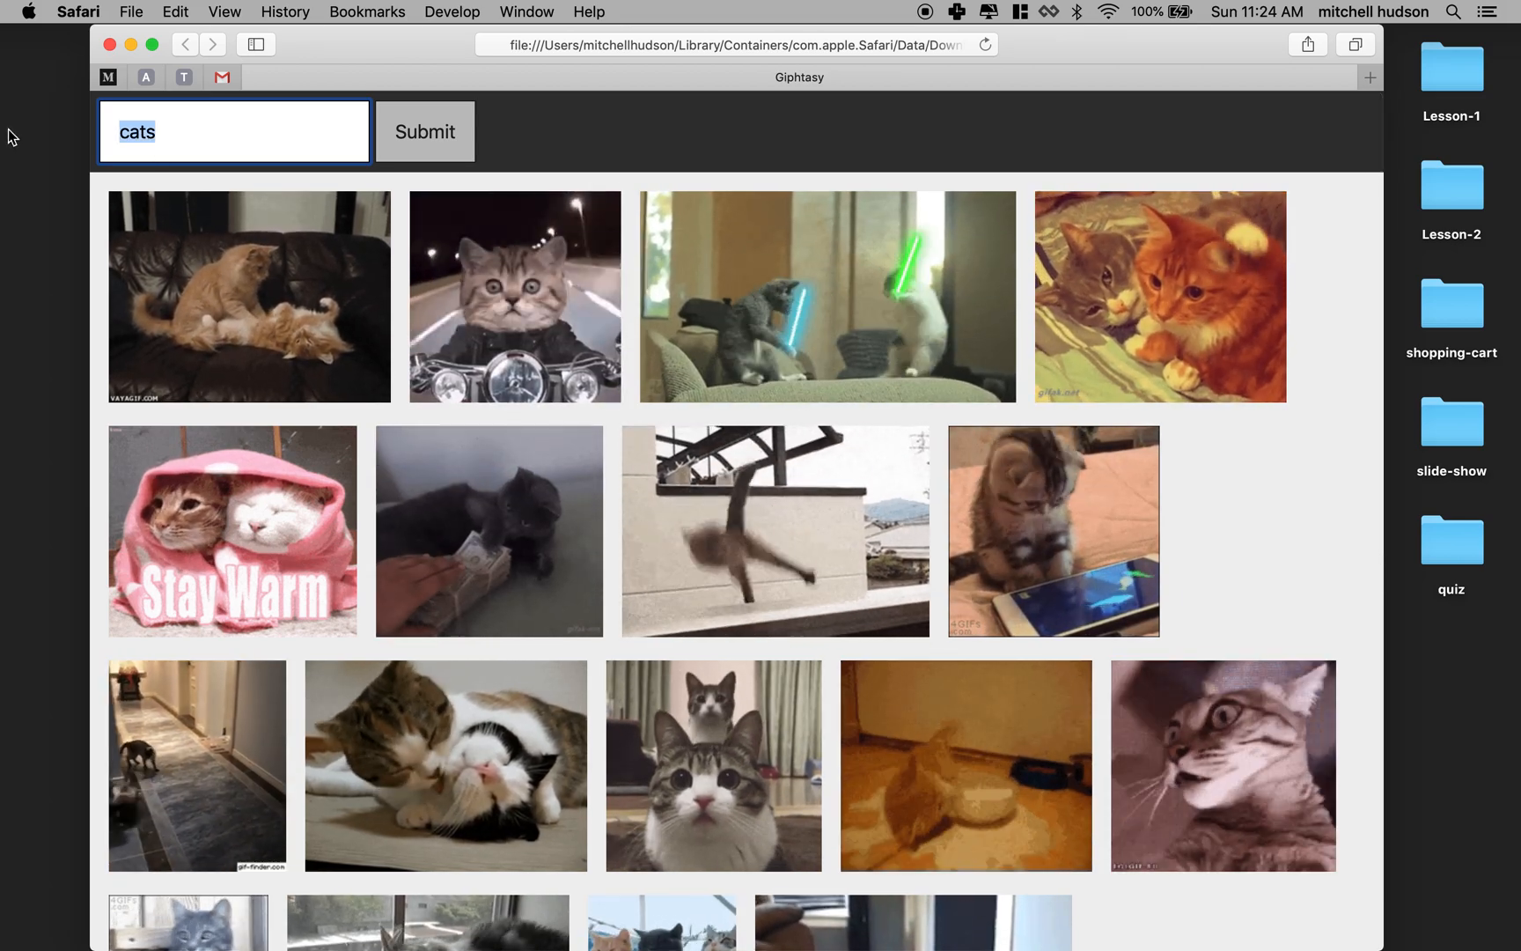
# - Search Giphtasy for flowers and then dogs, submitting each query
pyautogui.write('flowers')
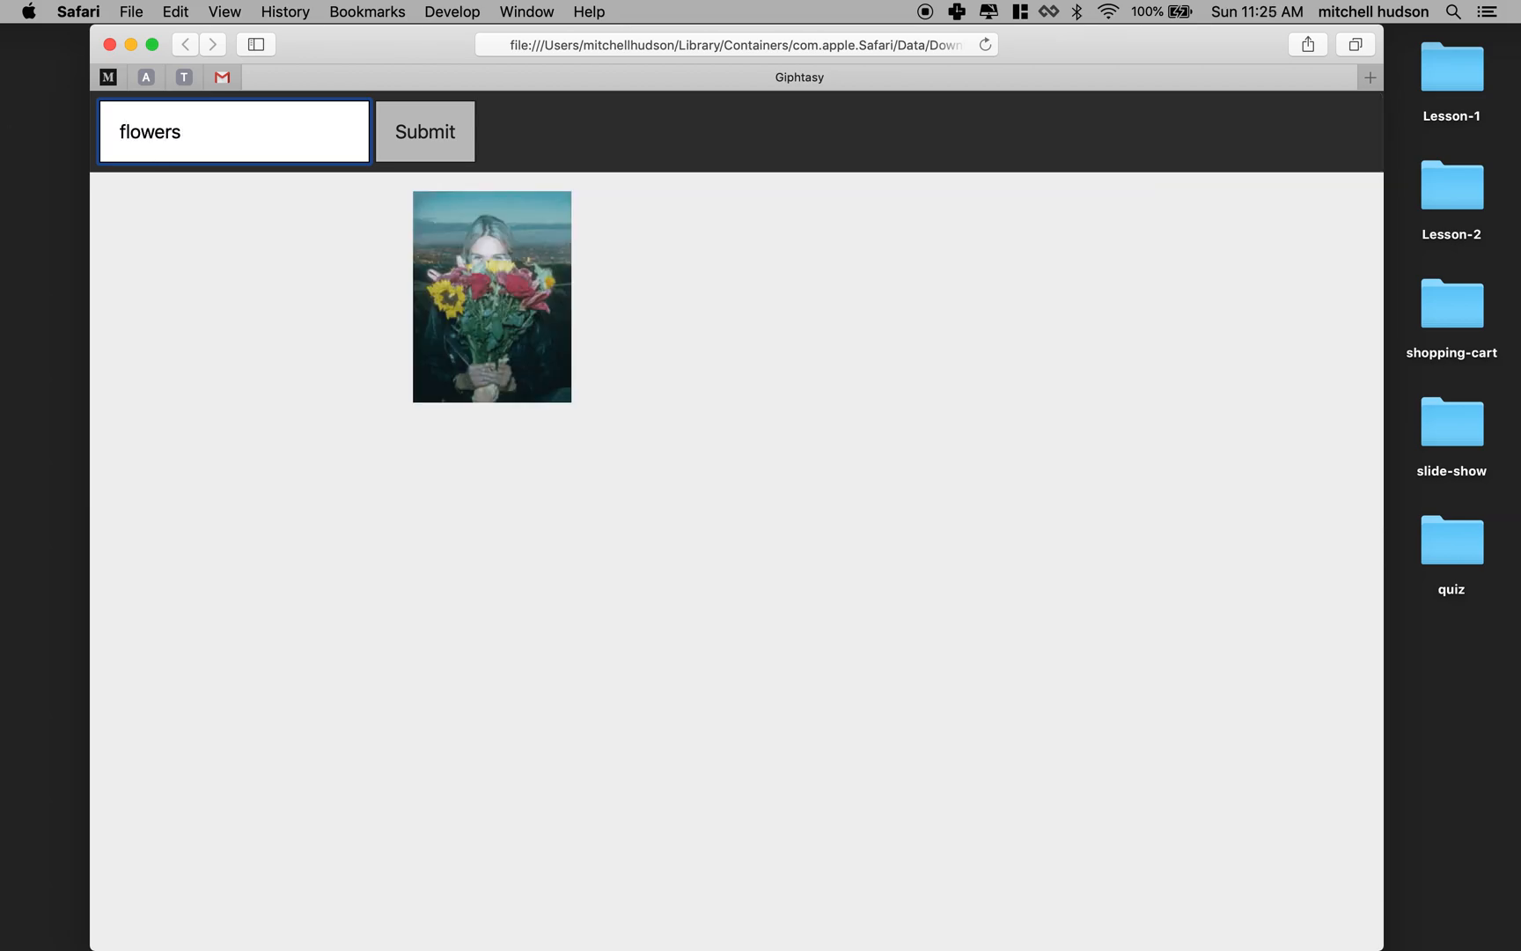
pyautogui.click(425, 131)
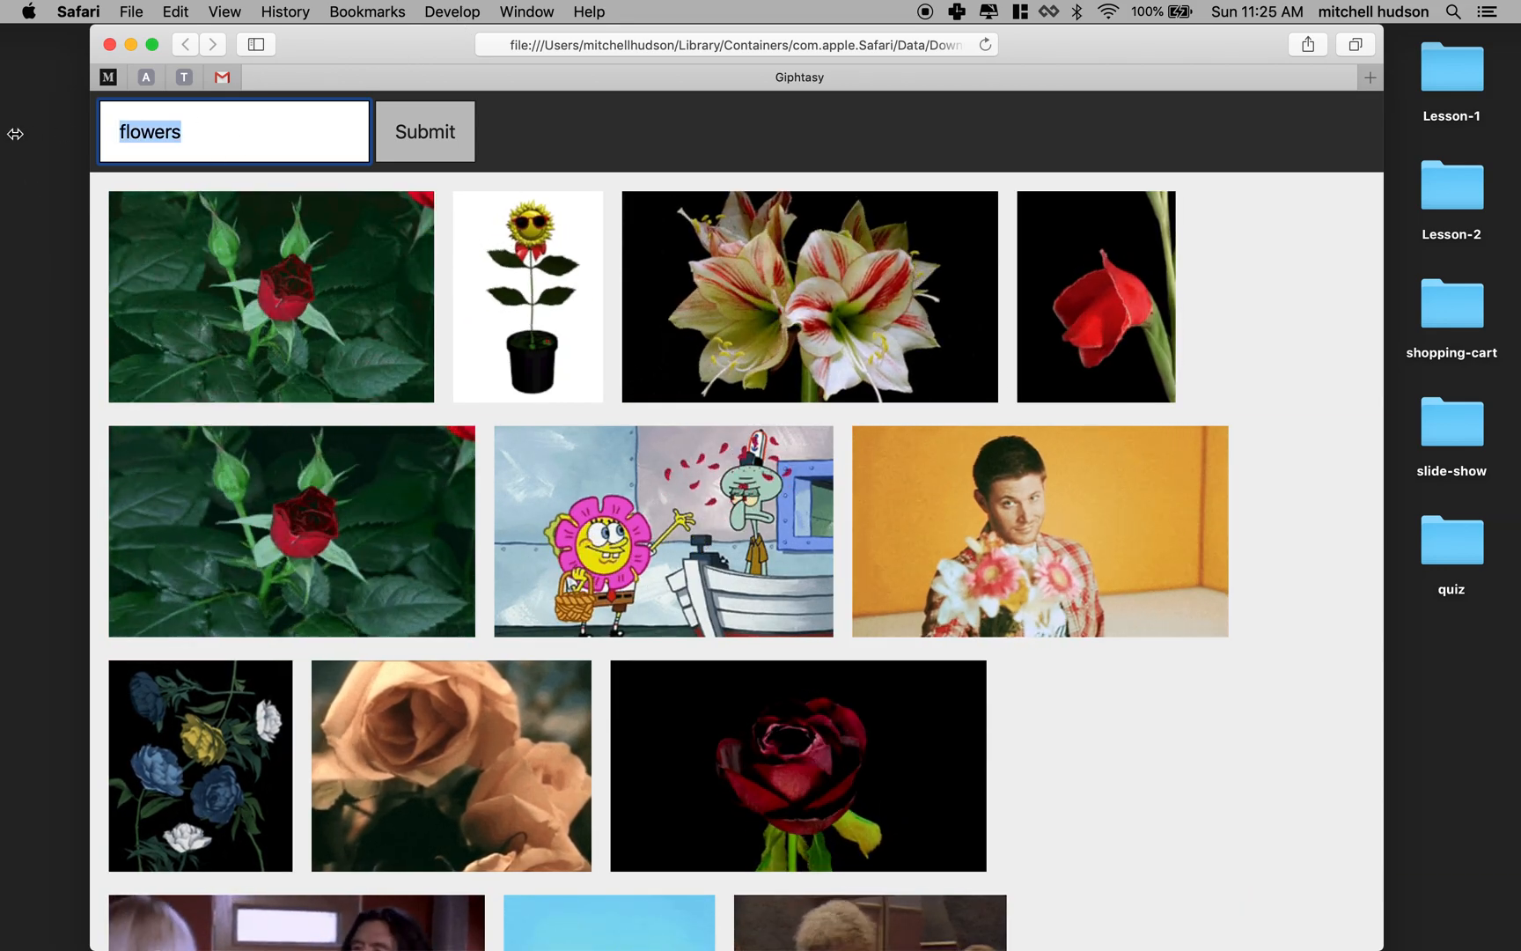
pyautogui.write('dogs')
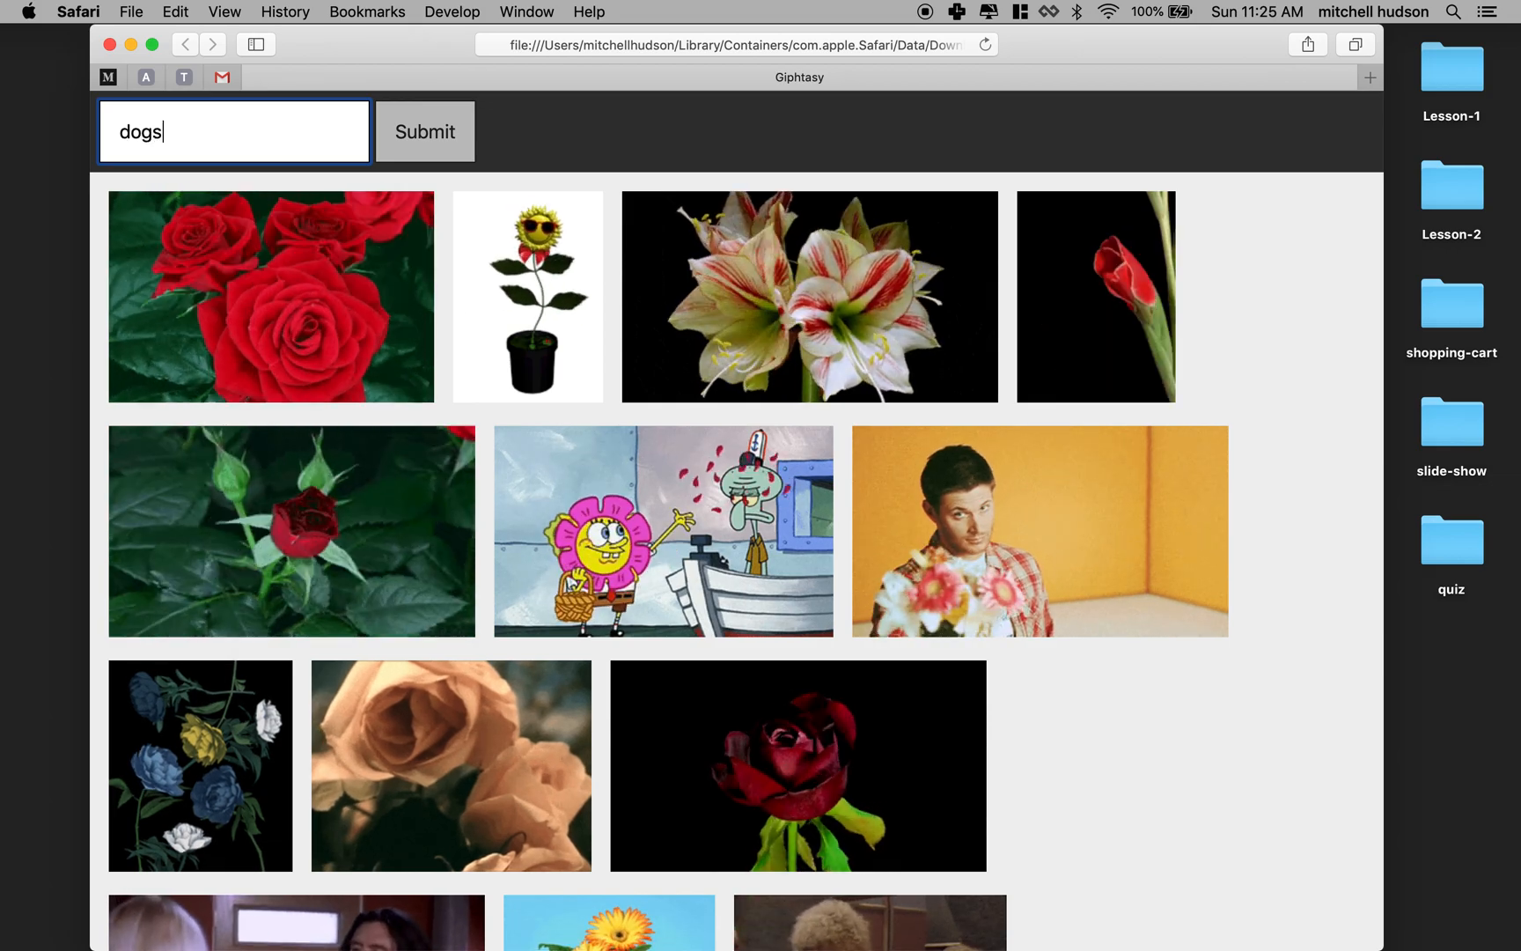
pyautogui.click(424, 131)
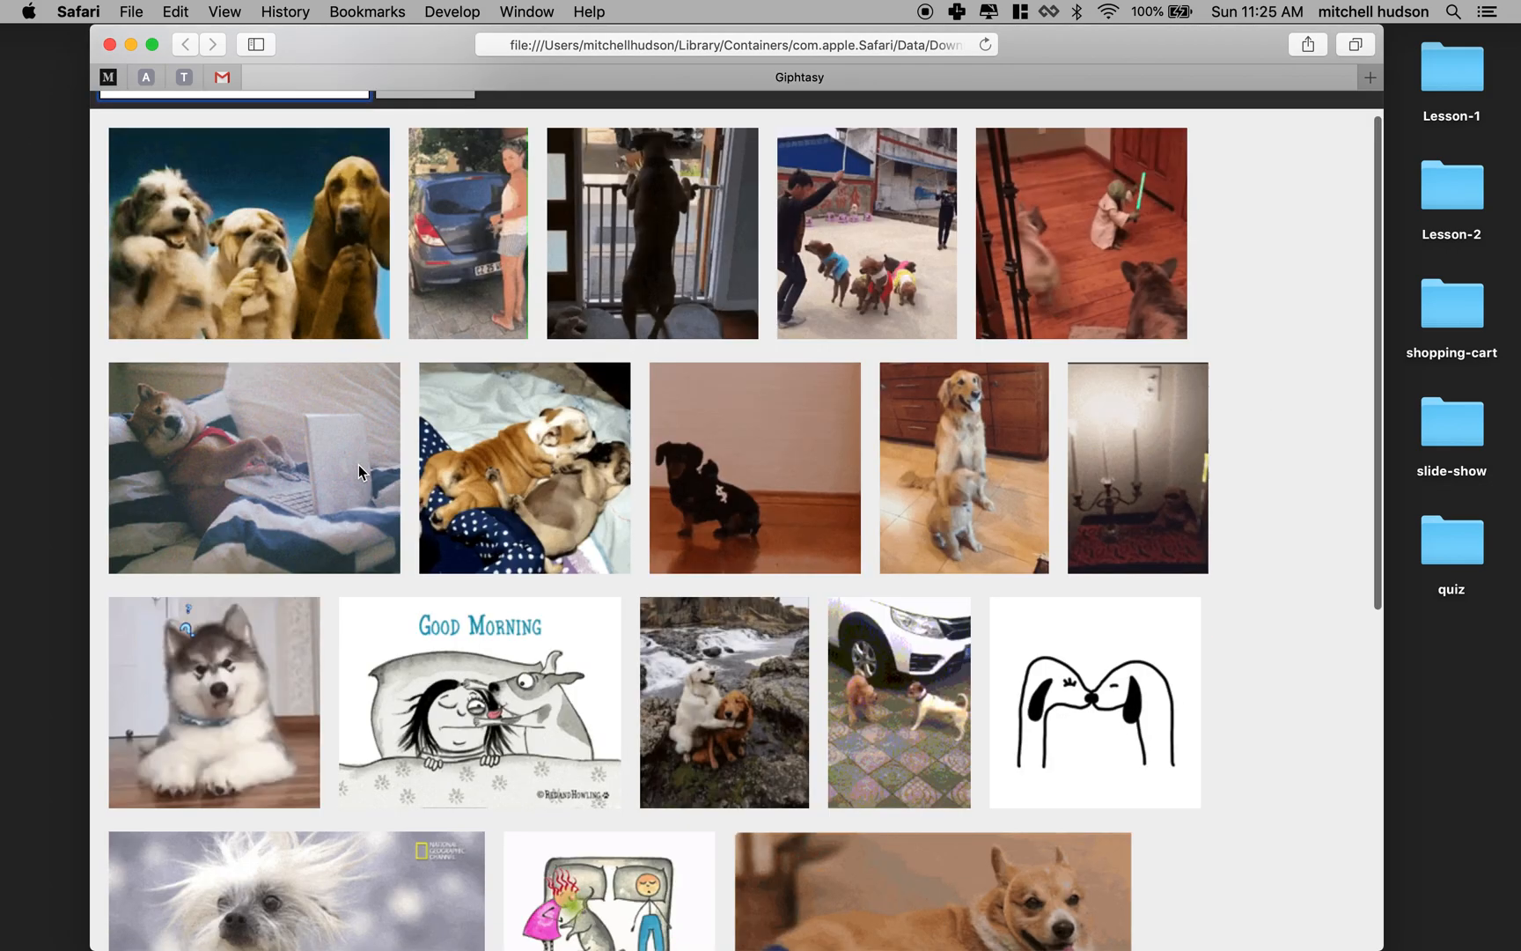
# - Search Giphtasy for puppies and look down the returned GIF grid
pyautogui.write('dogs')
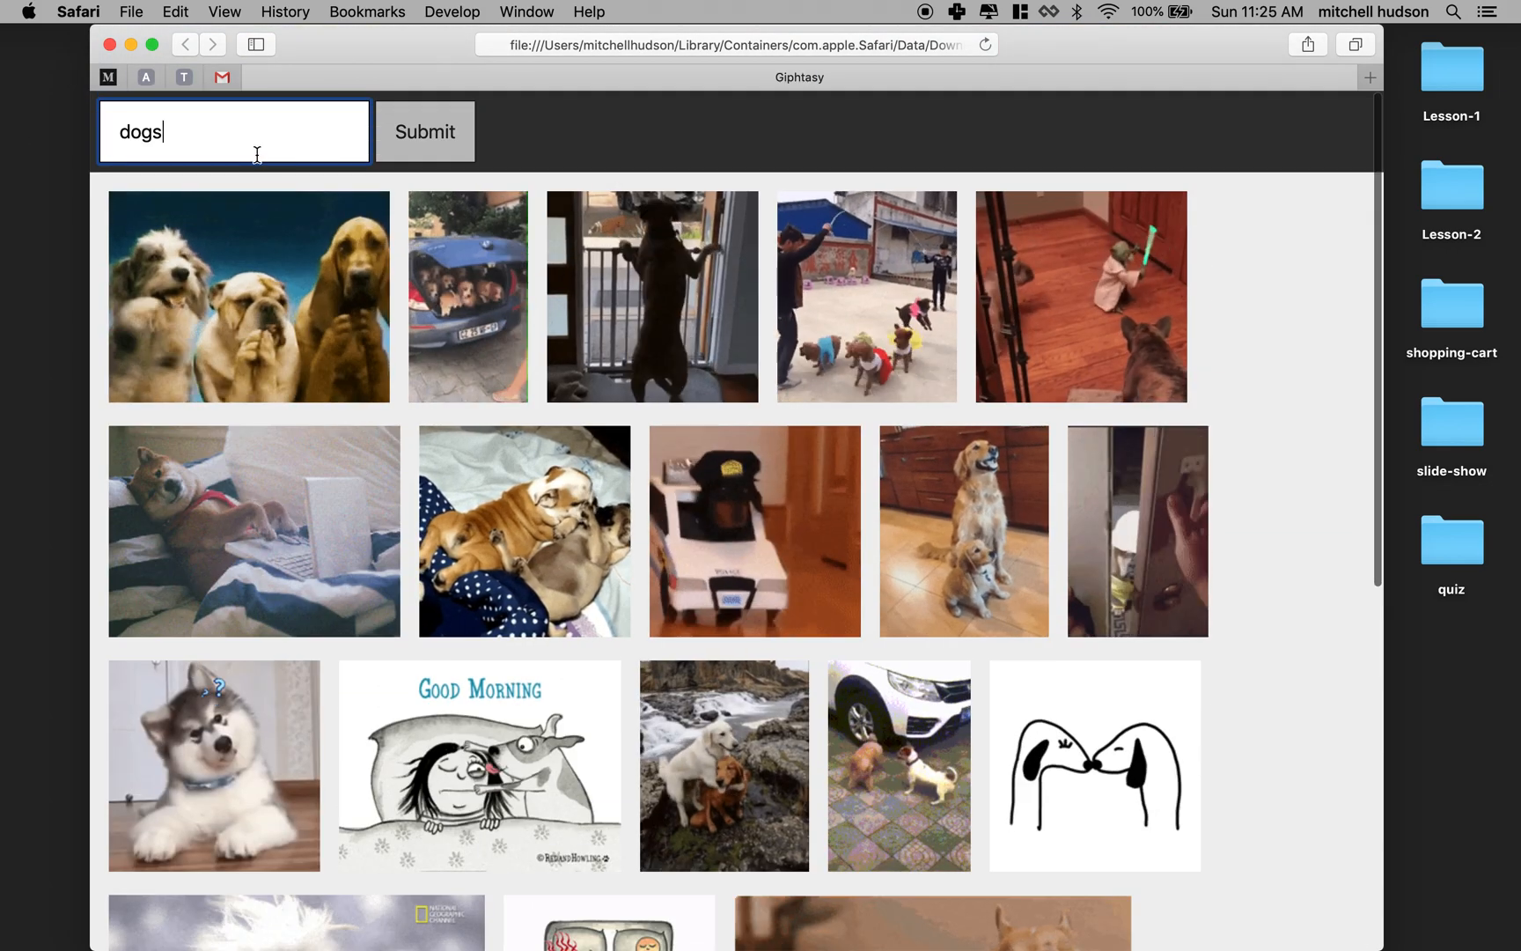
pyautogui.write('puppies')
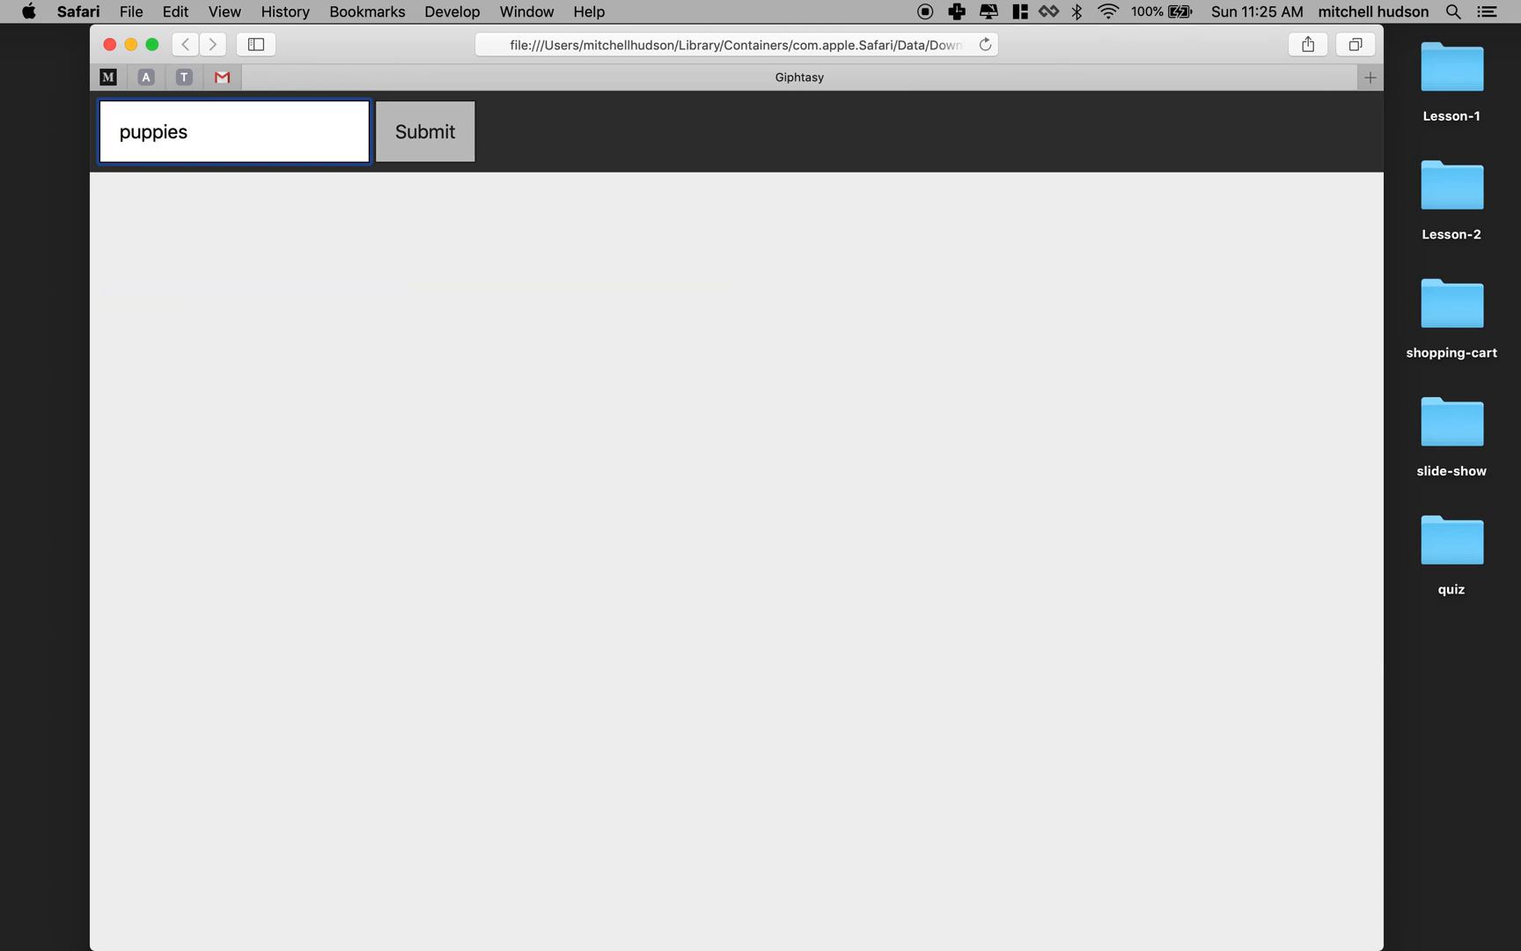
pyautogui.click(425, 130)
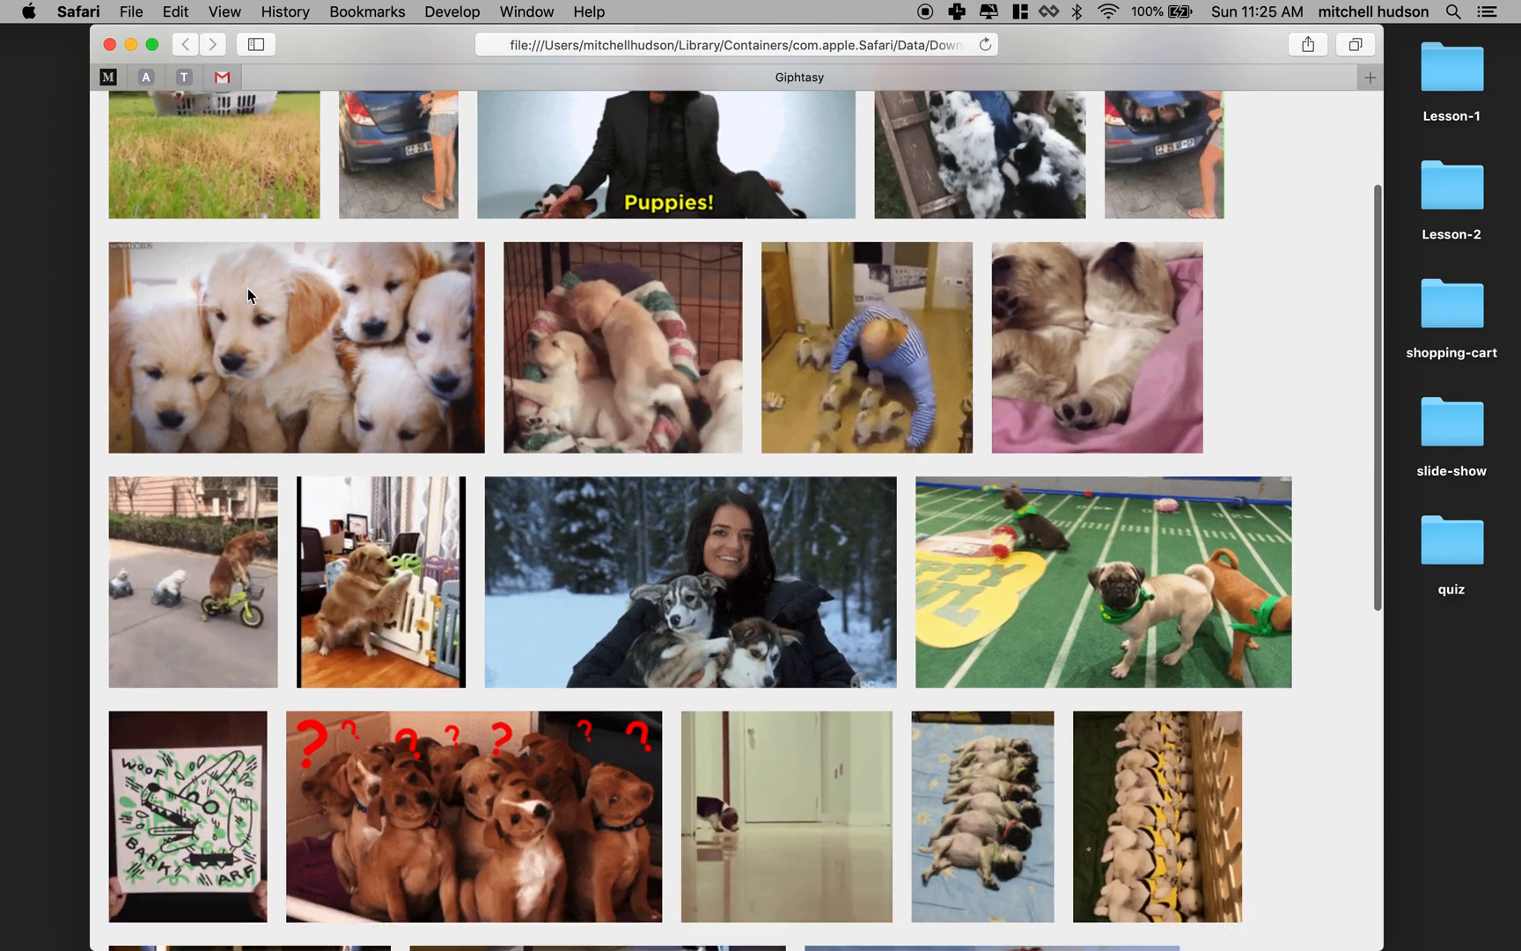
pyautogui.scroll(-3)
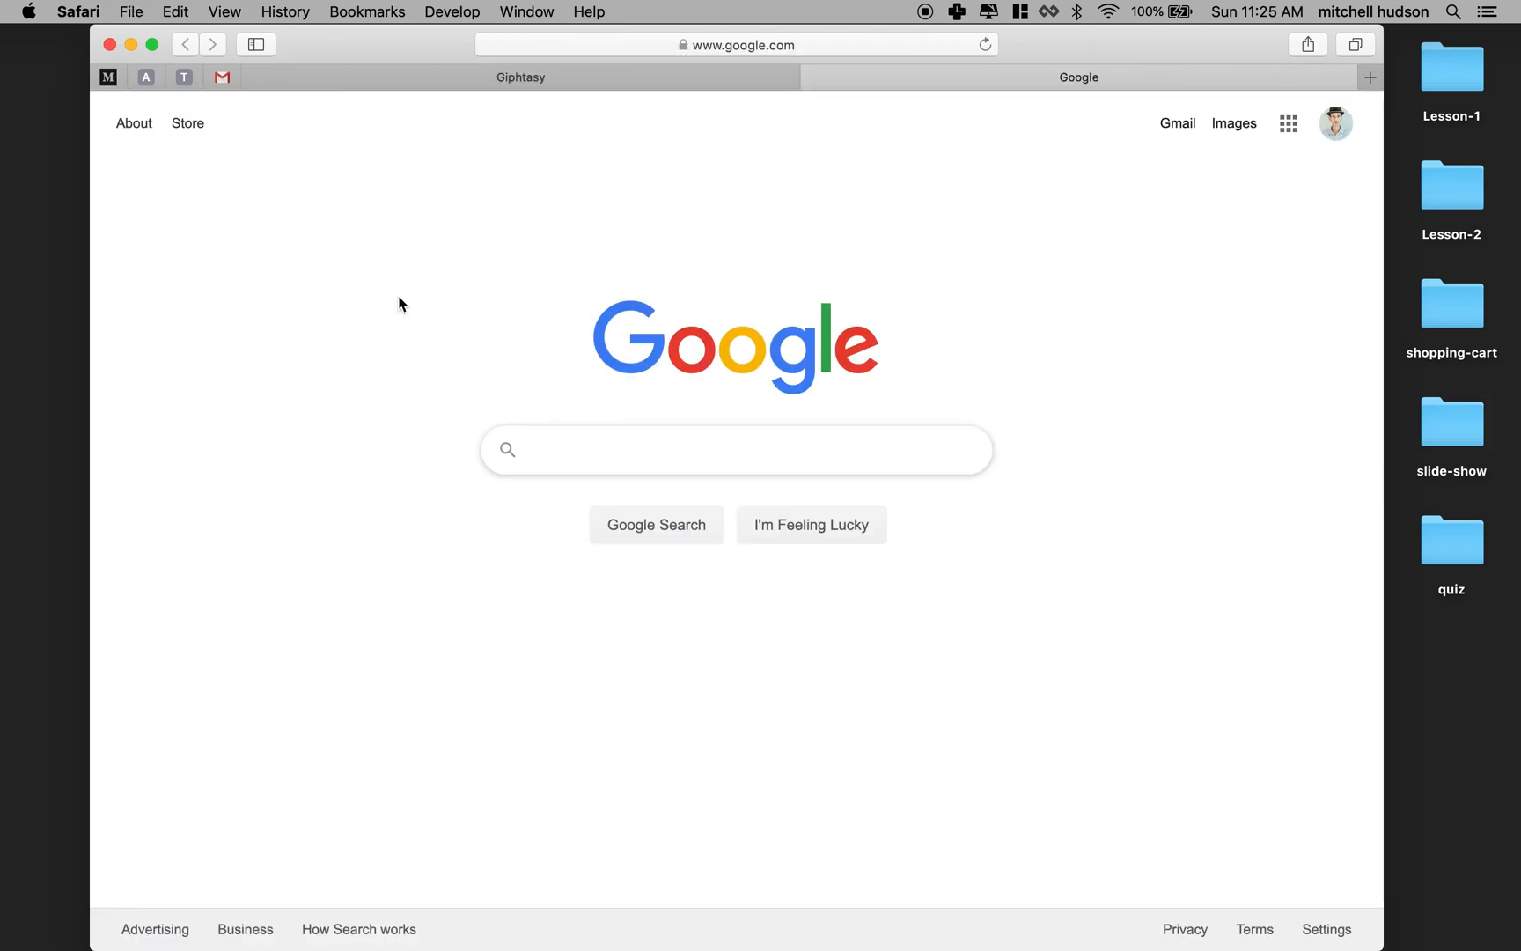
# - Go to giphy.com, search the site for cats and browse its results
pyautogui.click(737, 45)
pyautogui.write('giphy')
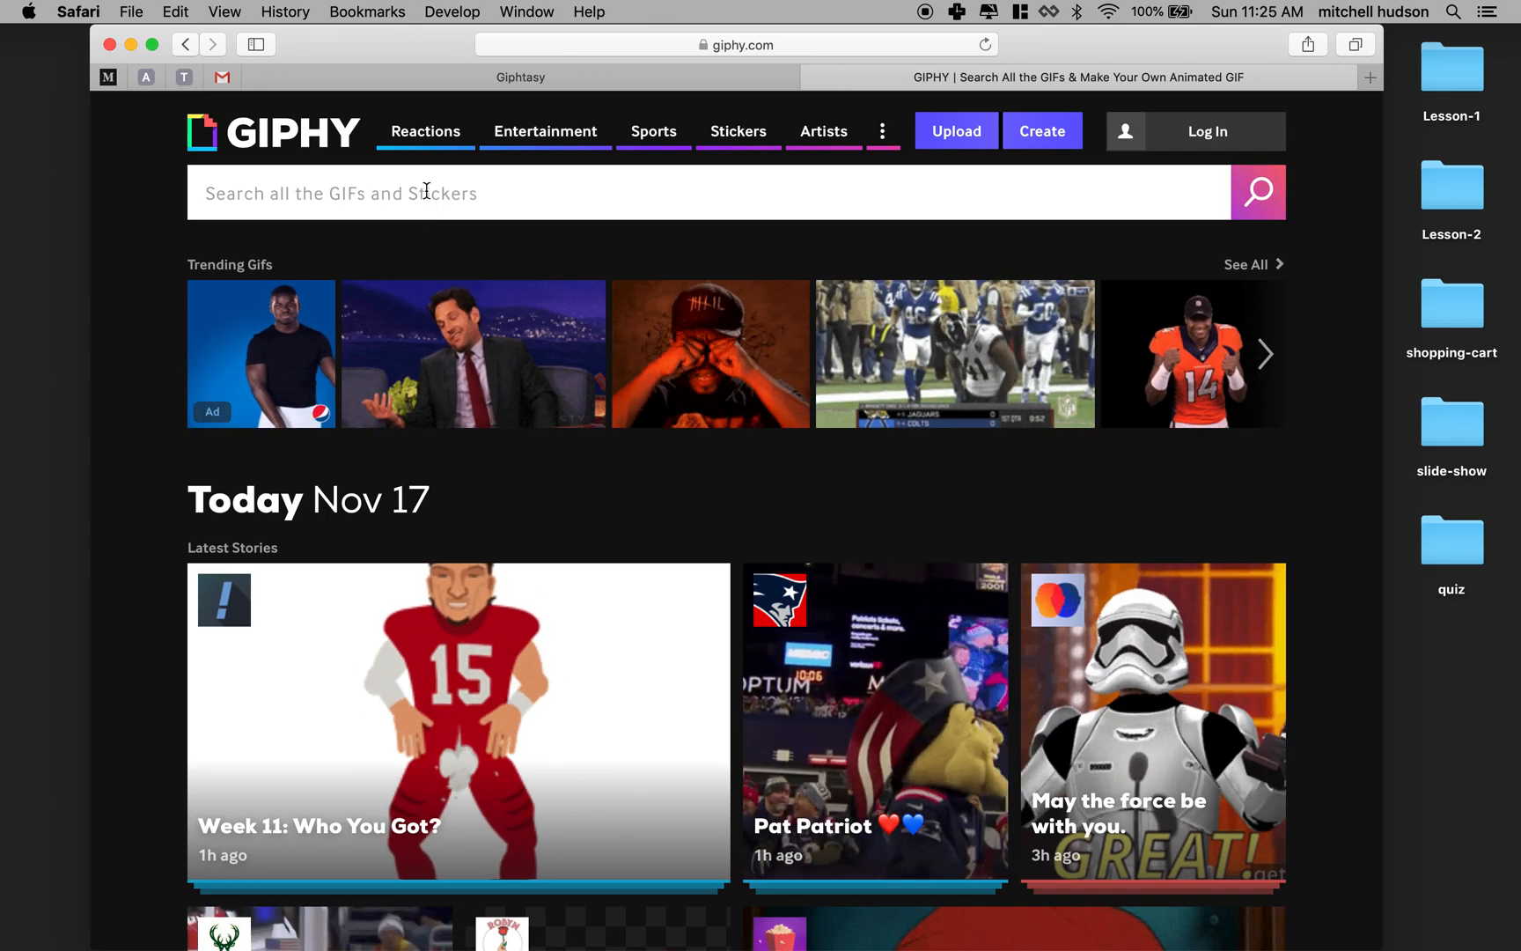
pyautogui.write('cats')
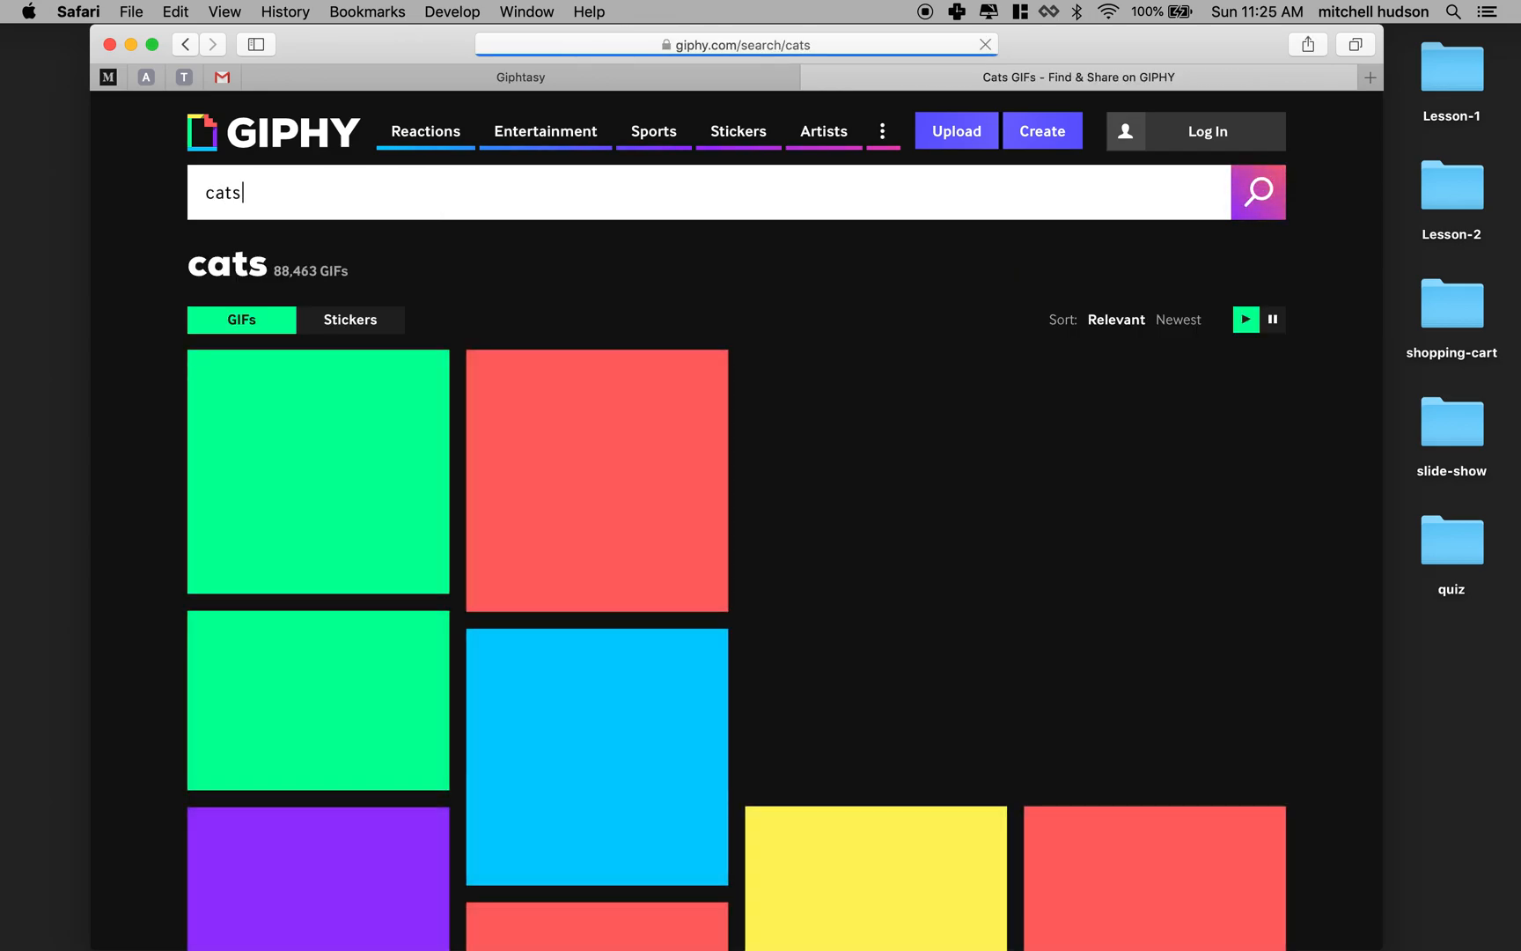
pyautogui.scroll(-3)
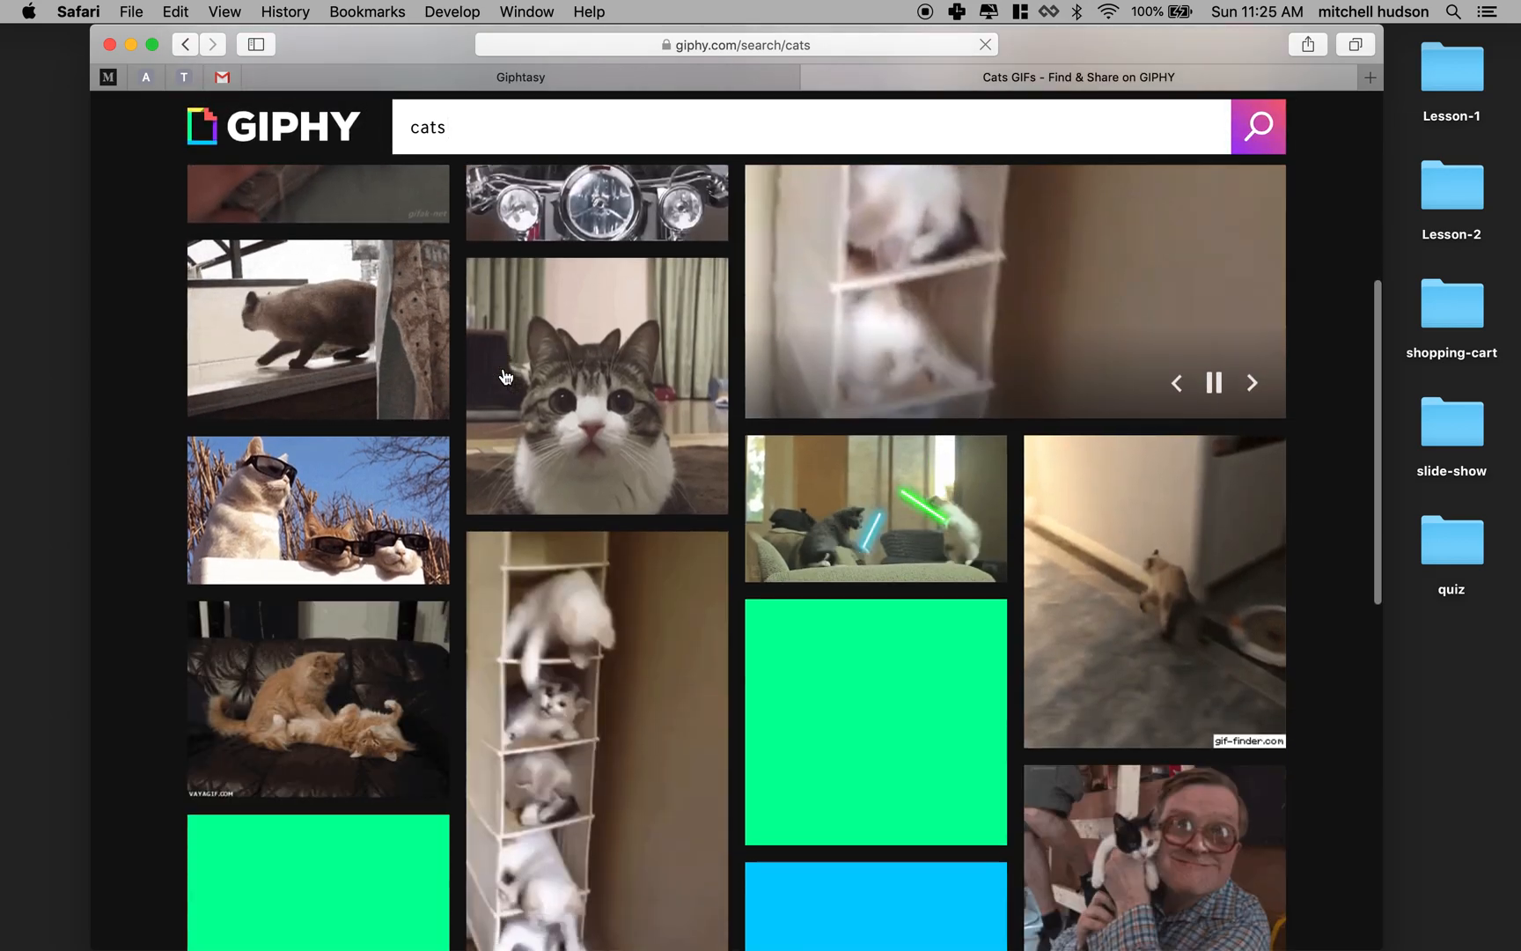
pyautogui.scroll(-3)
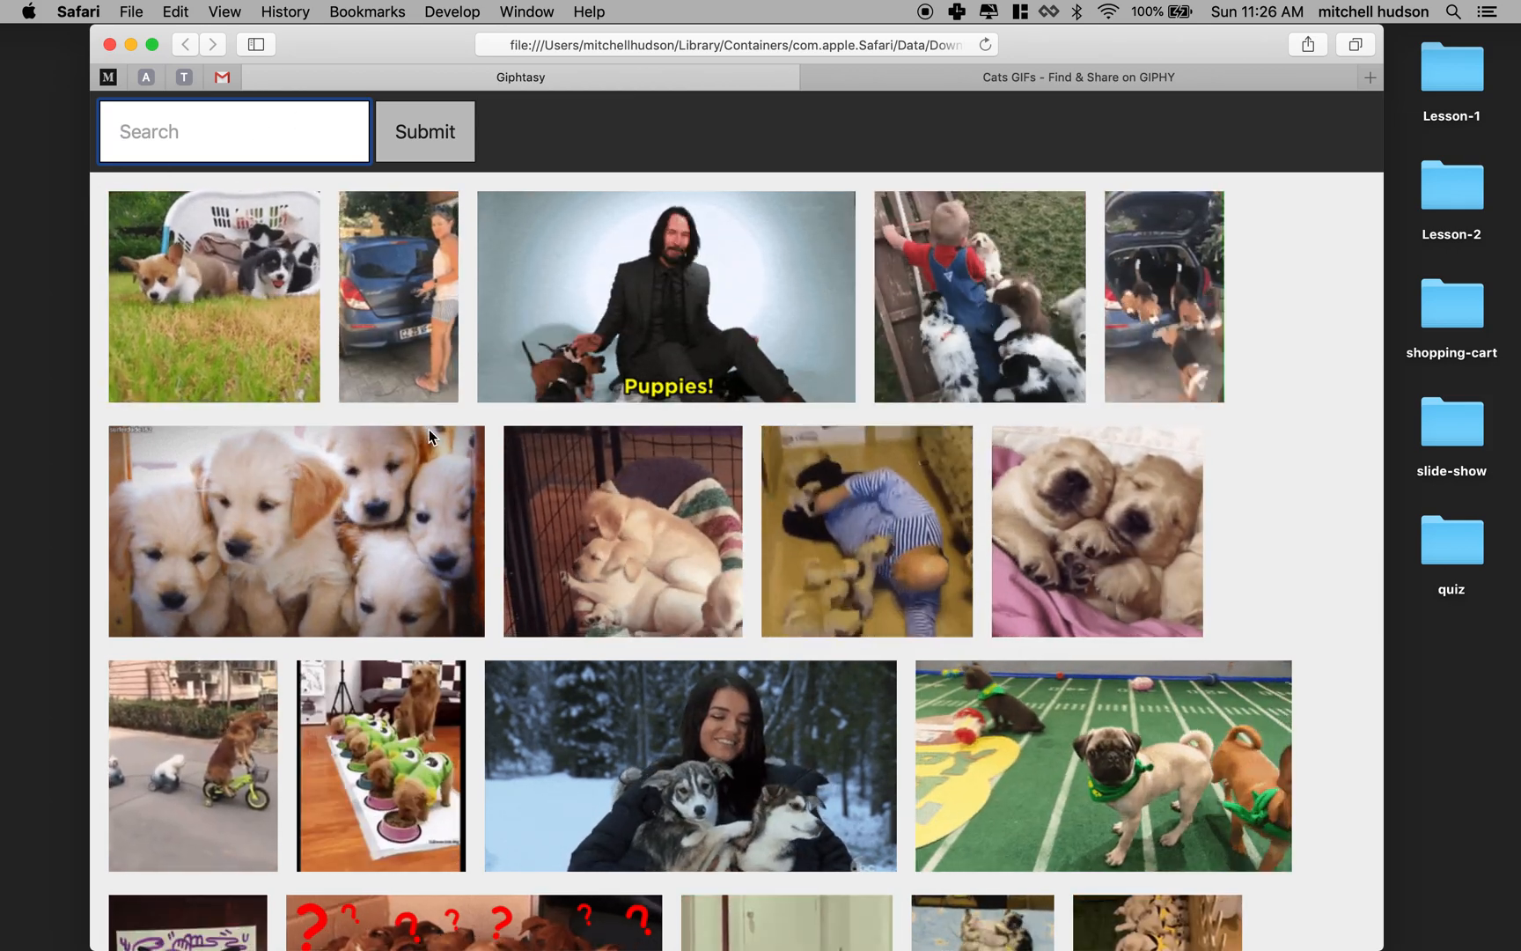
# - Inspect a puppy GIF, show the Console, and expand the last response's data array of 25 GIFs
pyautogui.rightClick(620, 531)
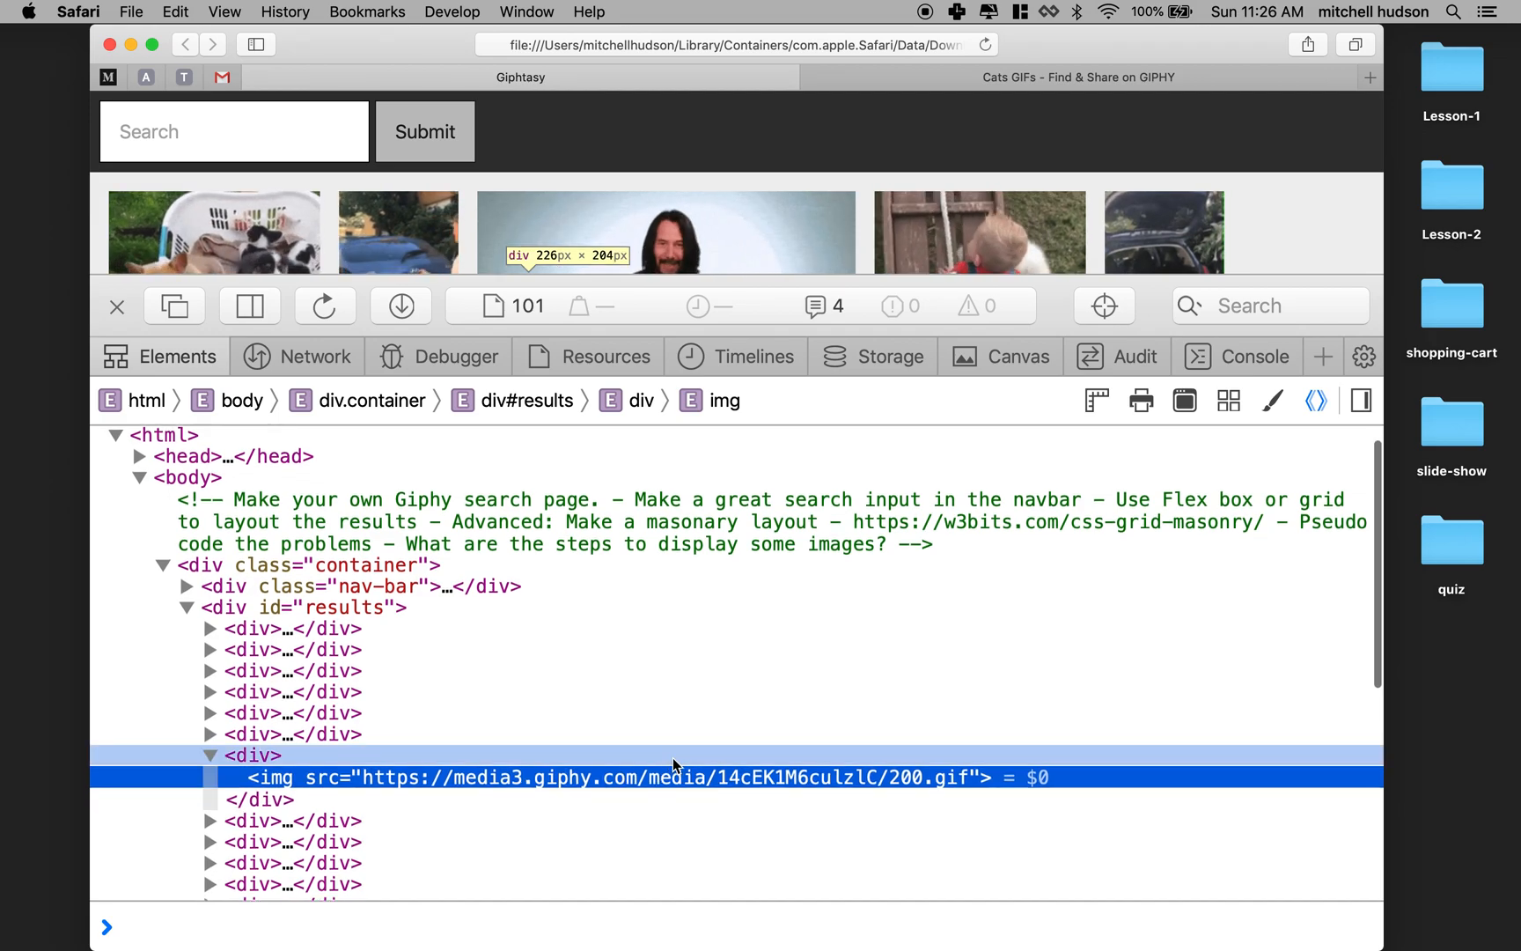
pyautogui.click(1255, 356)
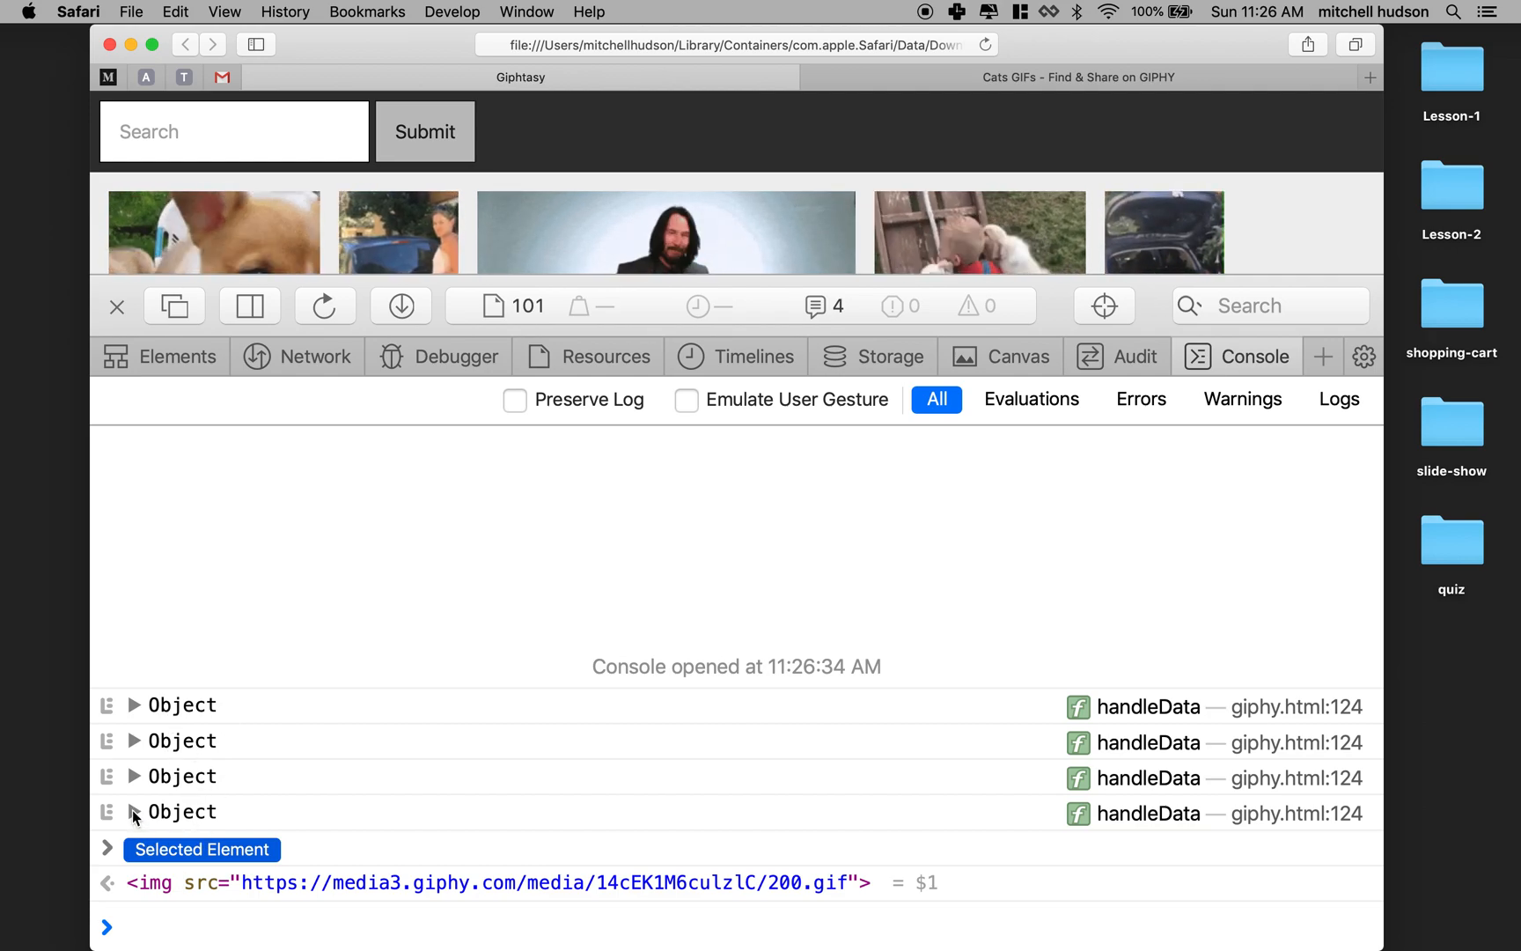
pyautogui.click(134, 812)
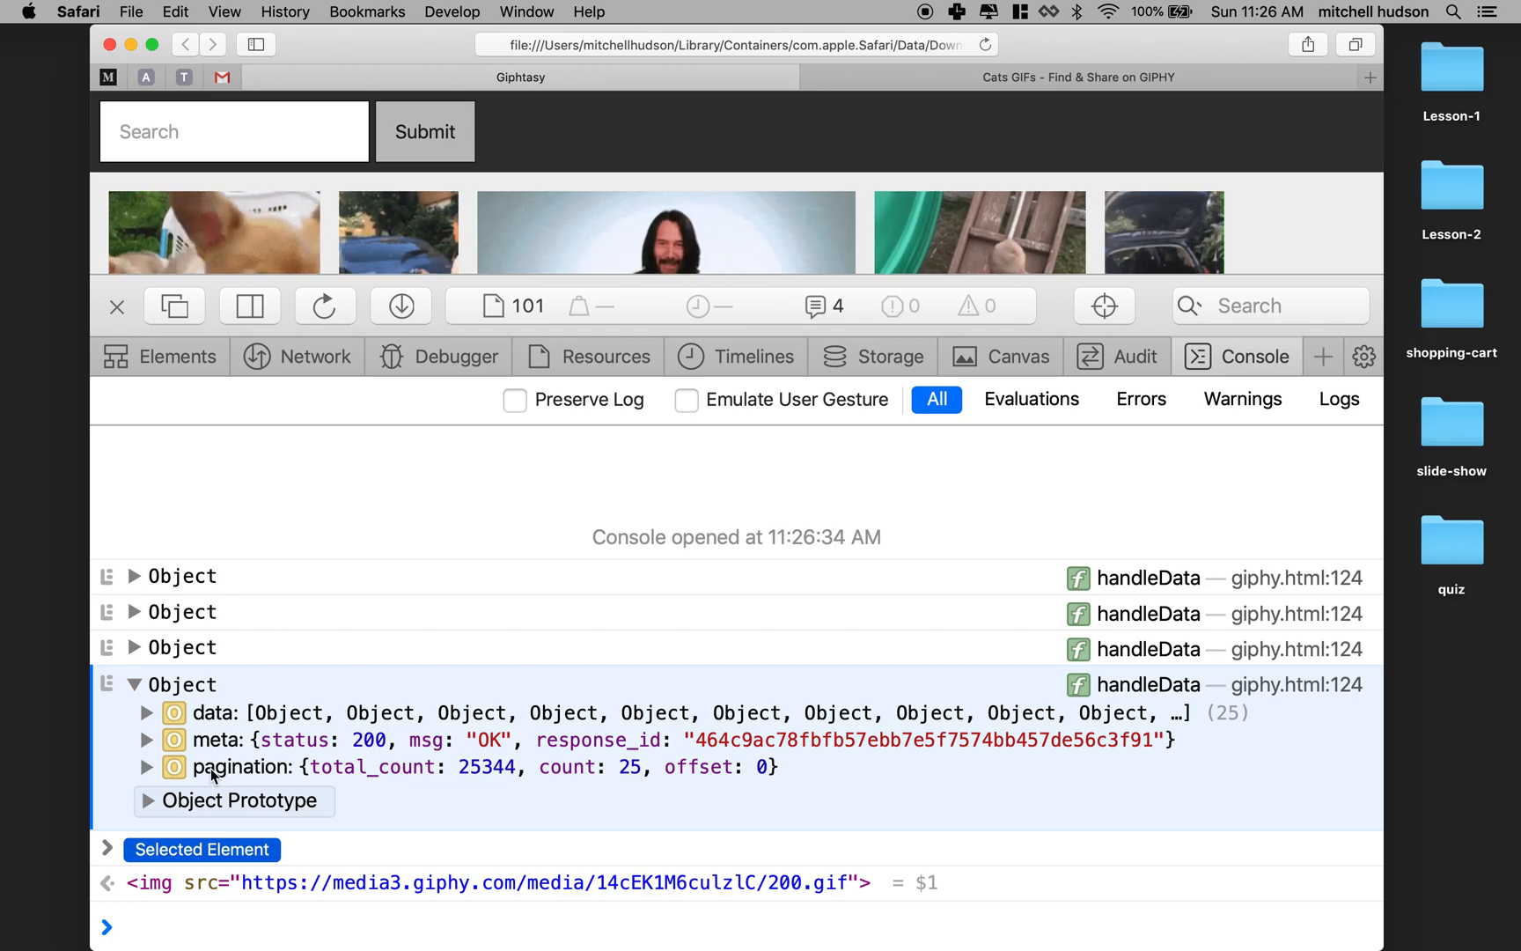
pyautogui.moveTo(272, 713)
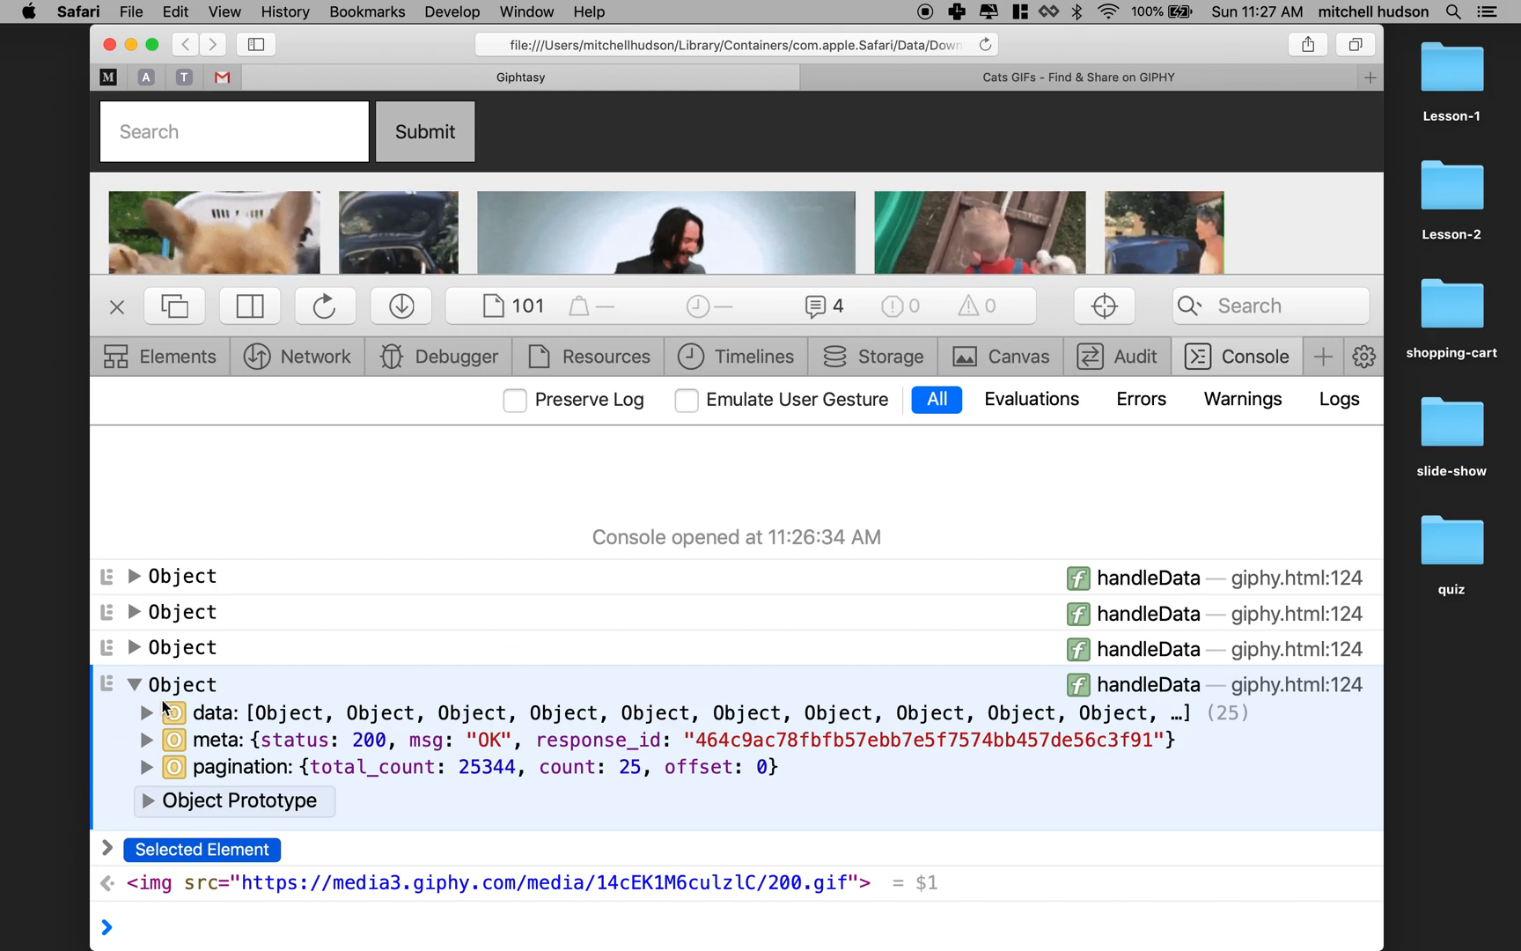
pyautogui.click(145, 711)
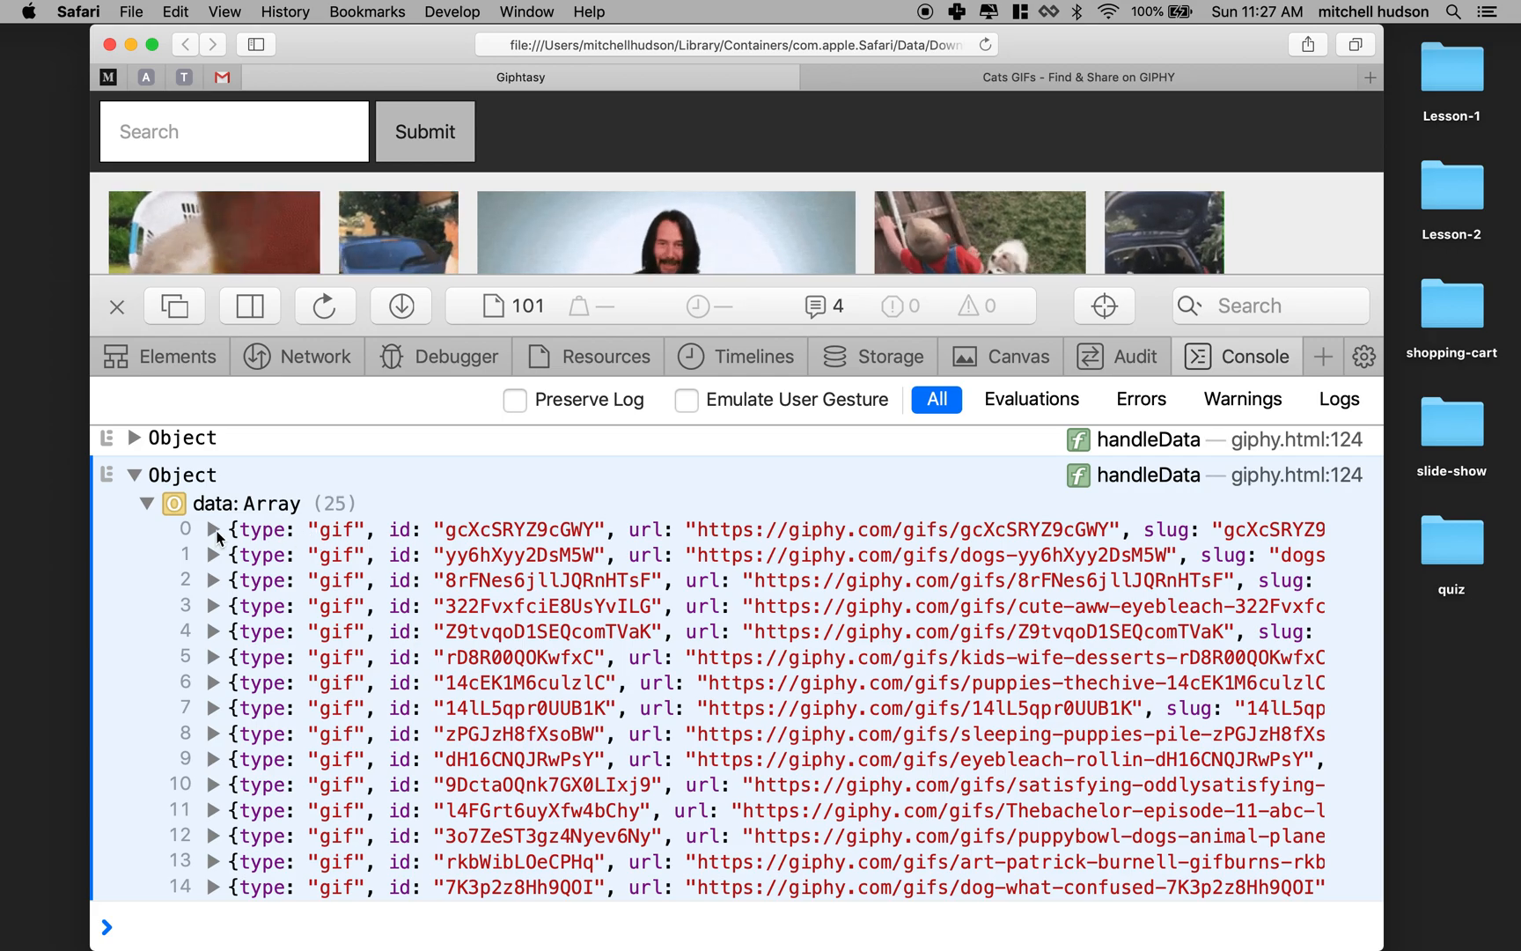
# - Expand item 0 of the data array to reveal the first GIF's fields
pyautogui.click(211, 529)
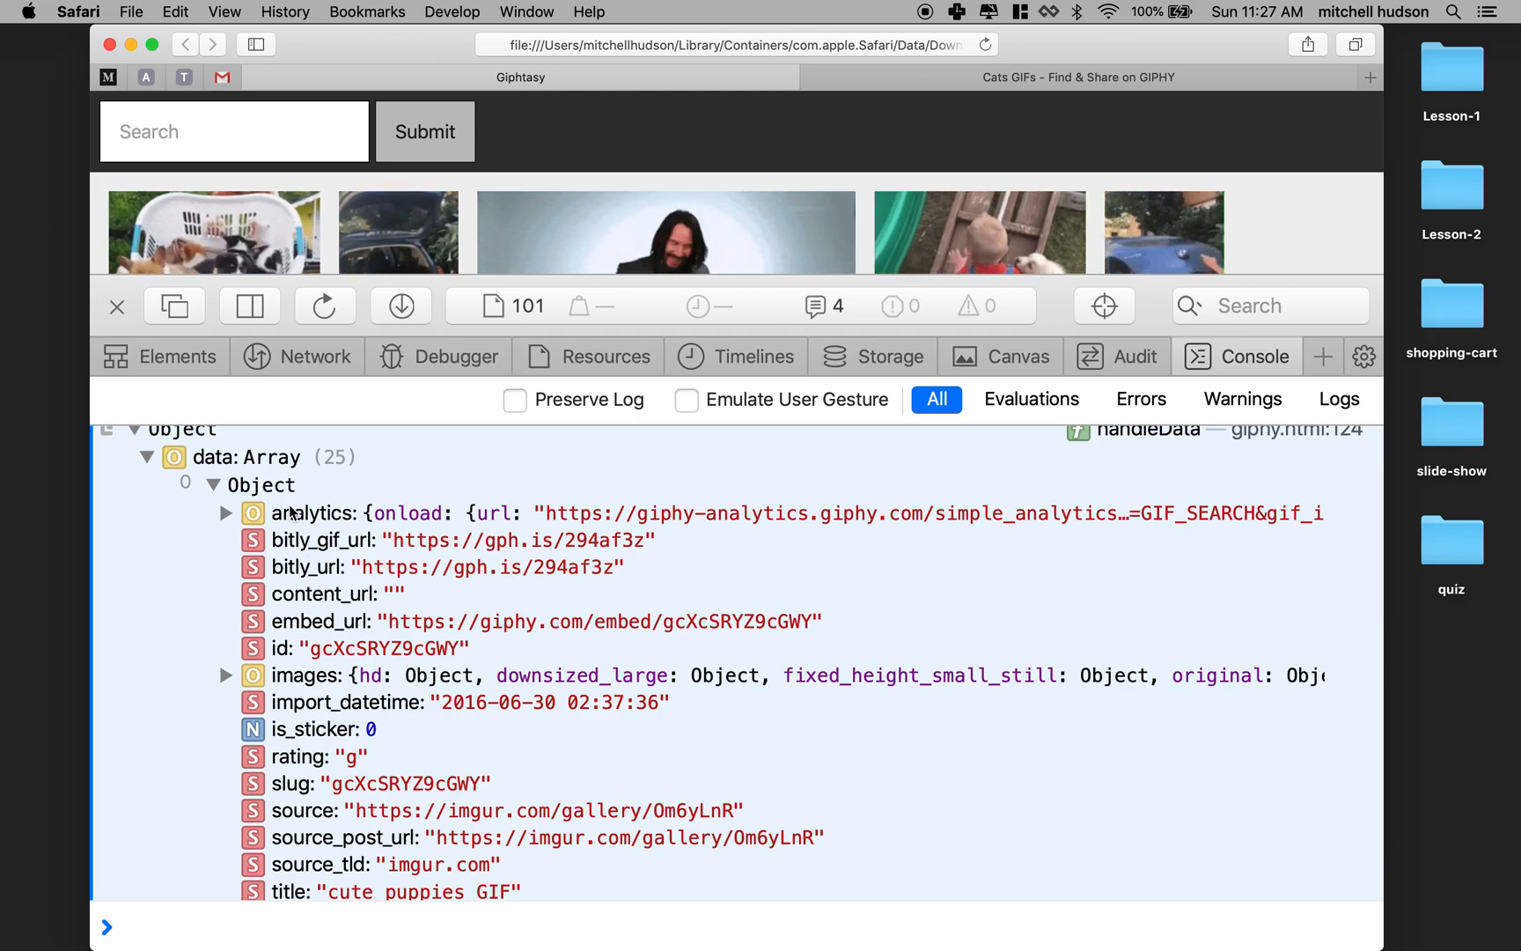
pyautogui.moveTo(320, 864)
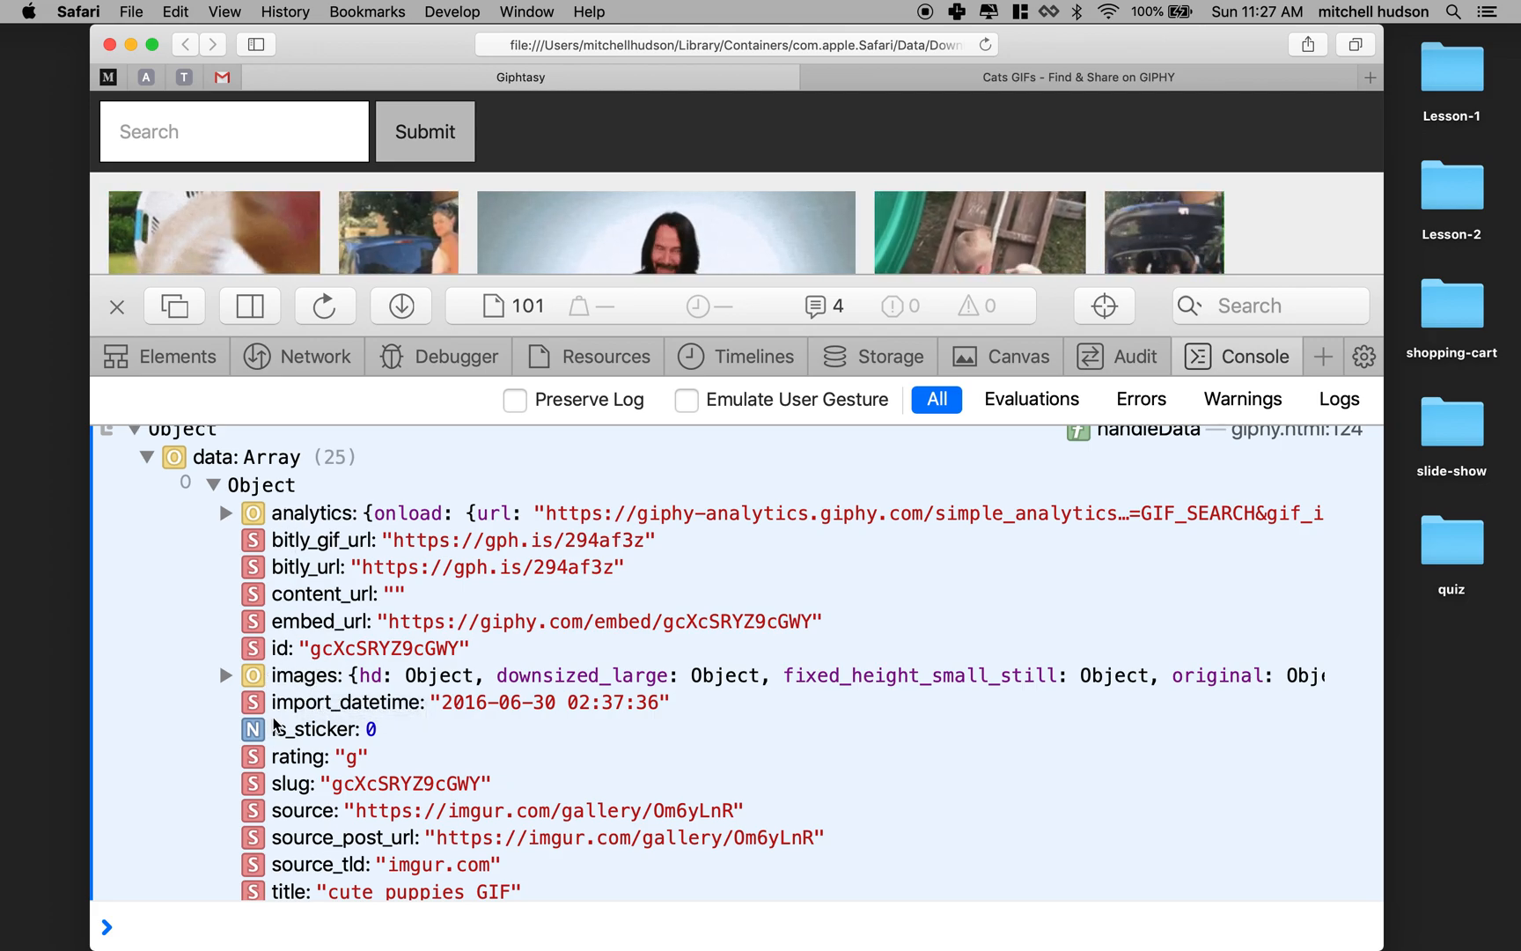
pyautogui.moveTo(294, 686)
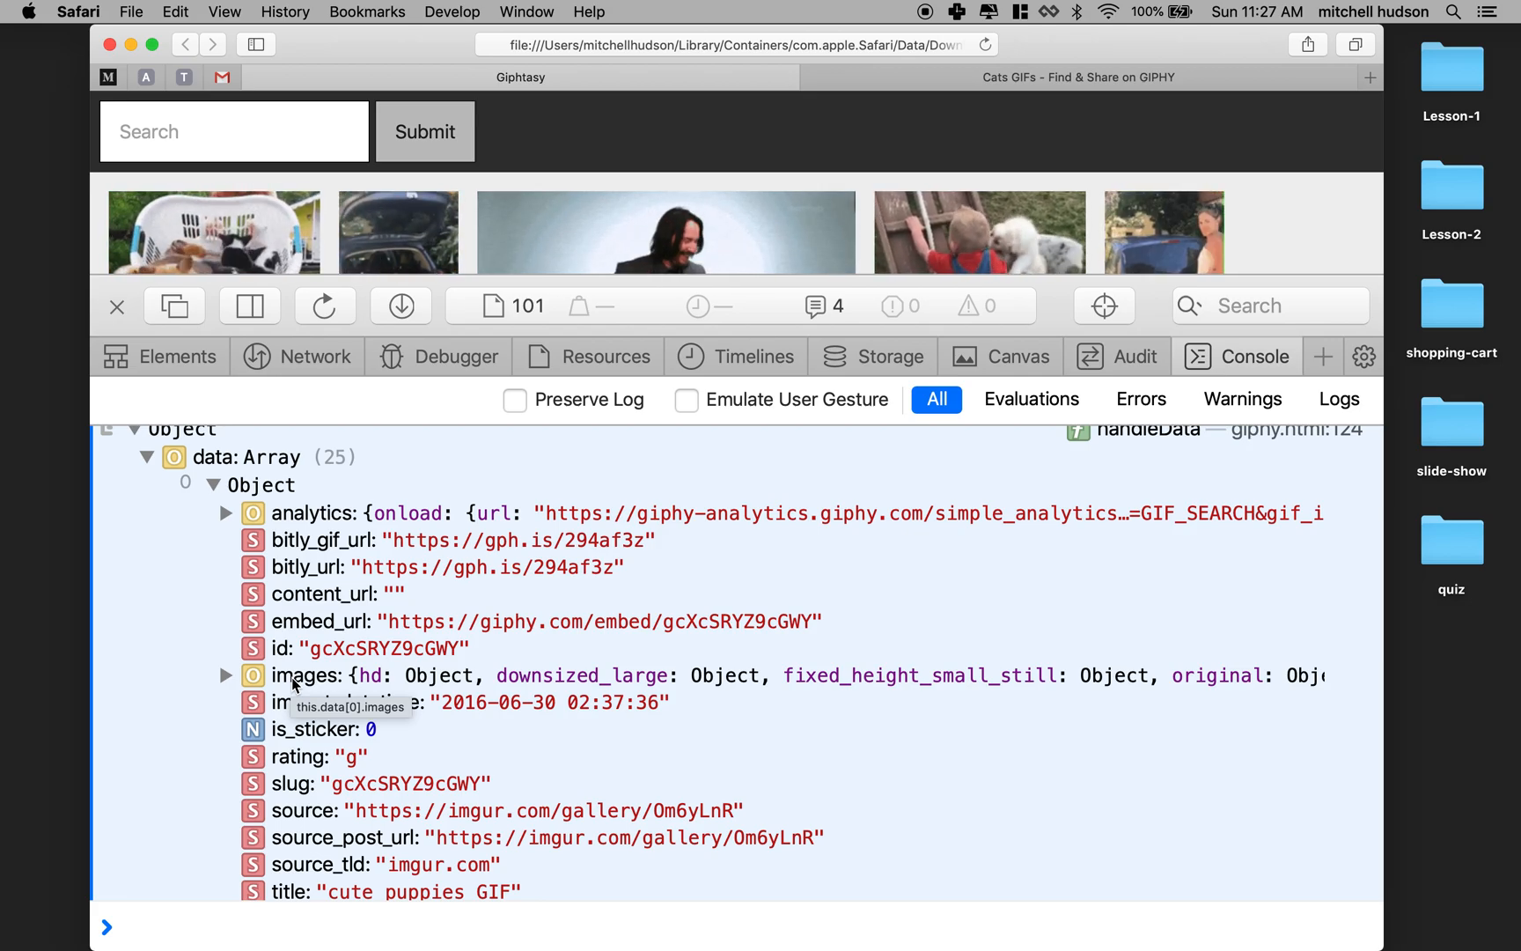
# - Expand the first GIF's images object and its fixed_height_small height, mp4 and url
pyautogui.click(225, 675)
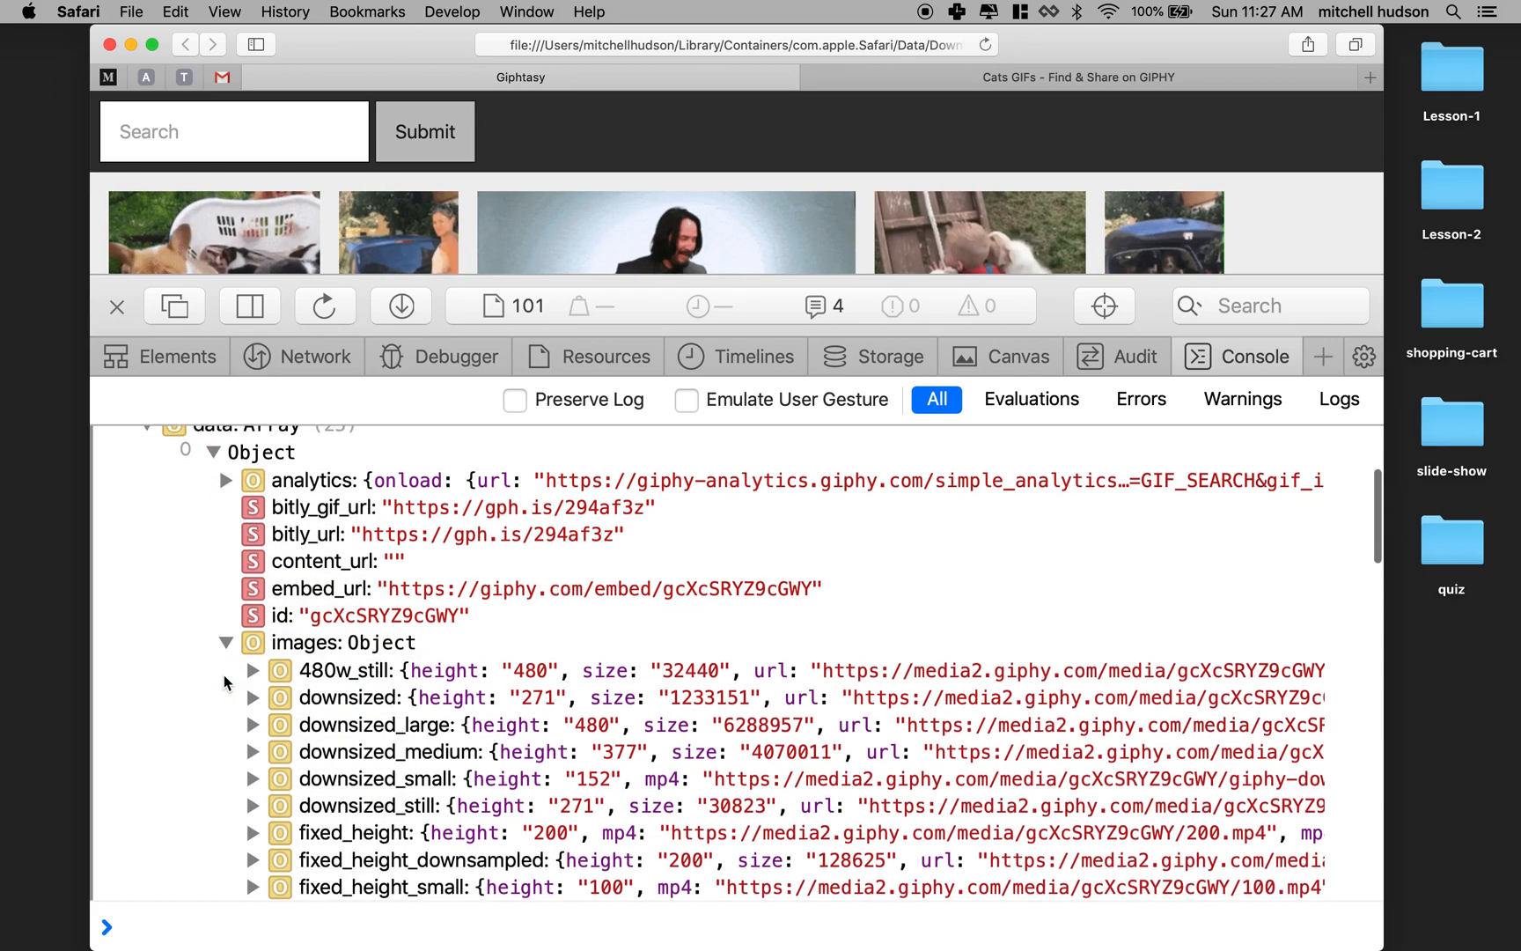
pyautogui.scroll(-3)
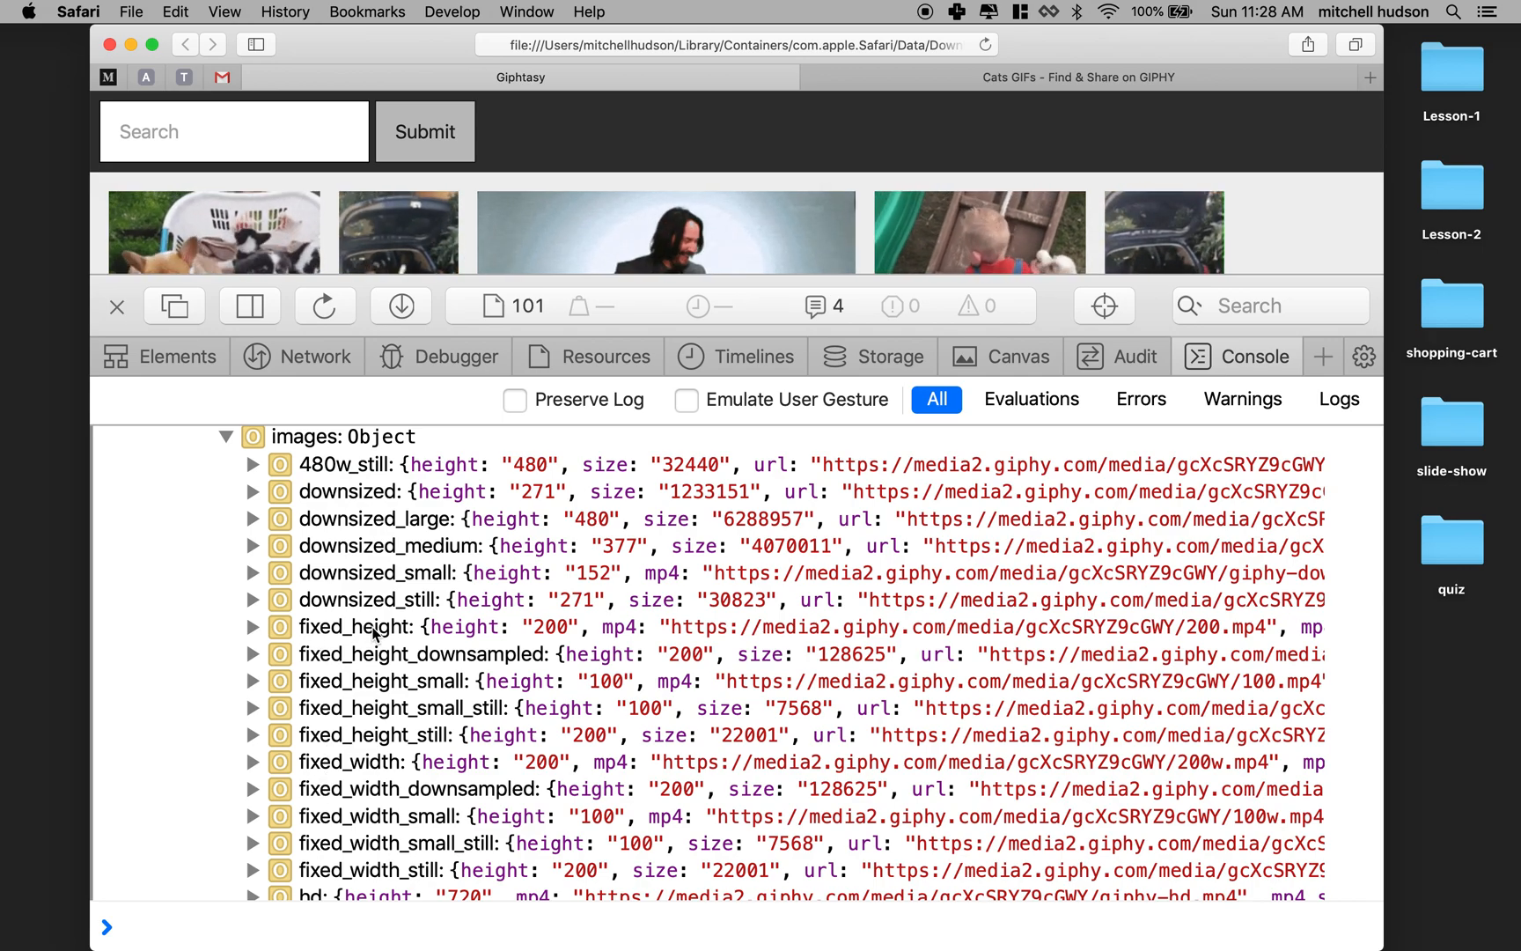
pyautogui.click(250, 681)
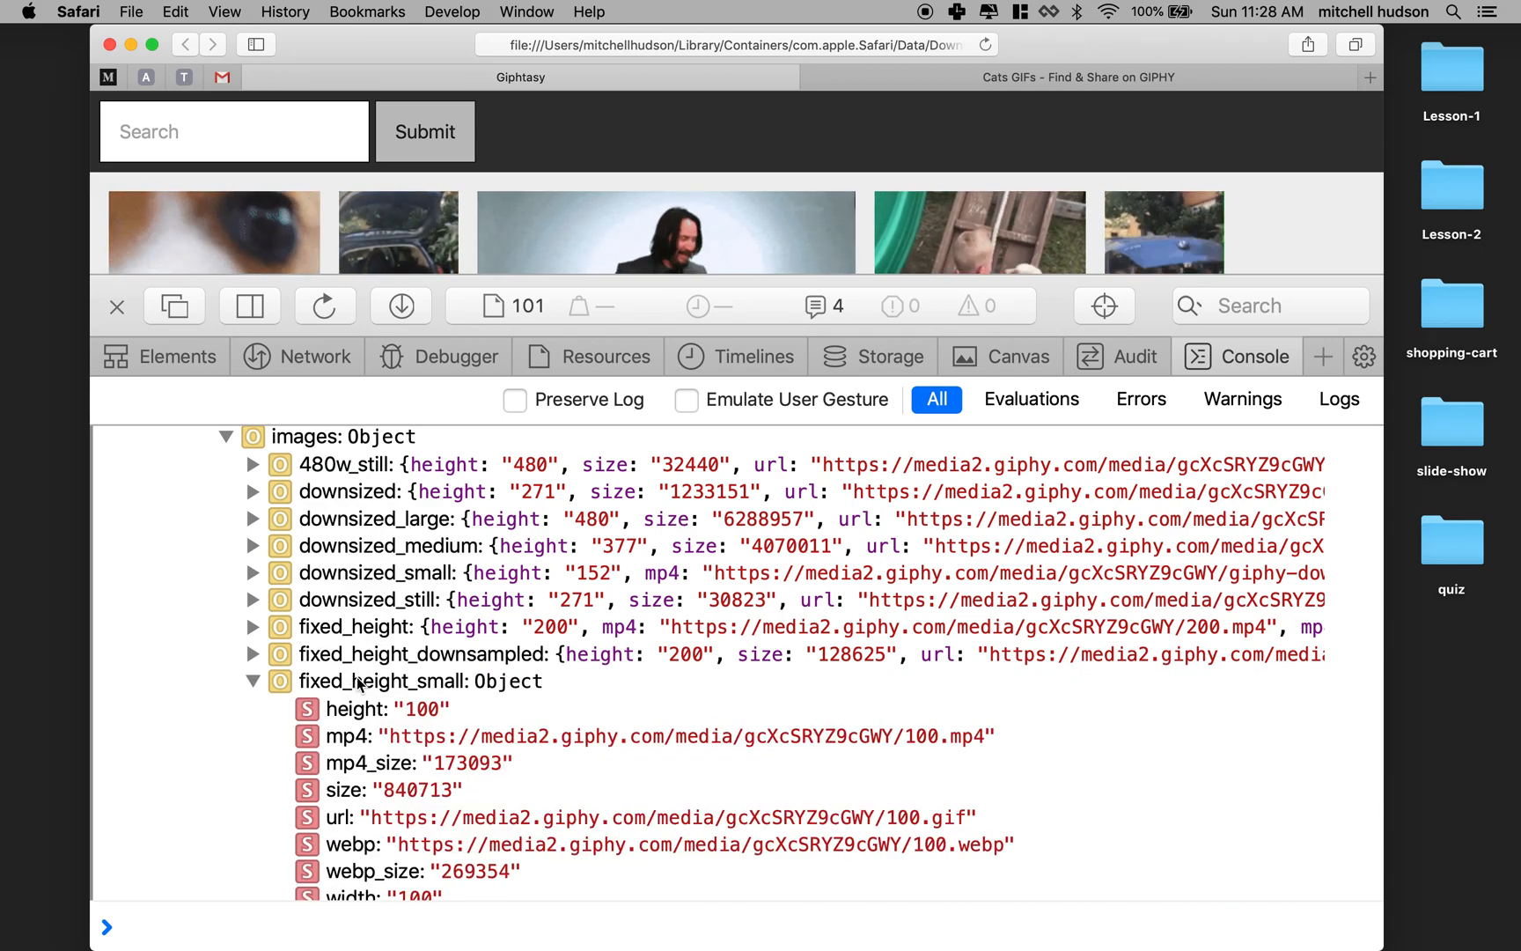
pyautogui.scroll(-3)
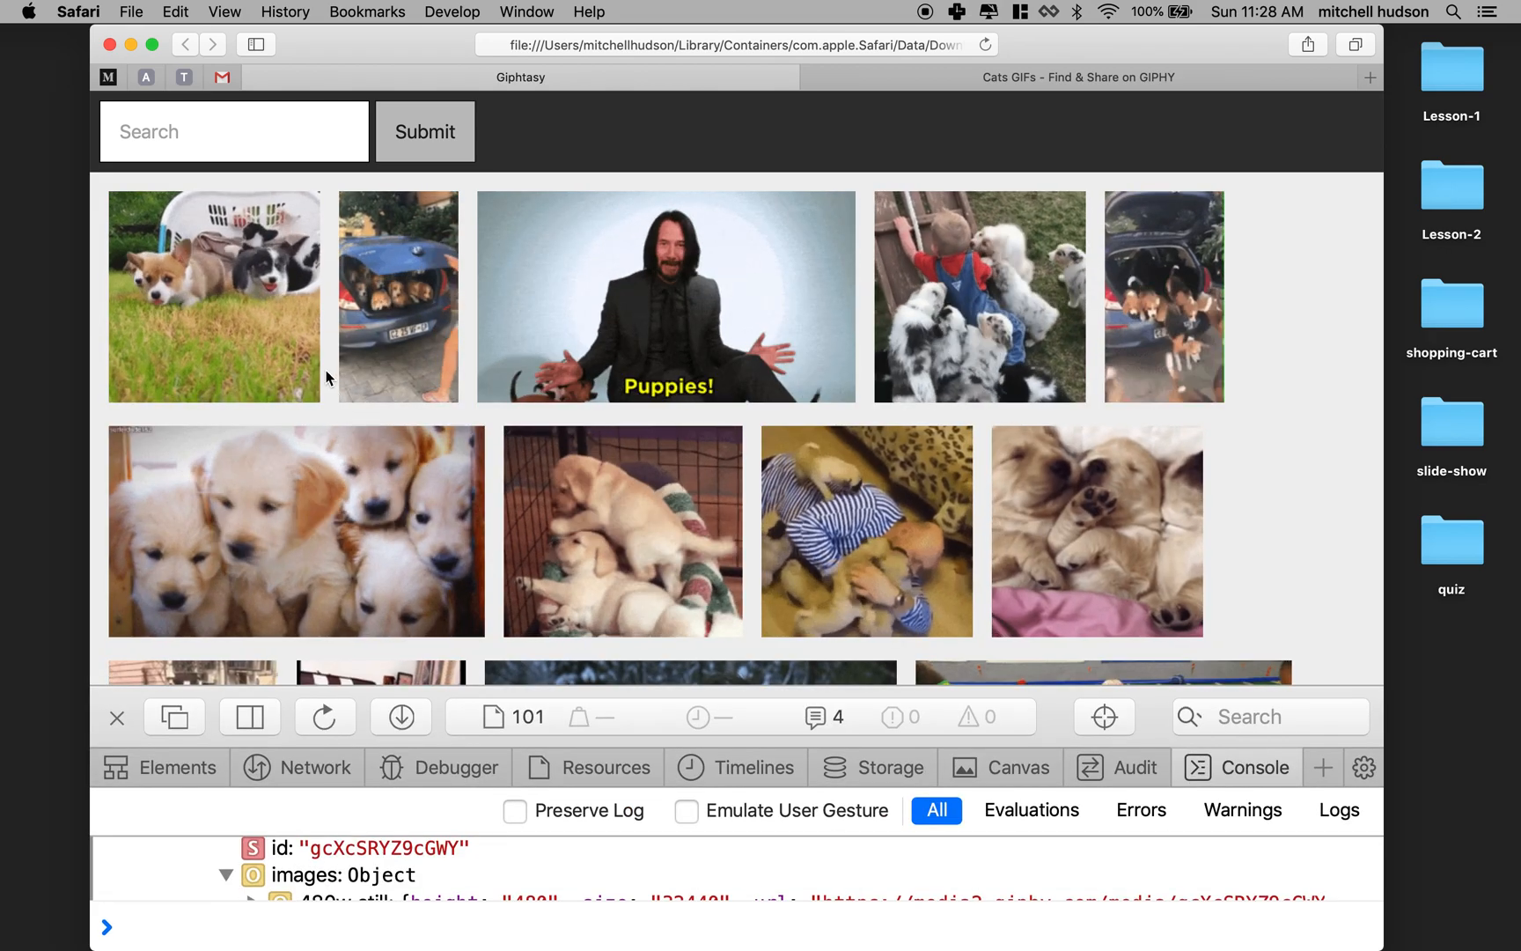
# - Scroll through the Giphtasy puppy results and the GIPHY cats results
pyautogui.scroll(-3)
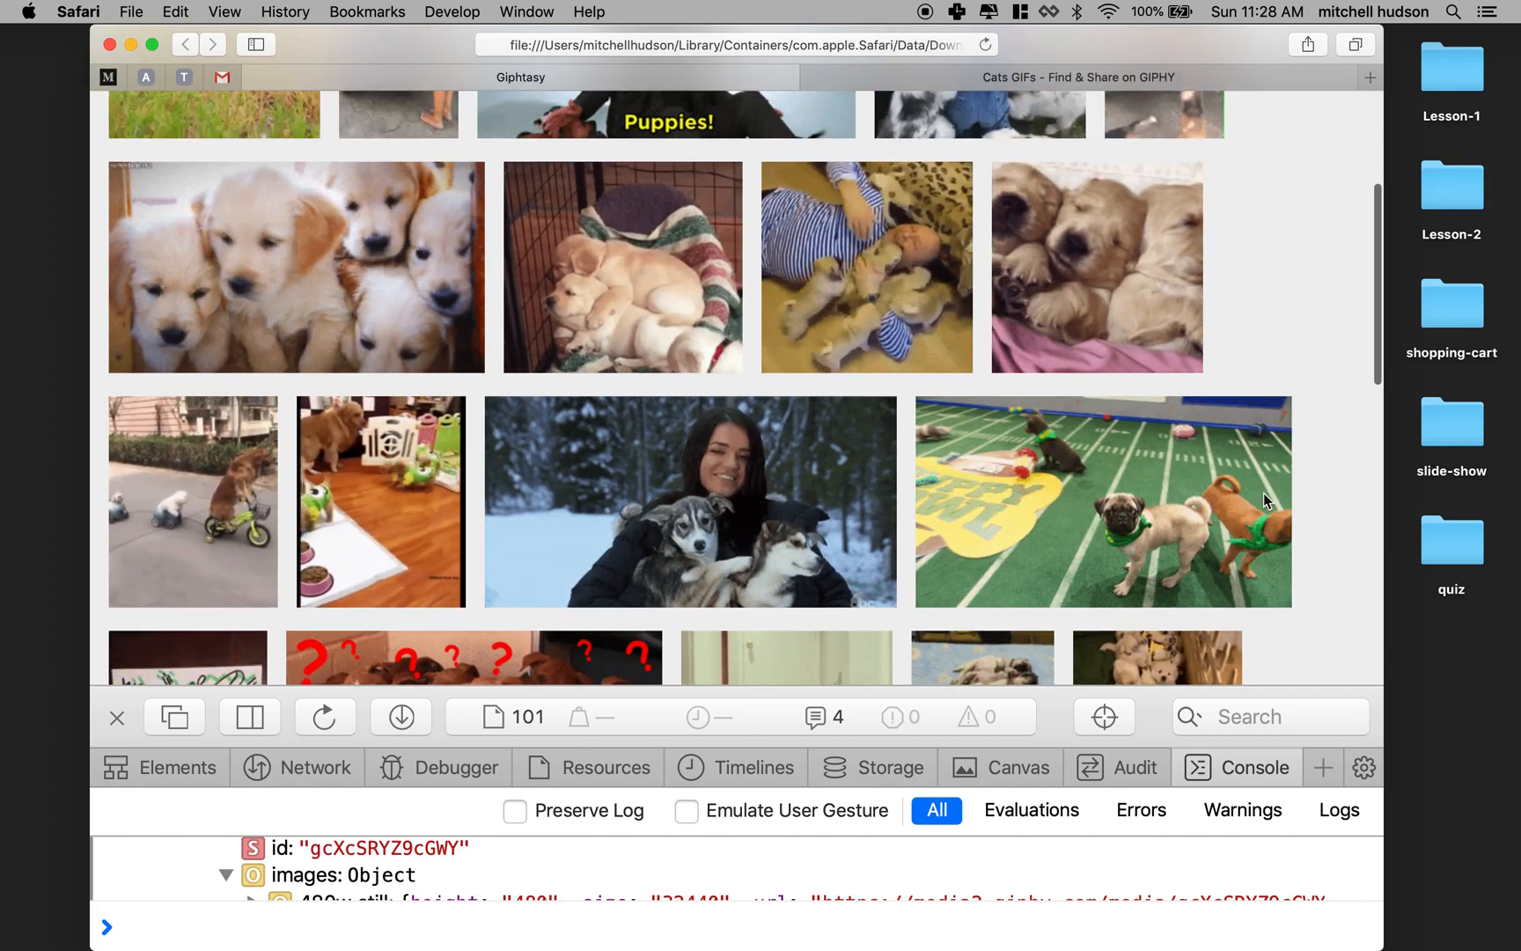
pyautogui.scroll(-3)
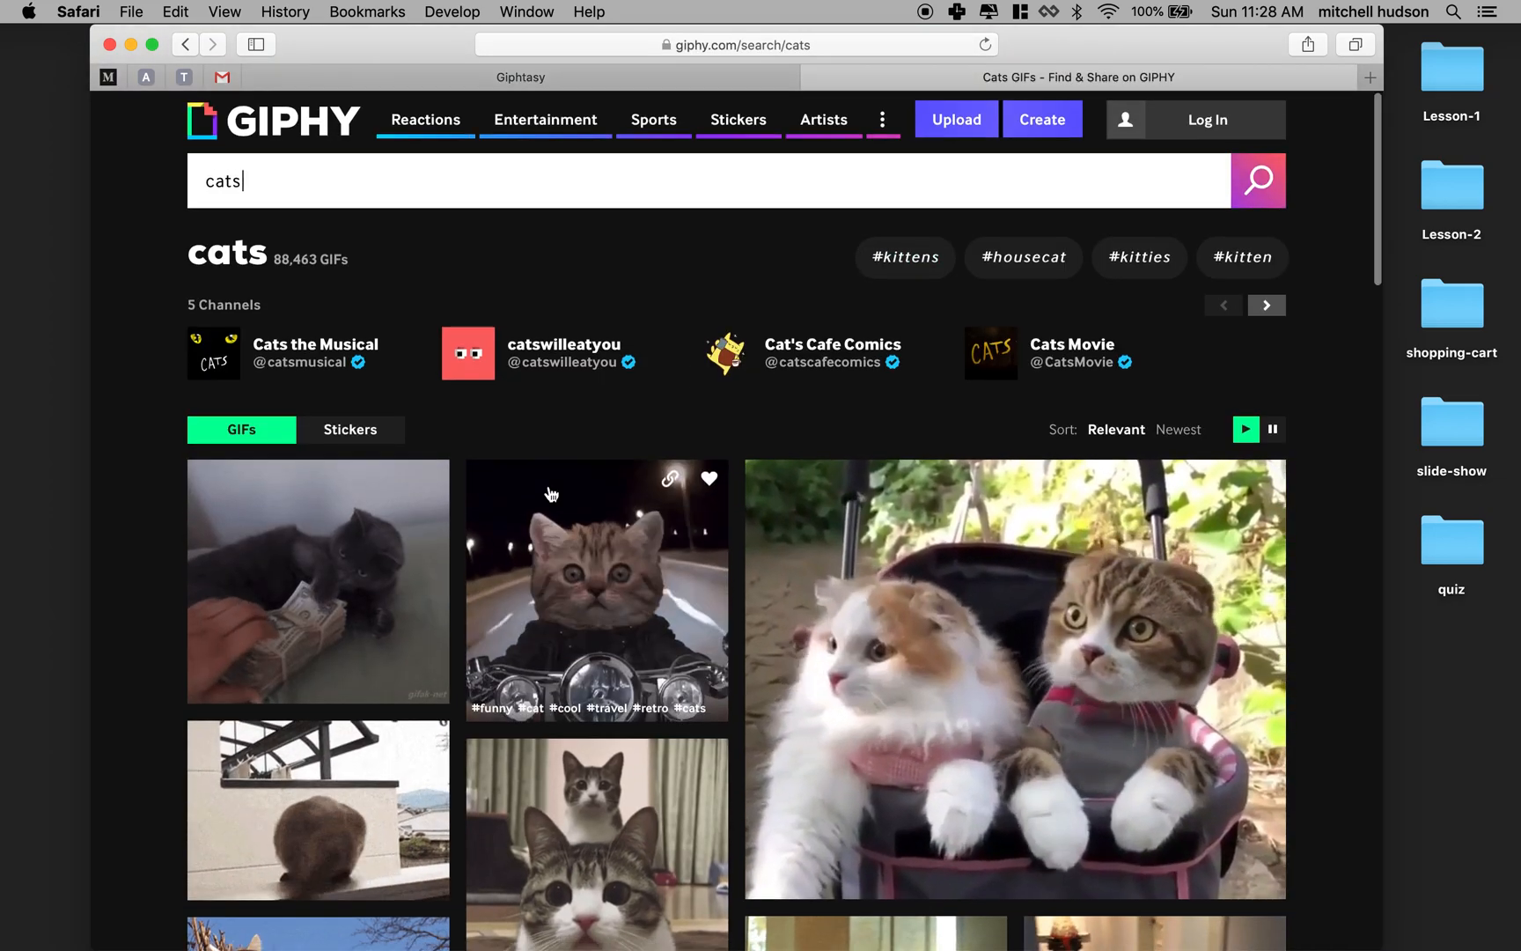
pyautogui.scroll(-3)
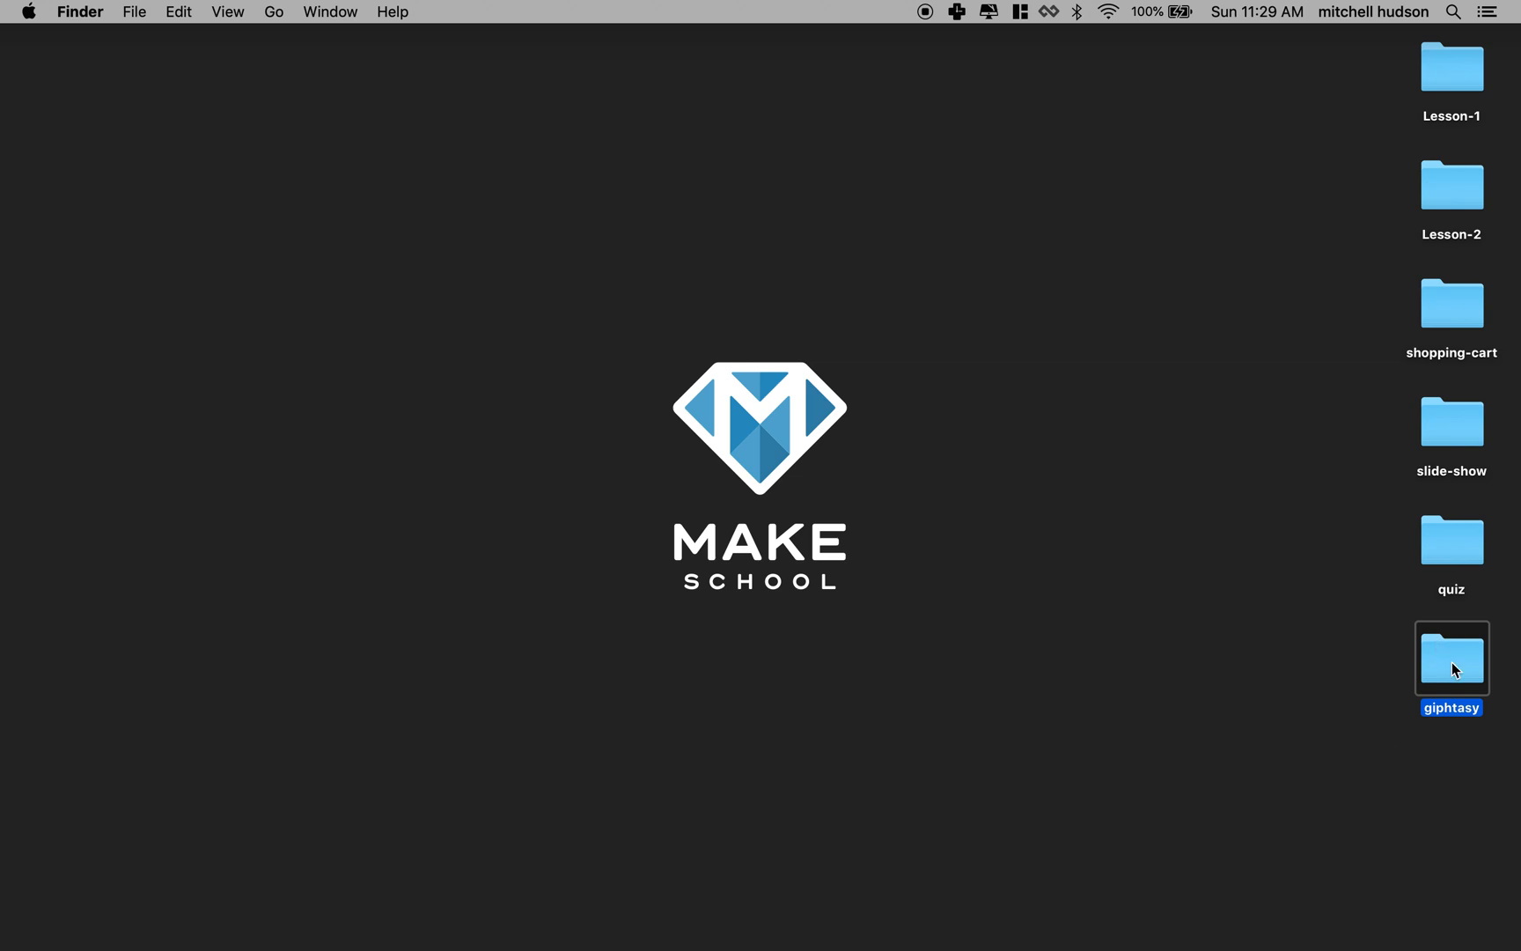
# - Drag the giphtasy desktop folder onto Visual Studio Code to open it as a project
pyautogui.moveTo(1452, 655); pyautogui.dragTo(1129, 840)
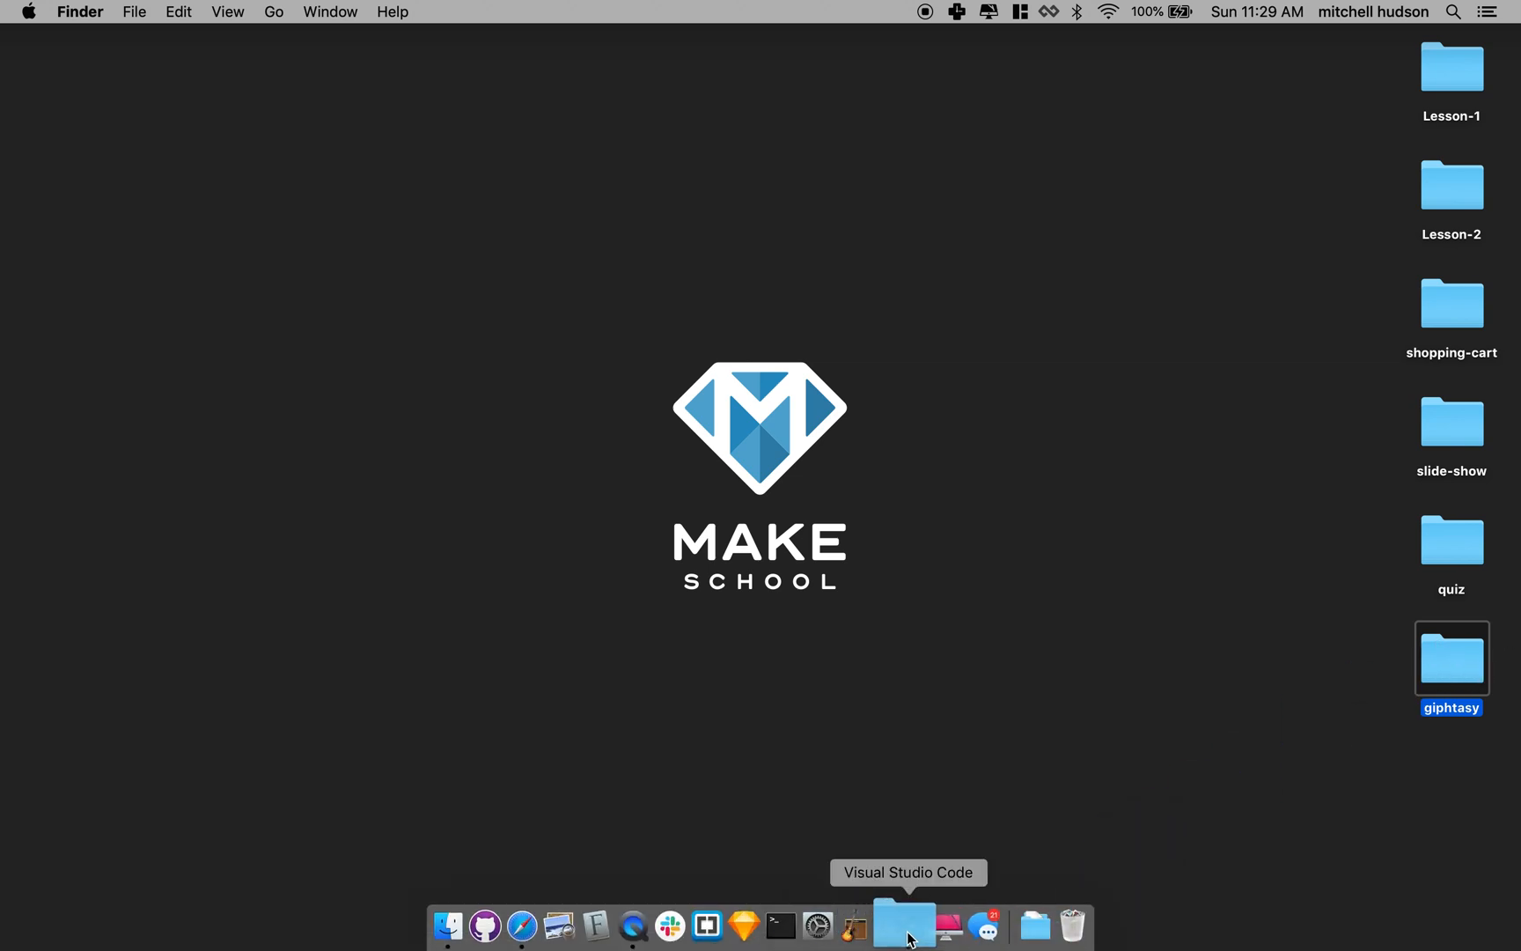
pyautogui.click(903, 924)
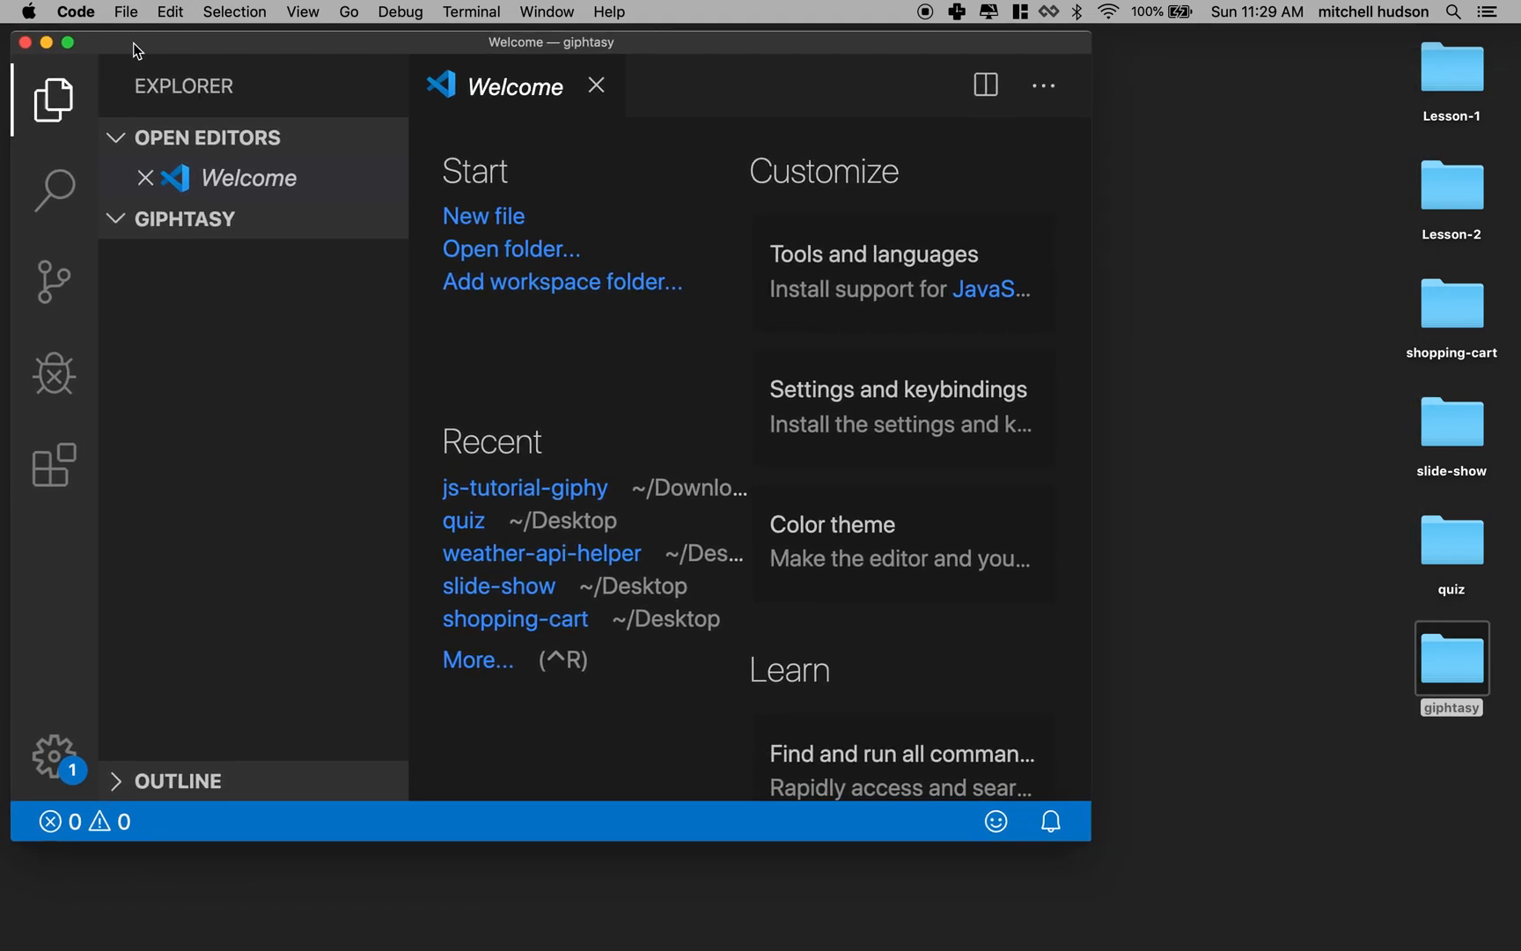
# - Close the Welcome page and save a new file as index.html in giphtasy
pyautogui.click(598, 85)
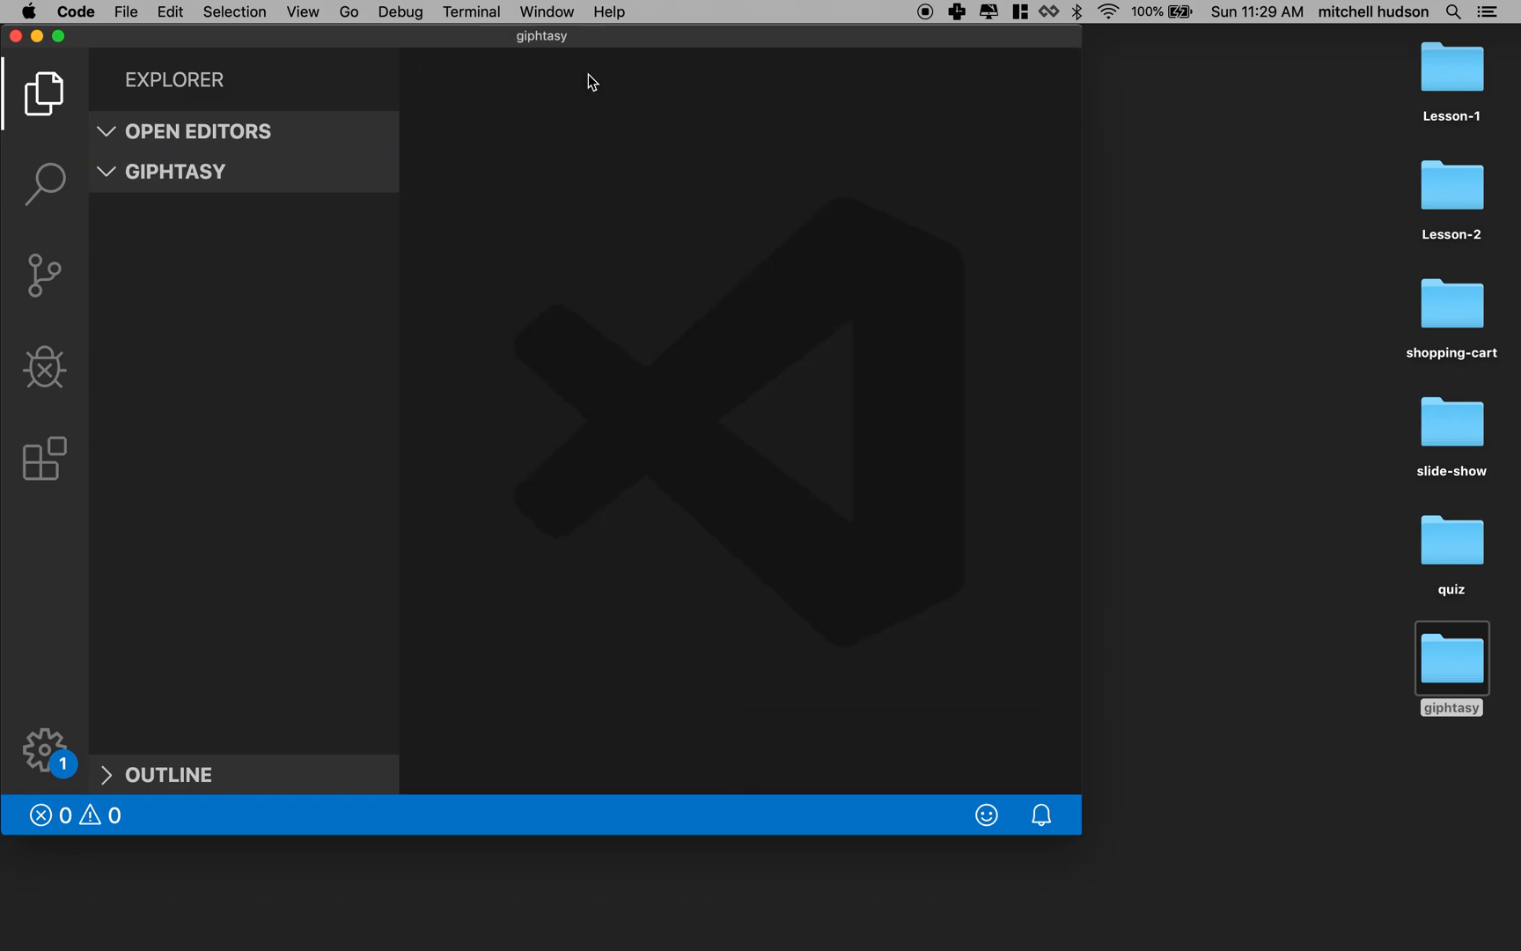
pyautogui.press('cmd+n')
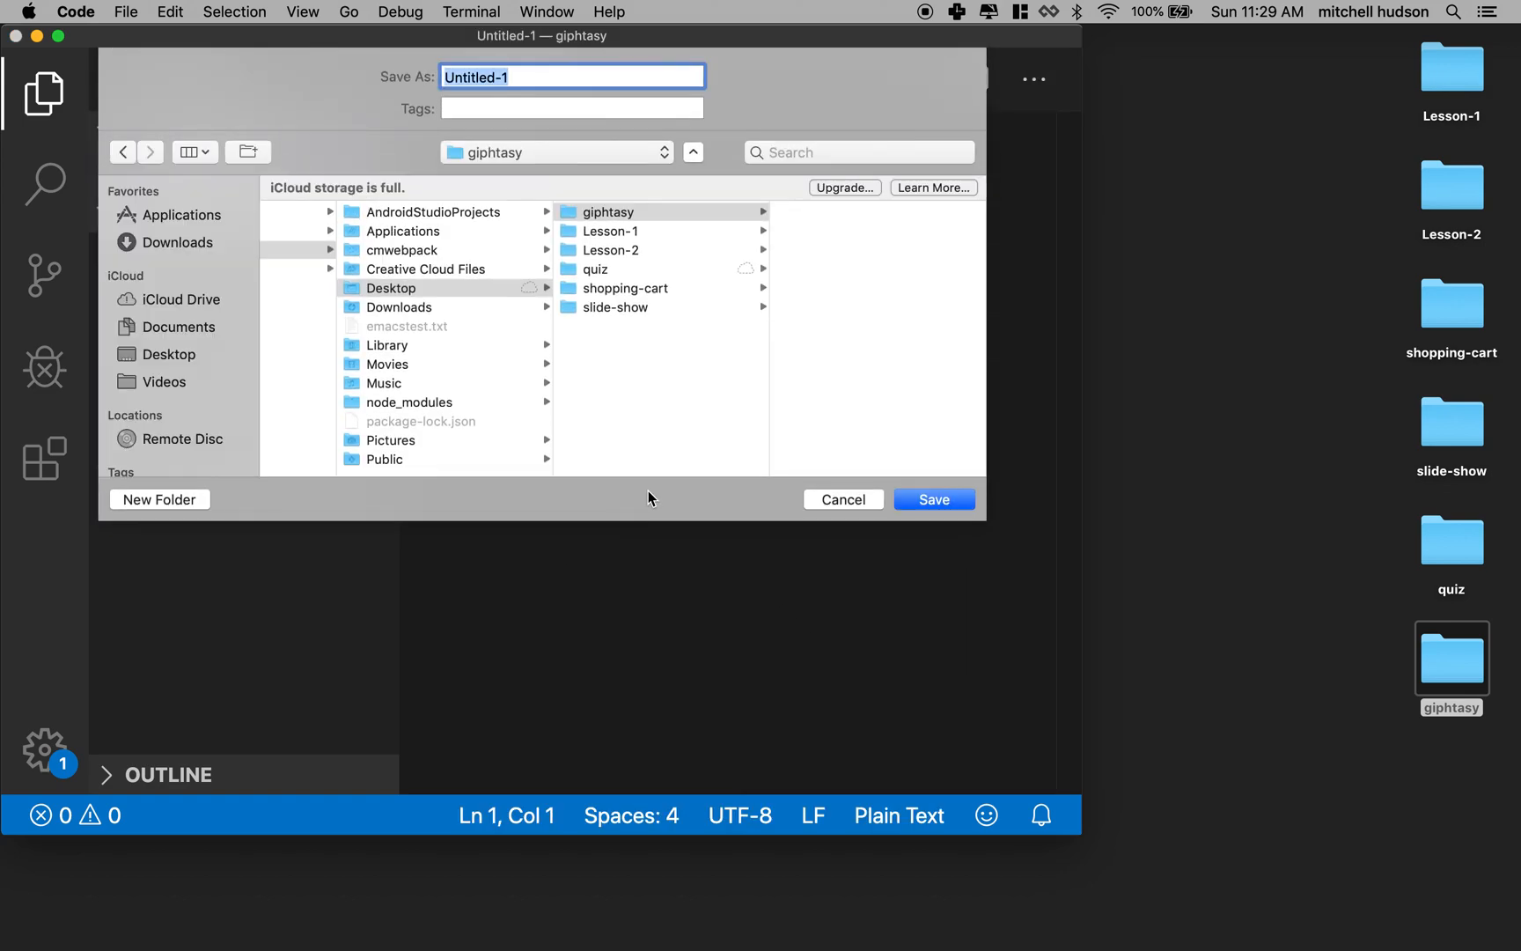
pyautogui.write('ind')
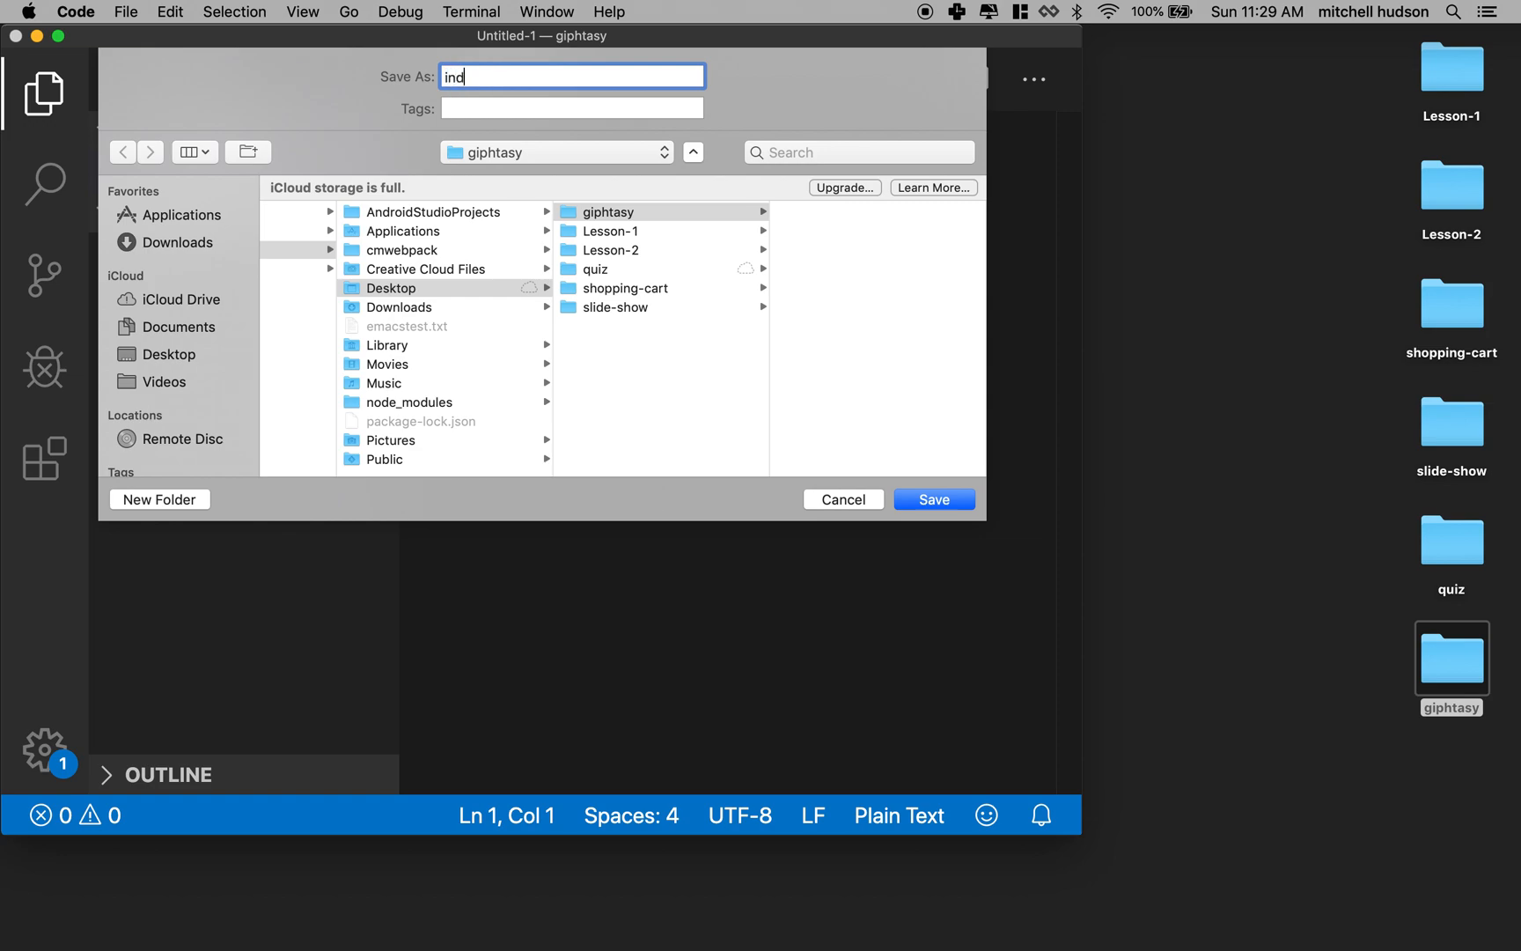
pyautogui.write('ex.html')
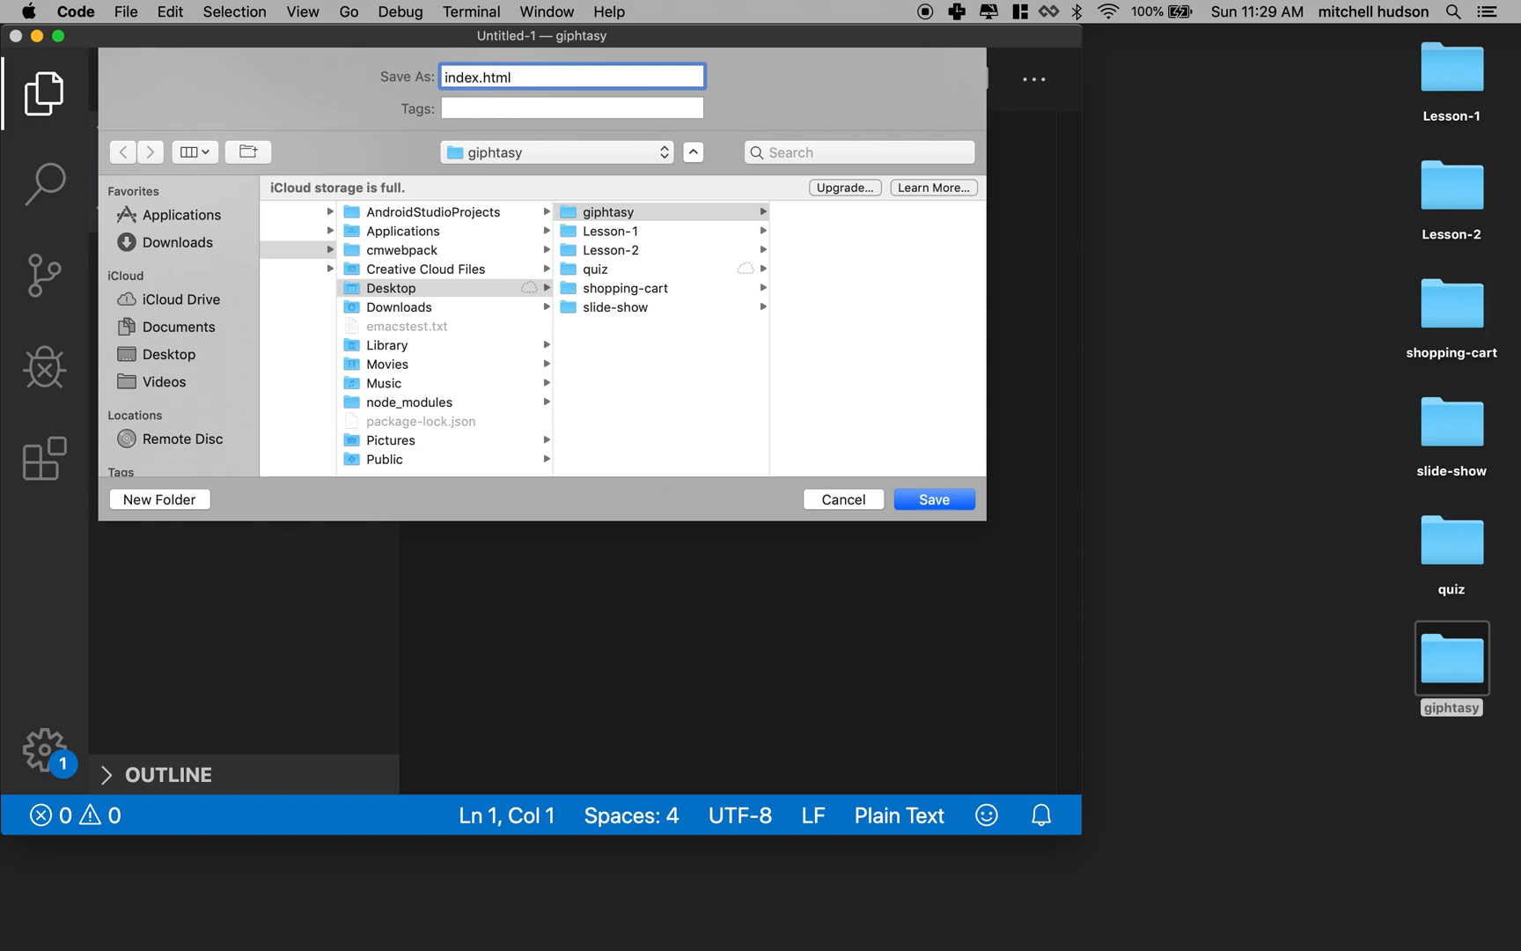
pyautogui.click(932, 500)
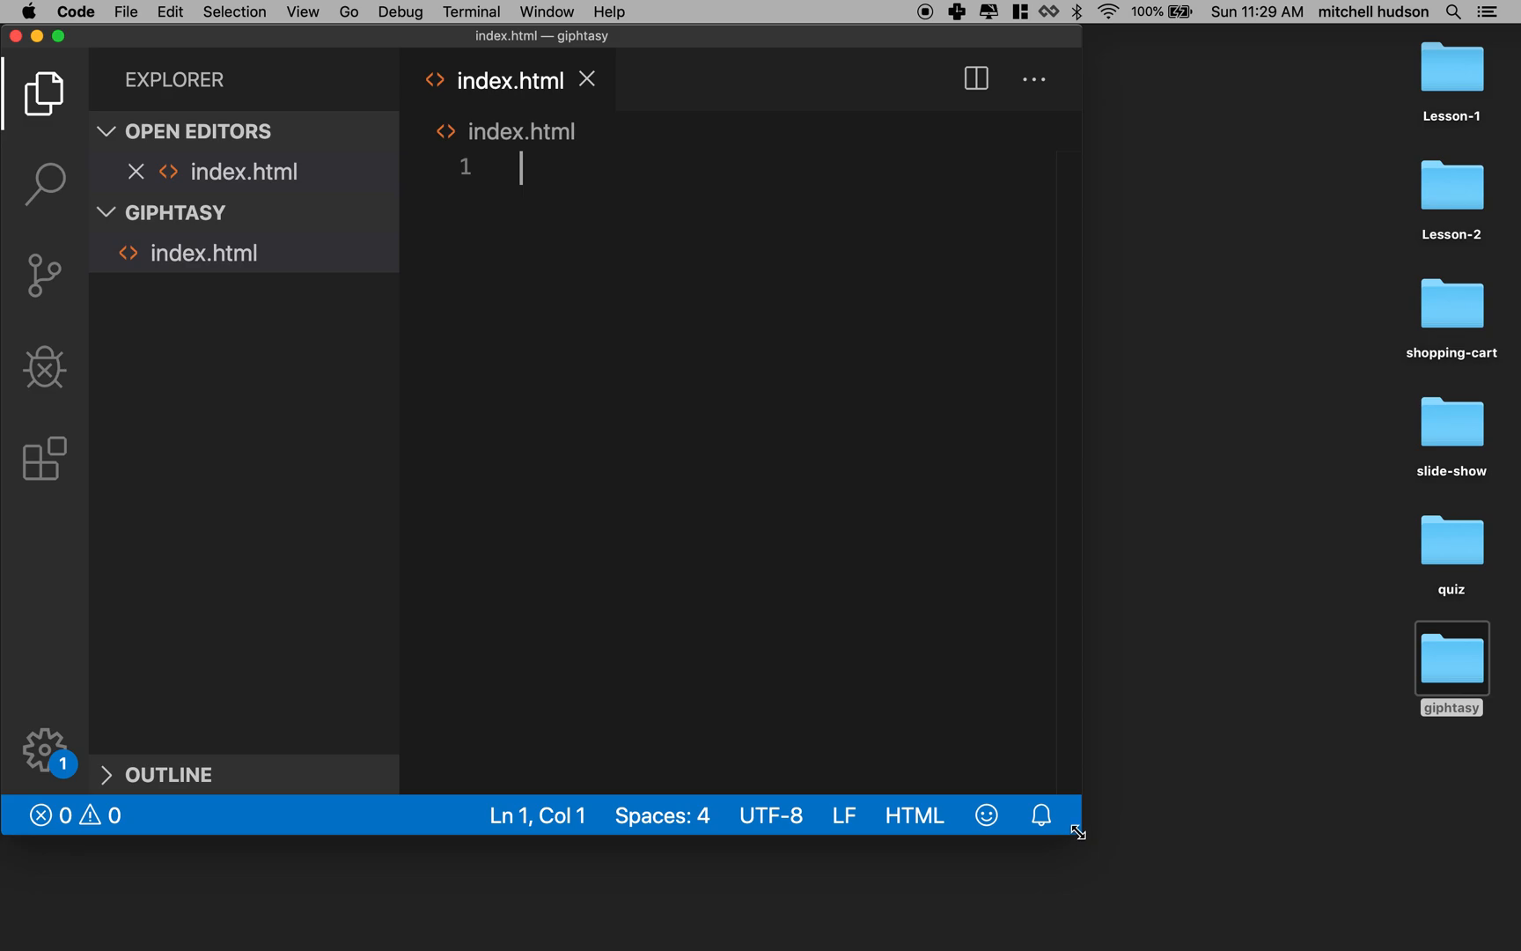
# - Write the HTML skeleton: doctype, html, head with empty title, and body tags
pyautogui.write('<')
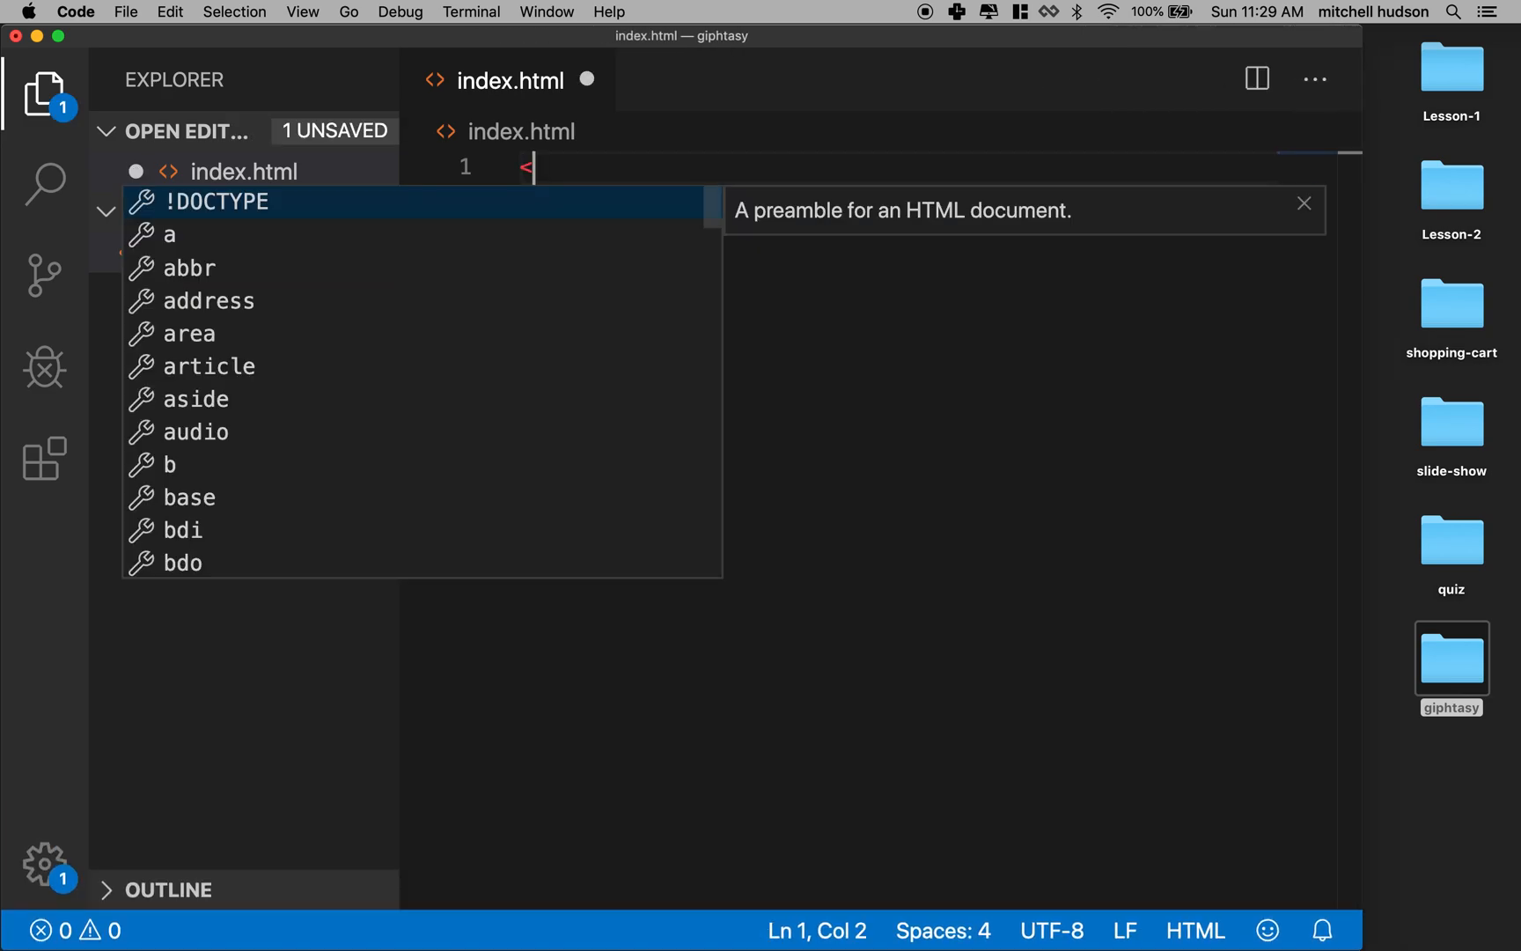
pyautogui.press('Tab')
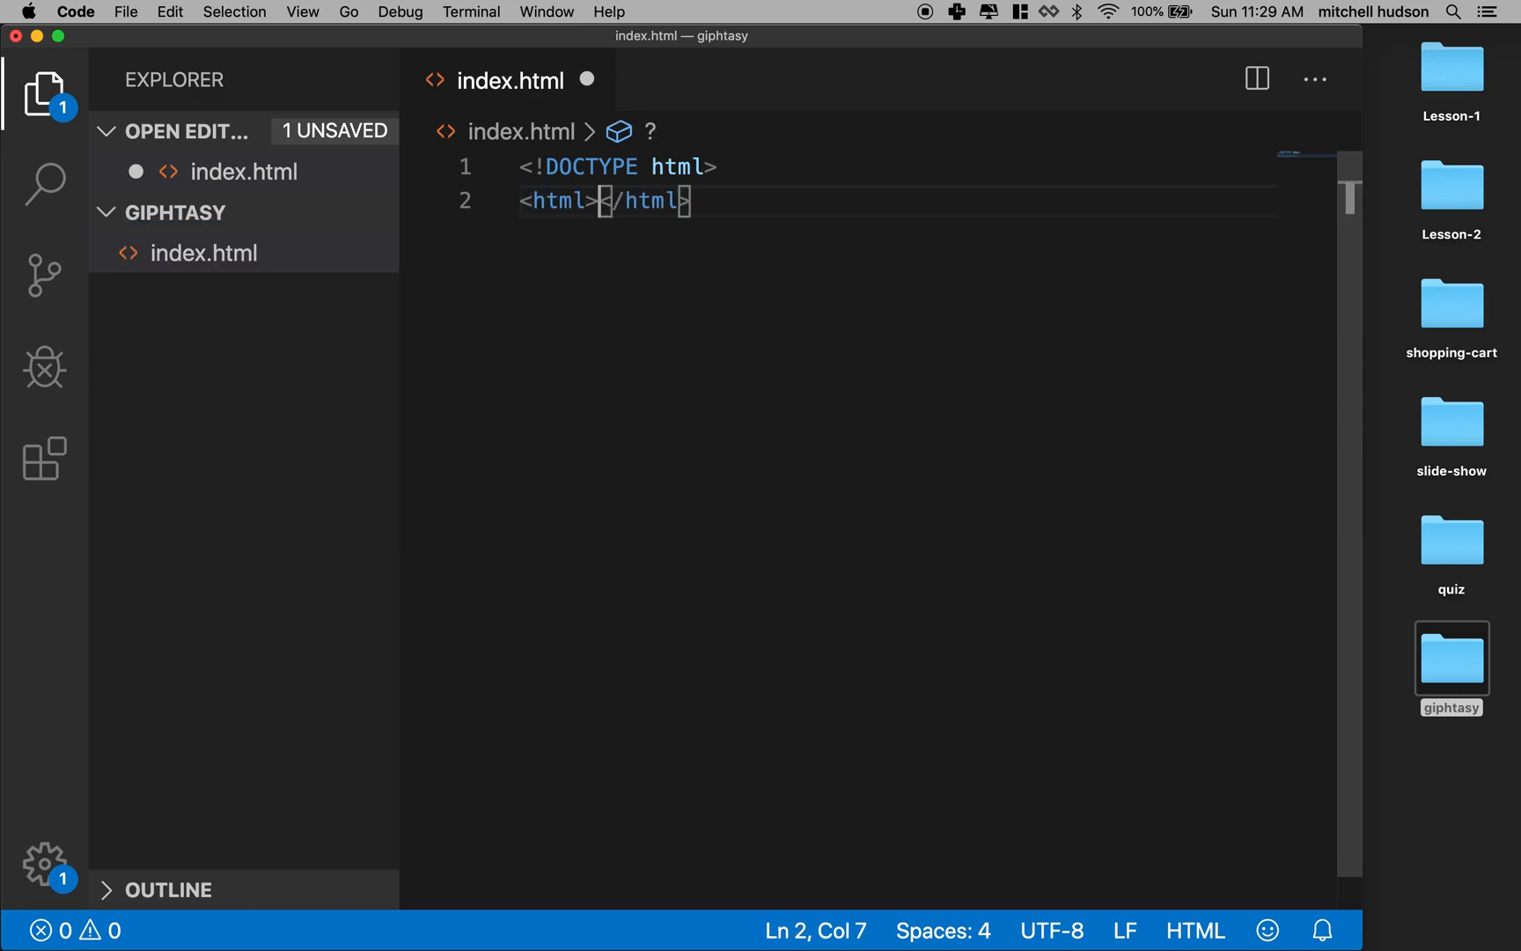
pyautogui.write('<')
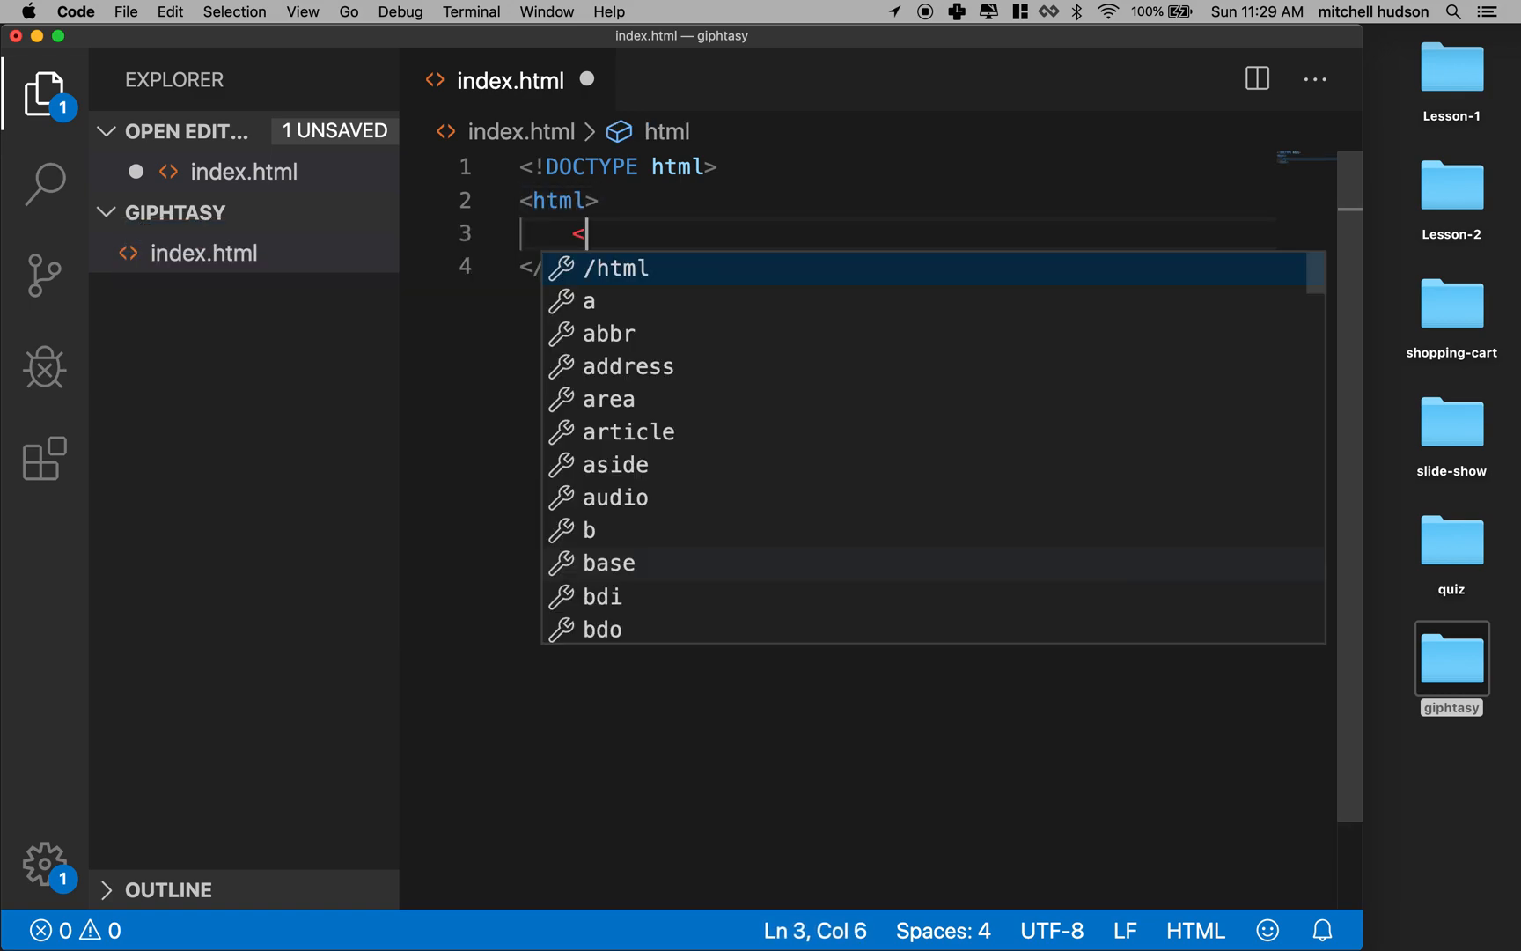
pyautogui.write('head>')
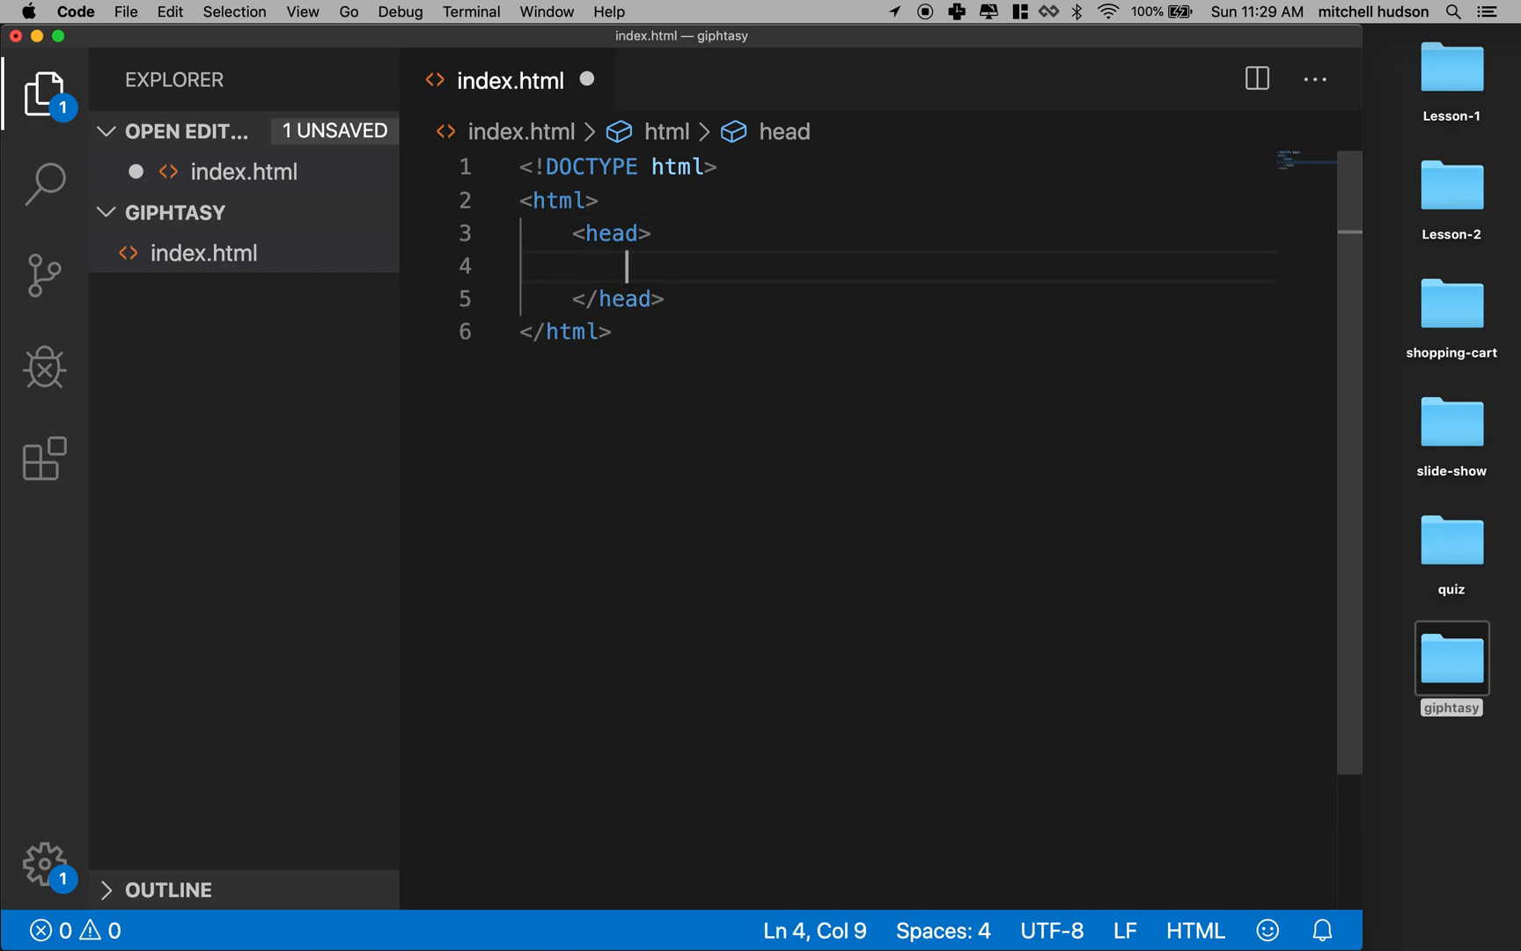
pyautogui.write('<title></title>')
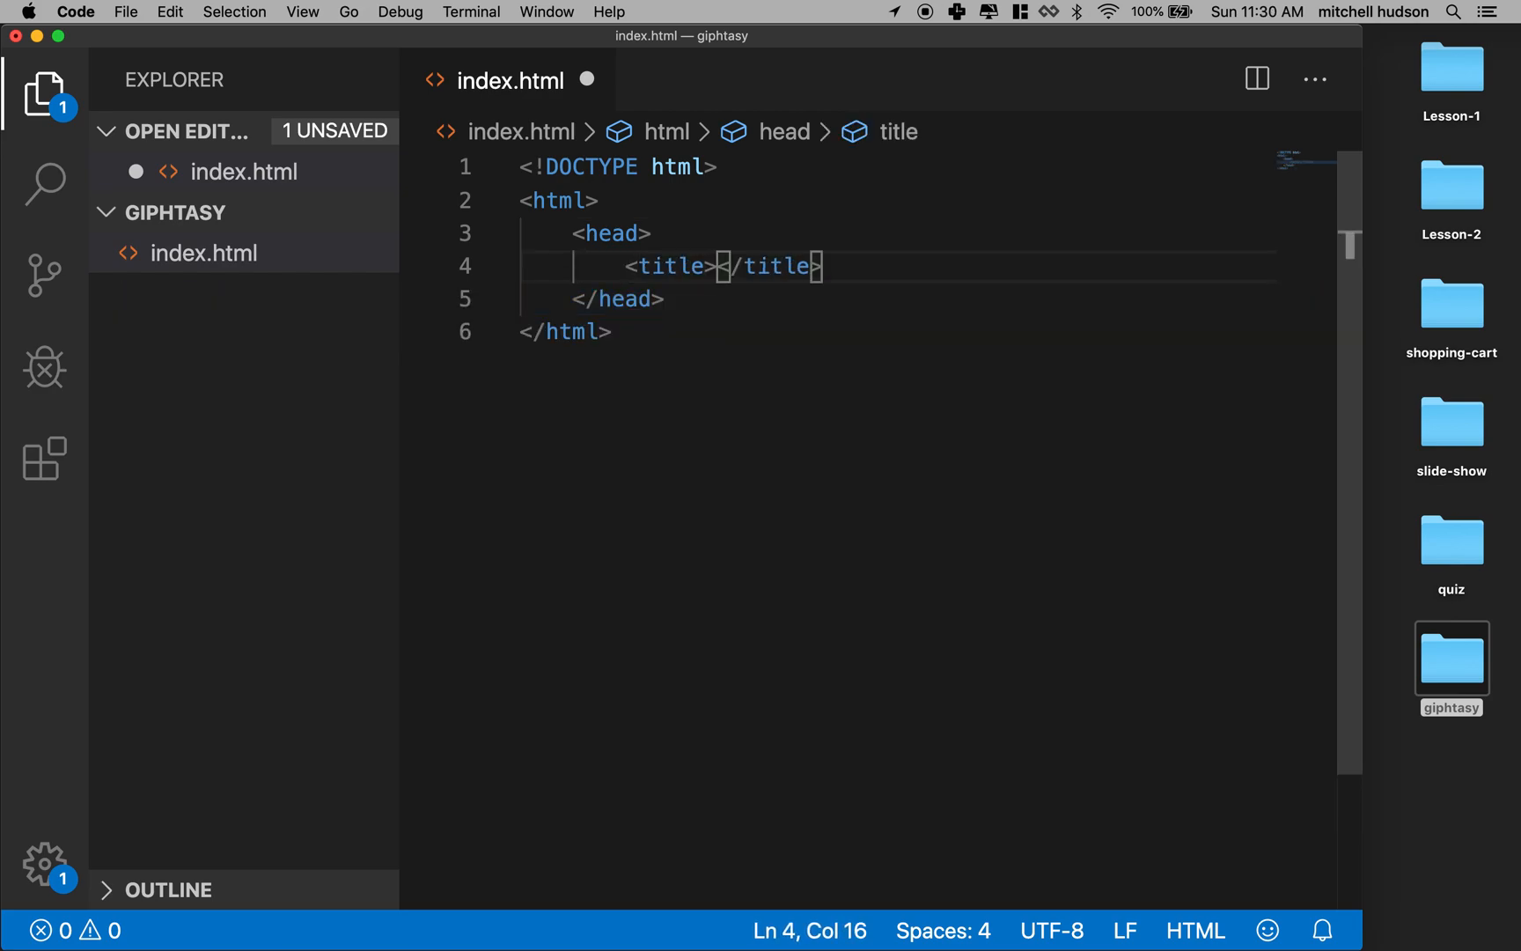
pyautogui.write('<b')
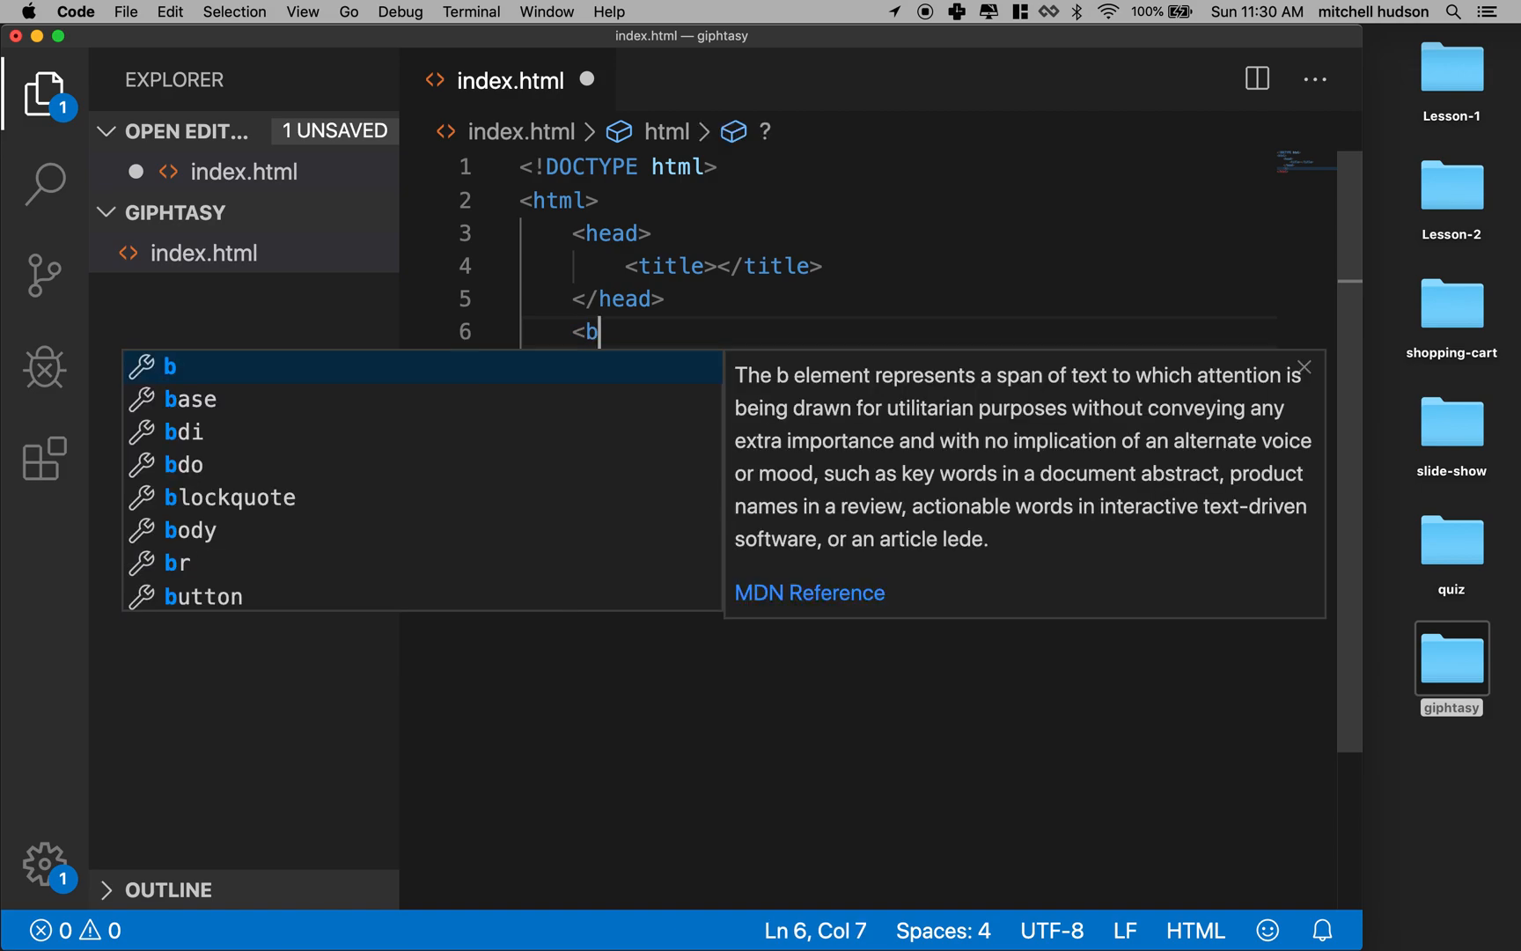
pyautogui.write('ody>')
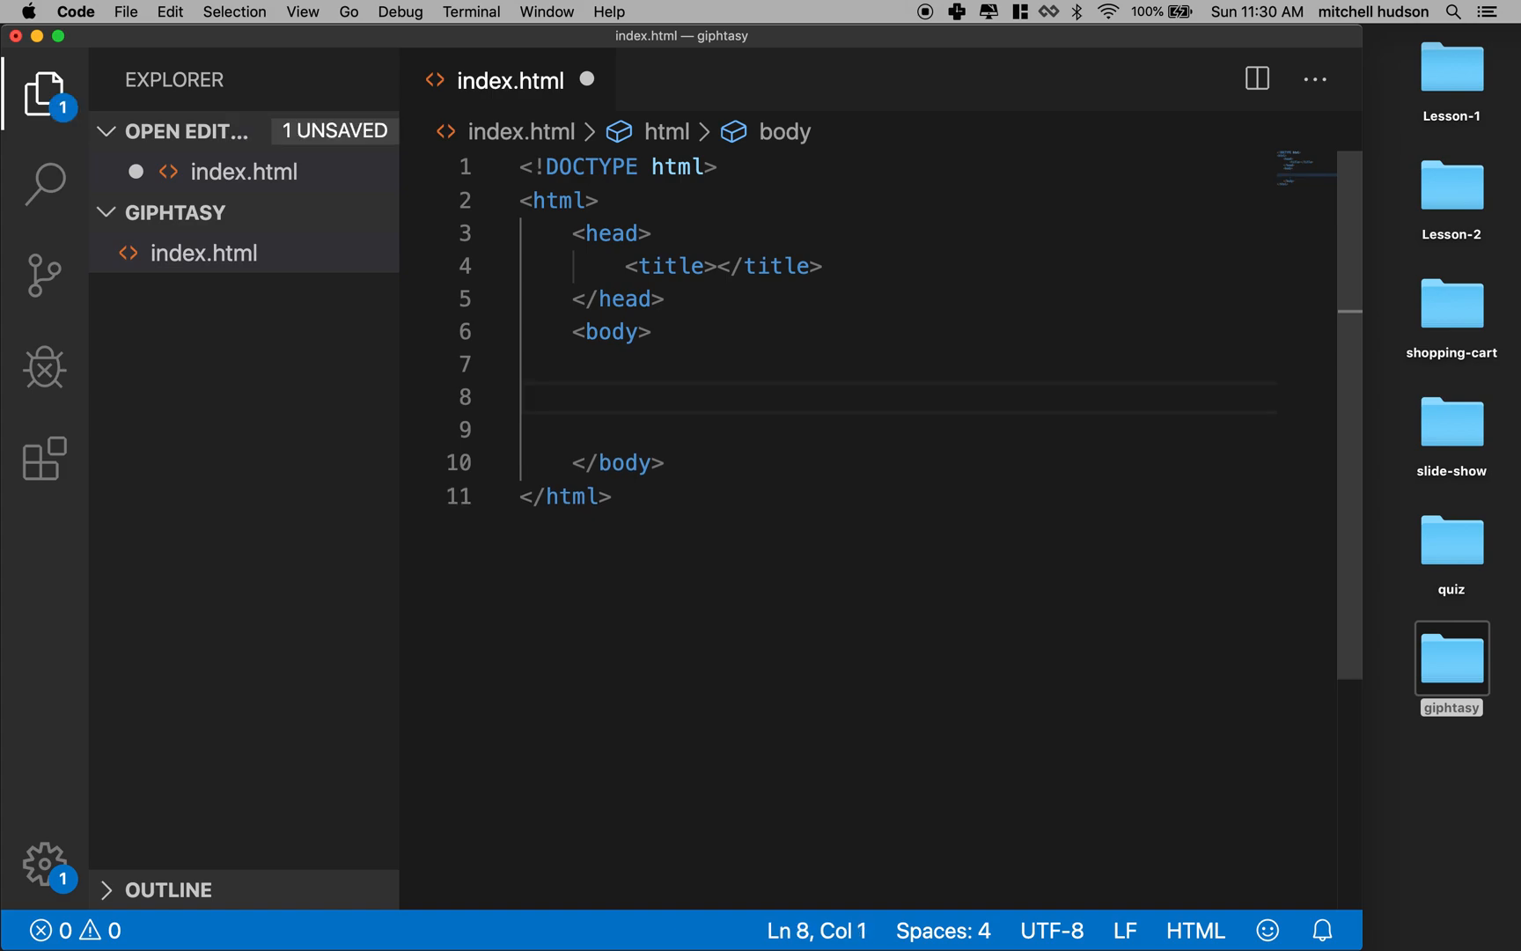
# - Add a 'Script' comment and a script element containing a // comment inside the body
pyautogui.press('Enter')
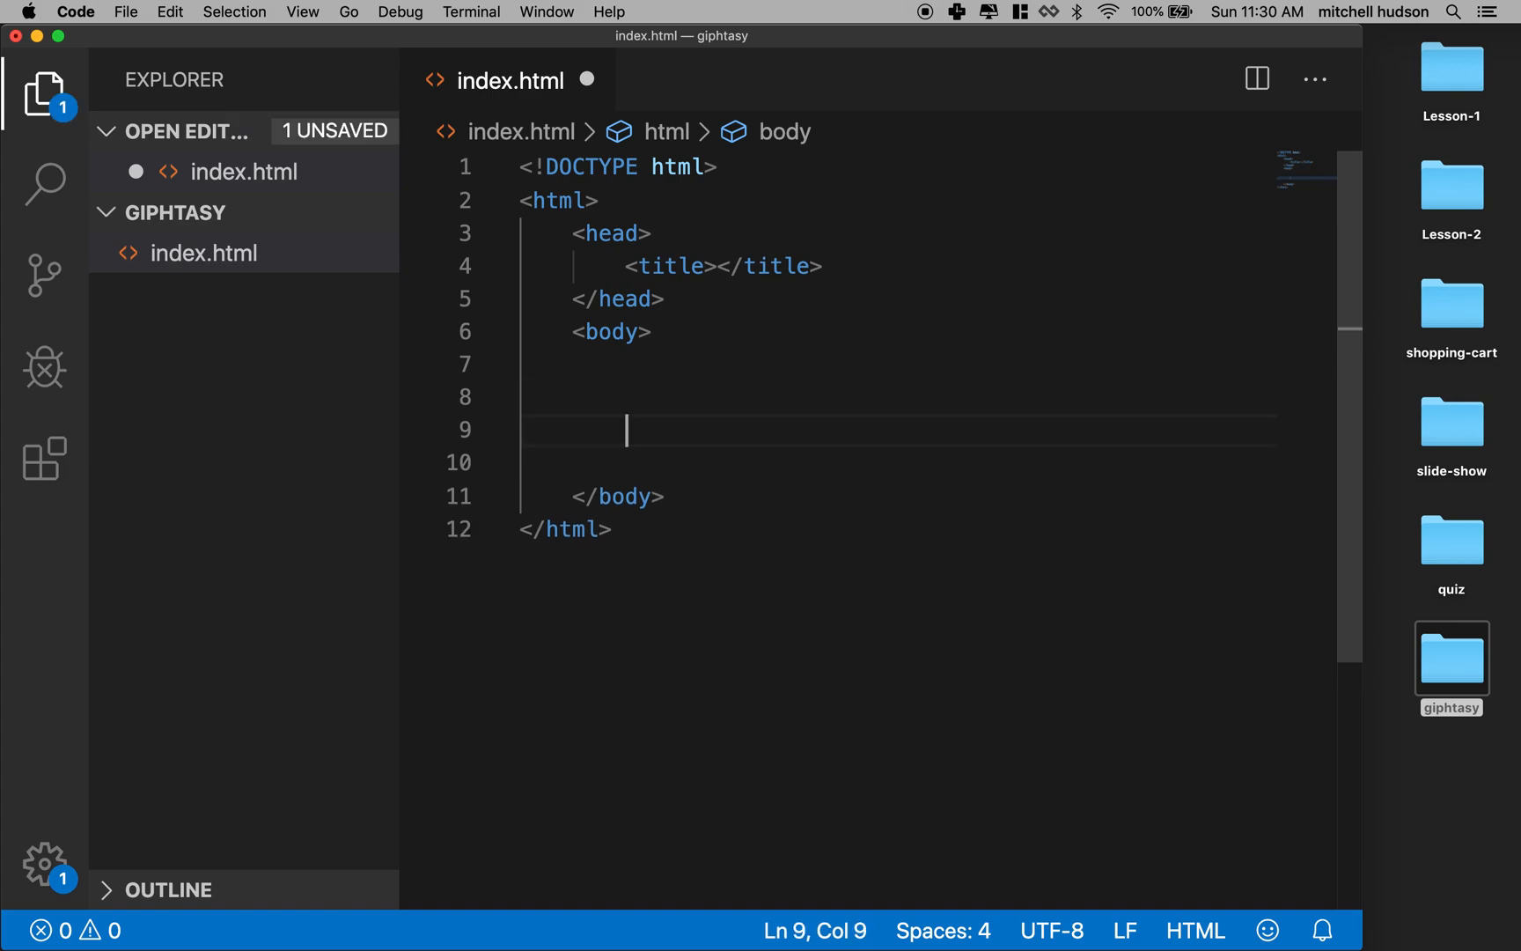
pyautogui.write('<!---->')
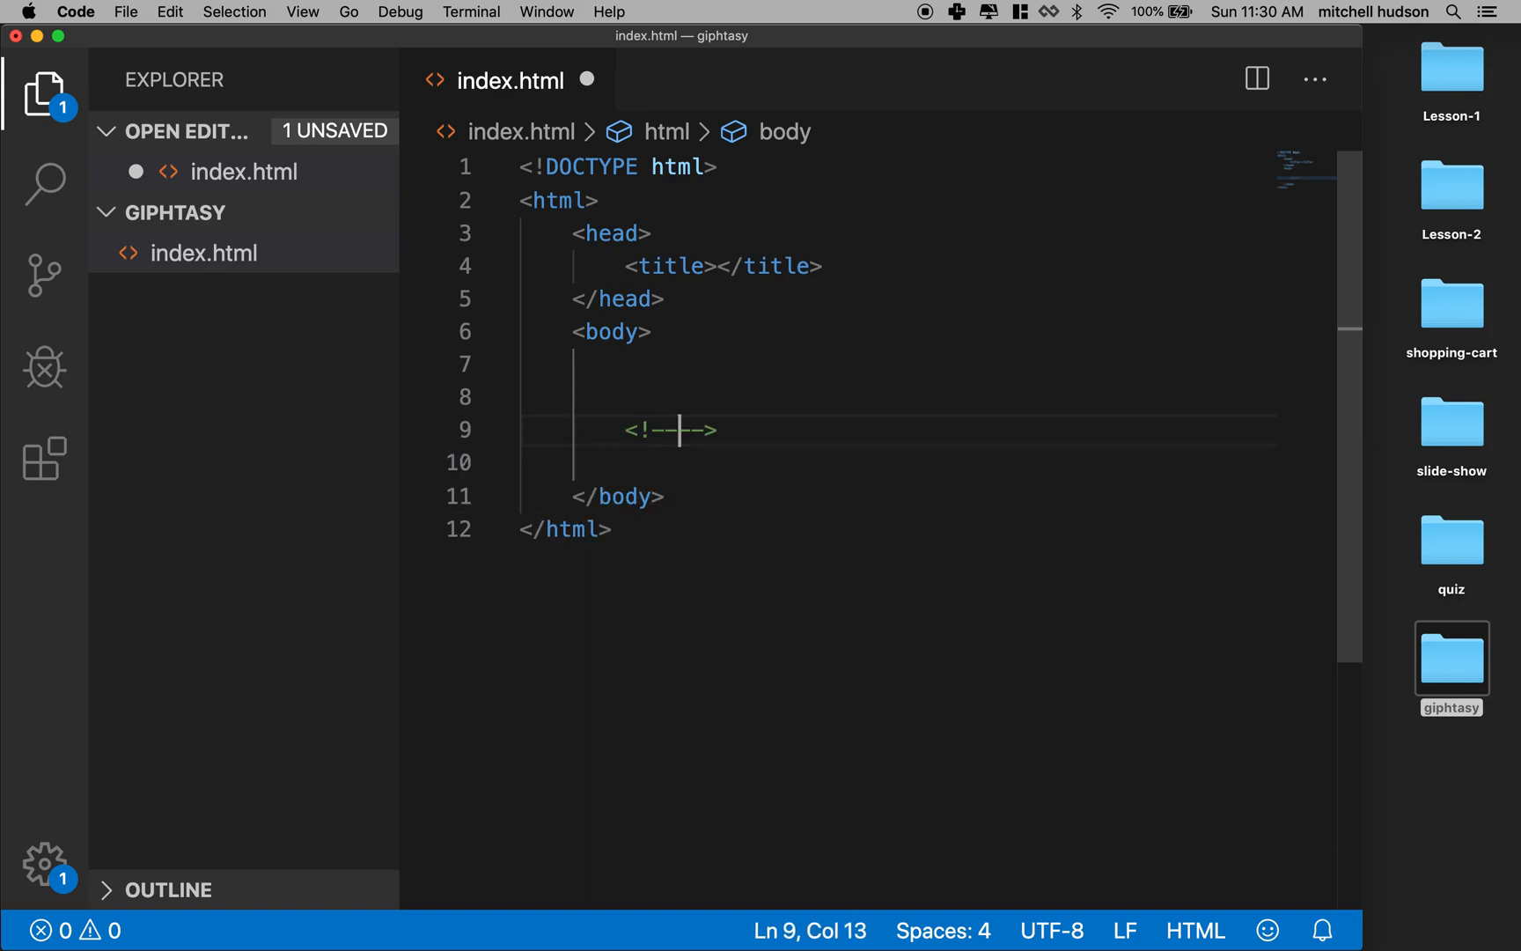
pyautogui.write('Script')
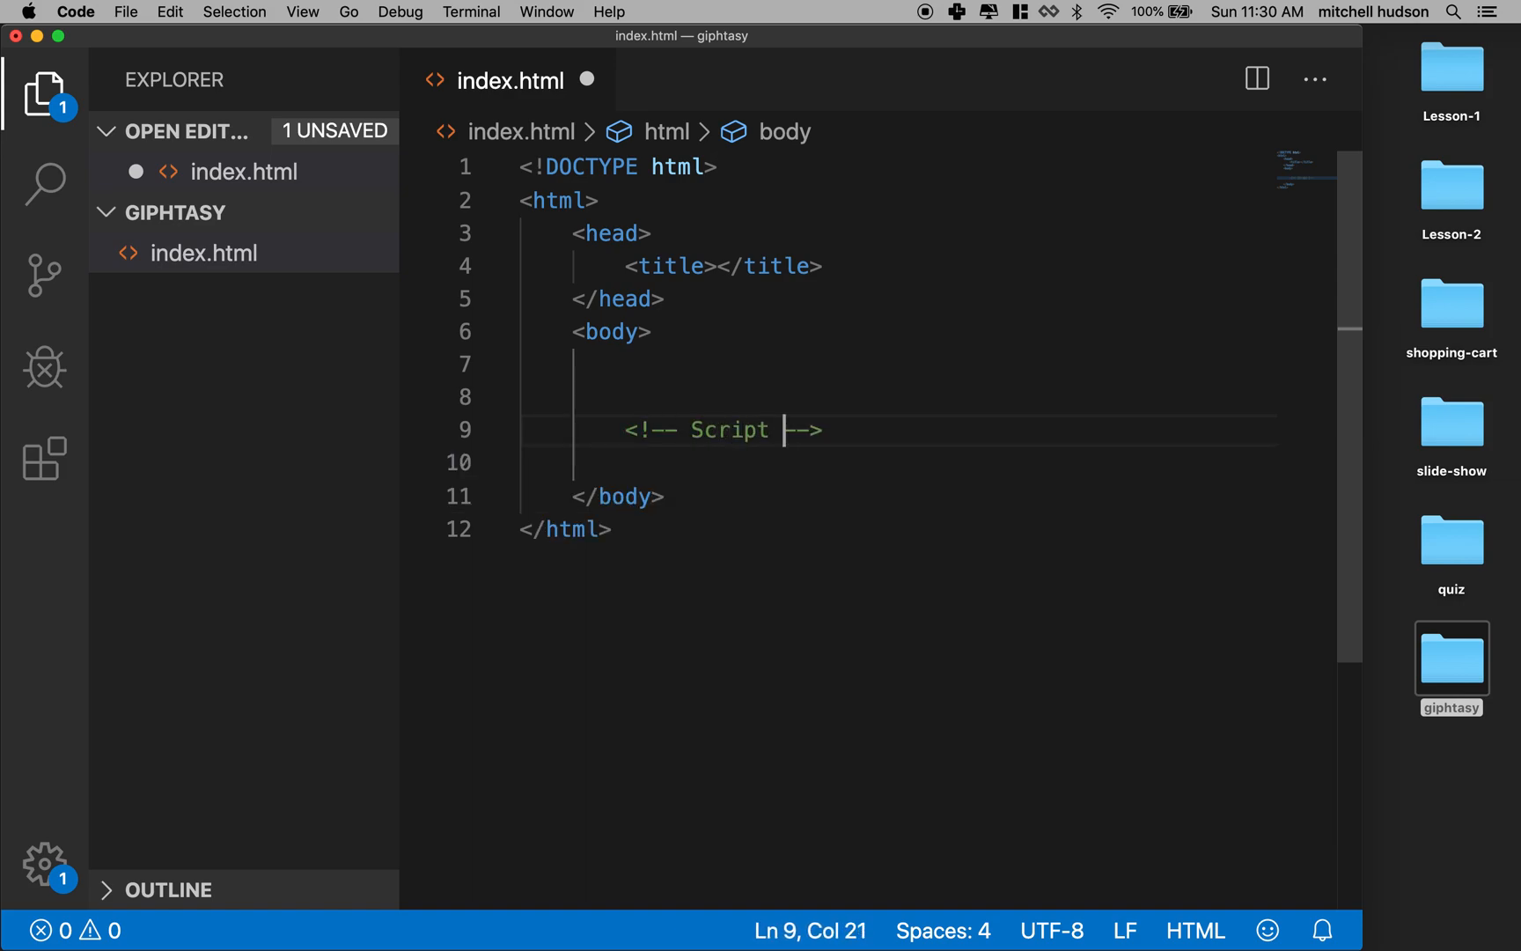
pyautogui.press('enter')
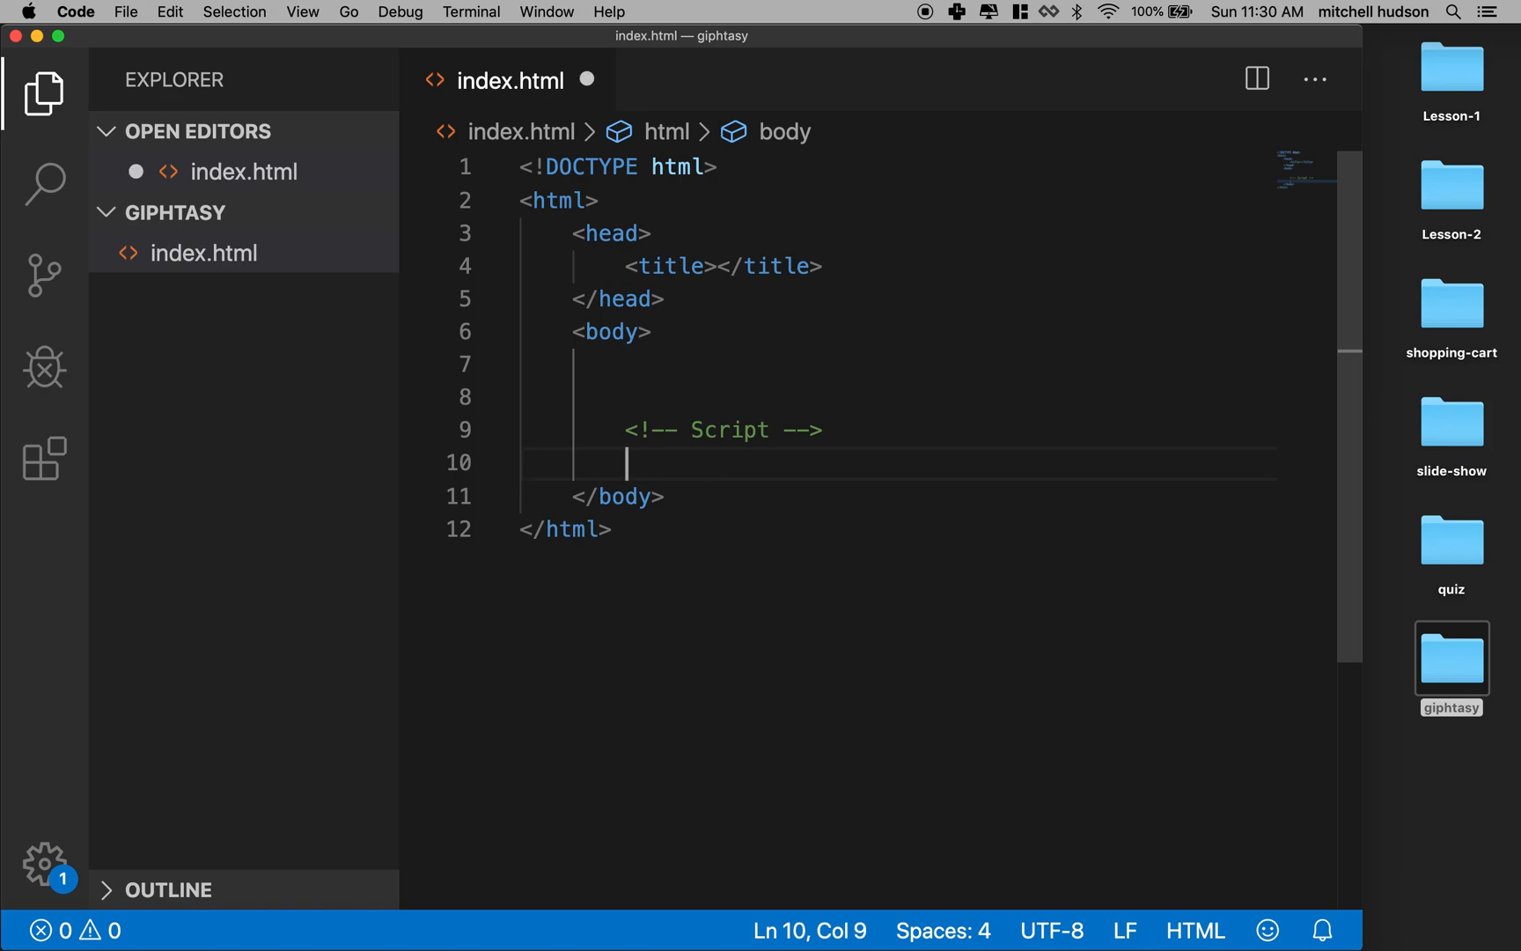
pyautogui.write('<')
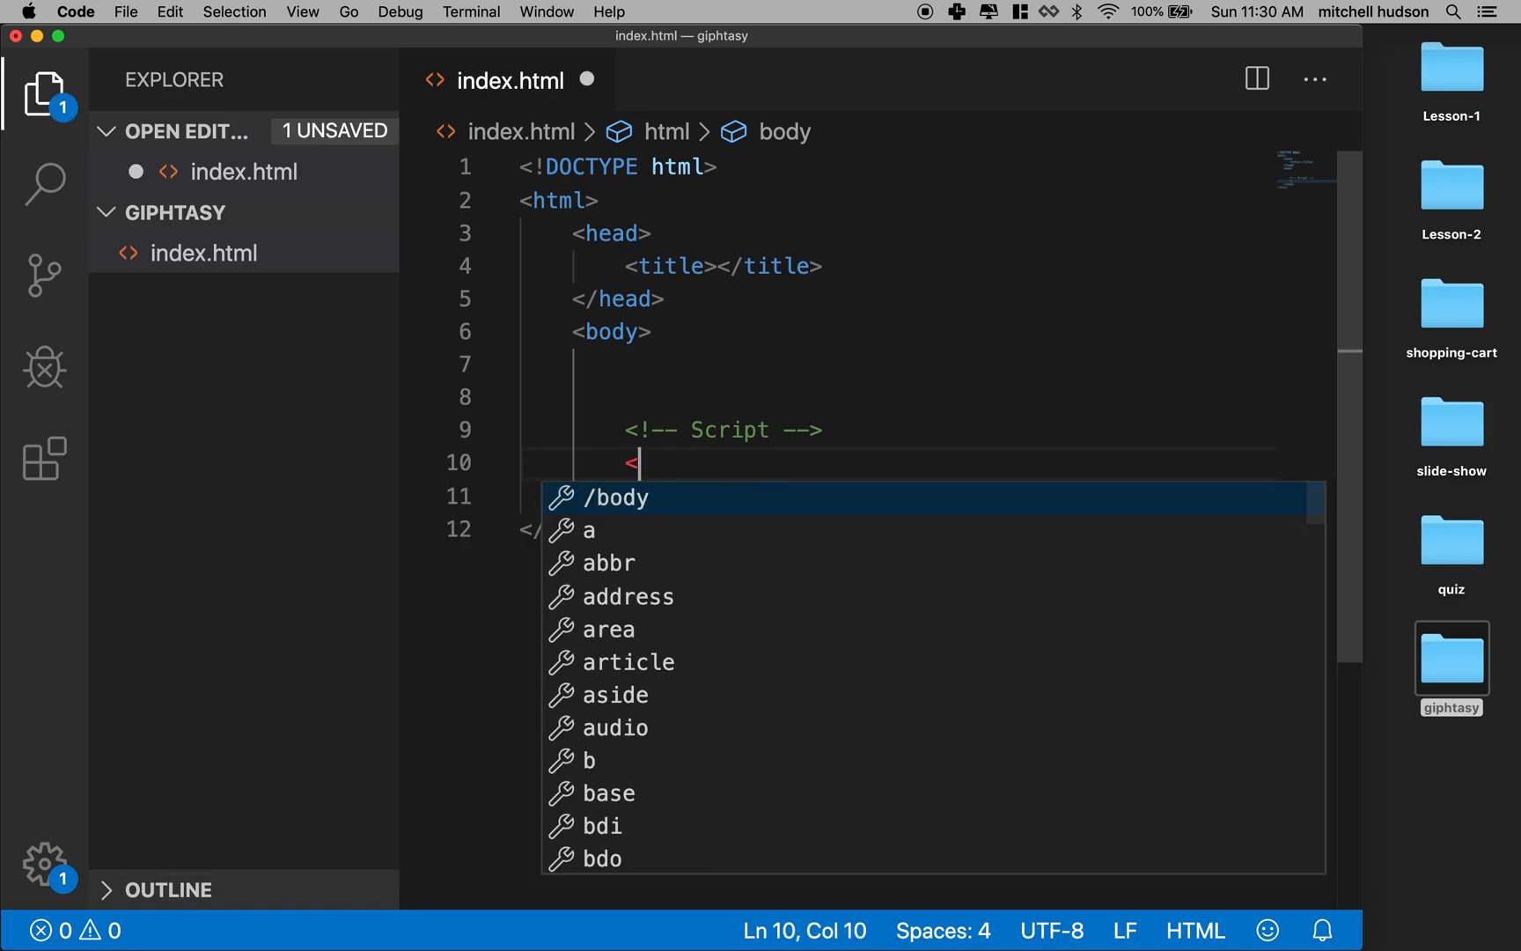
pyautogui.write('script>')
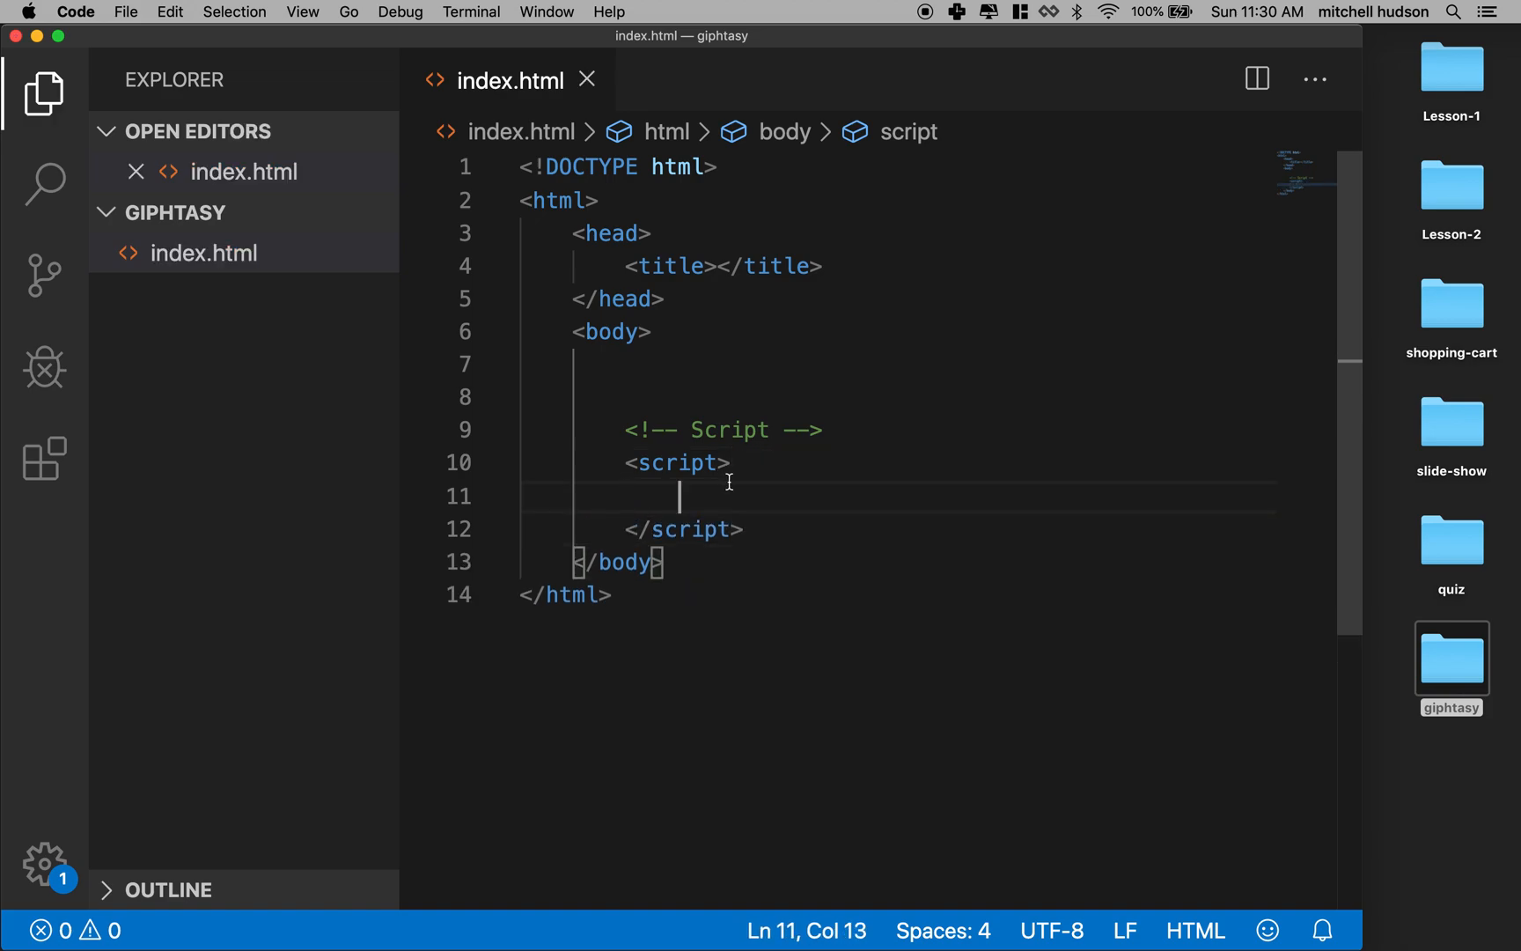
pyautogui.write('//')
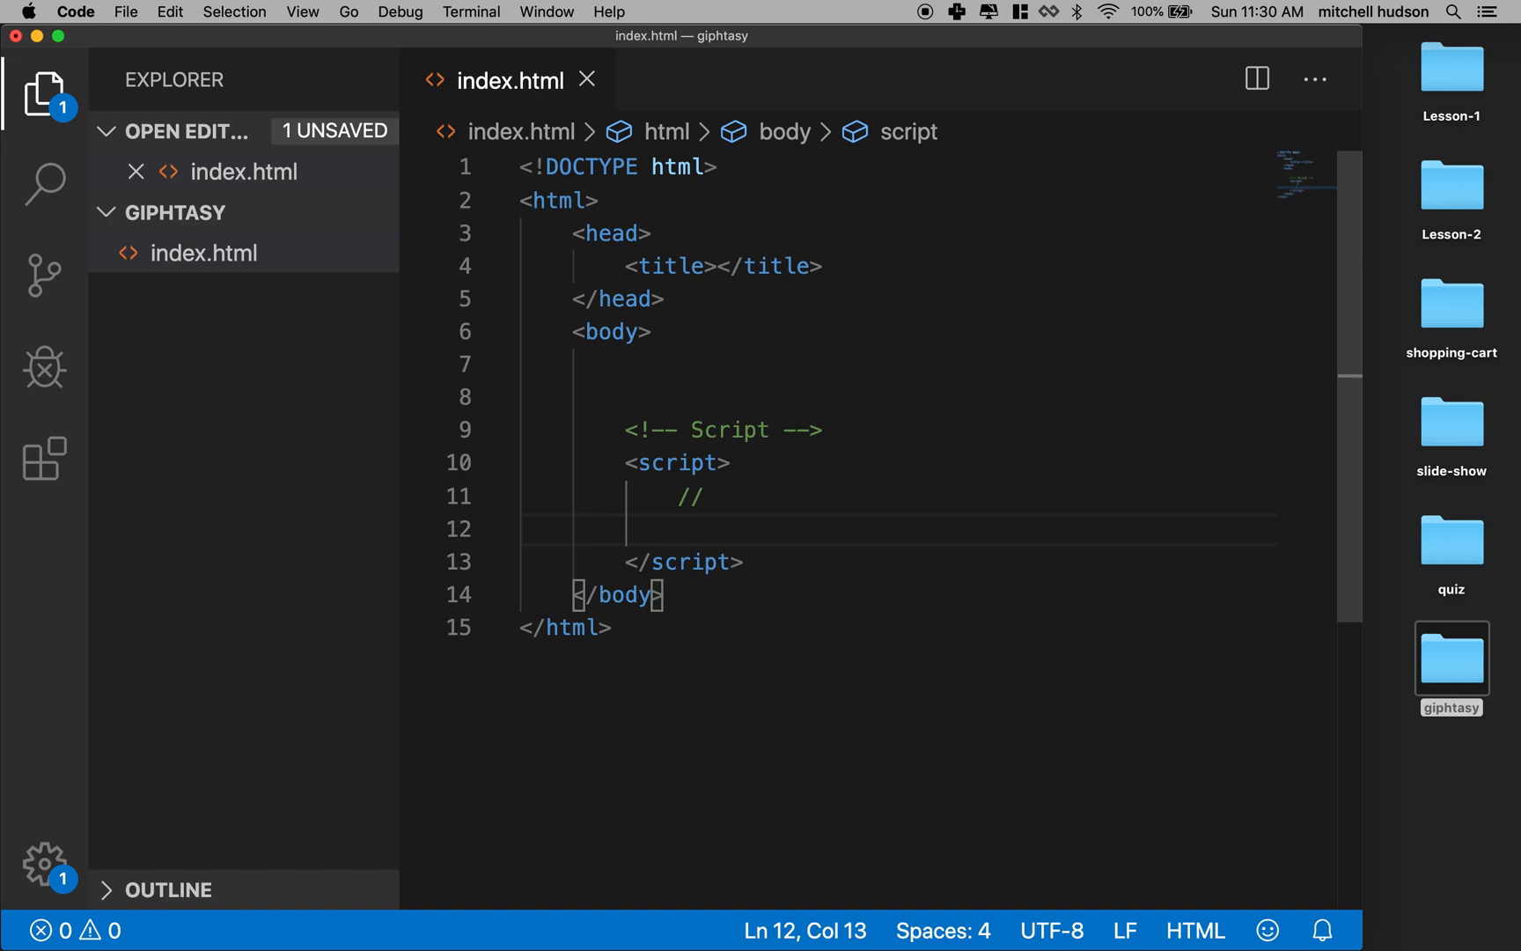
pyautogui.click(655, 332)
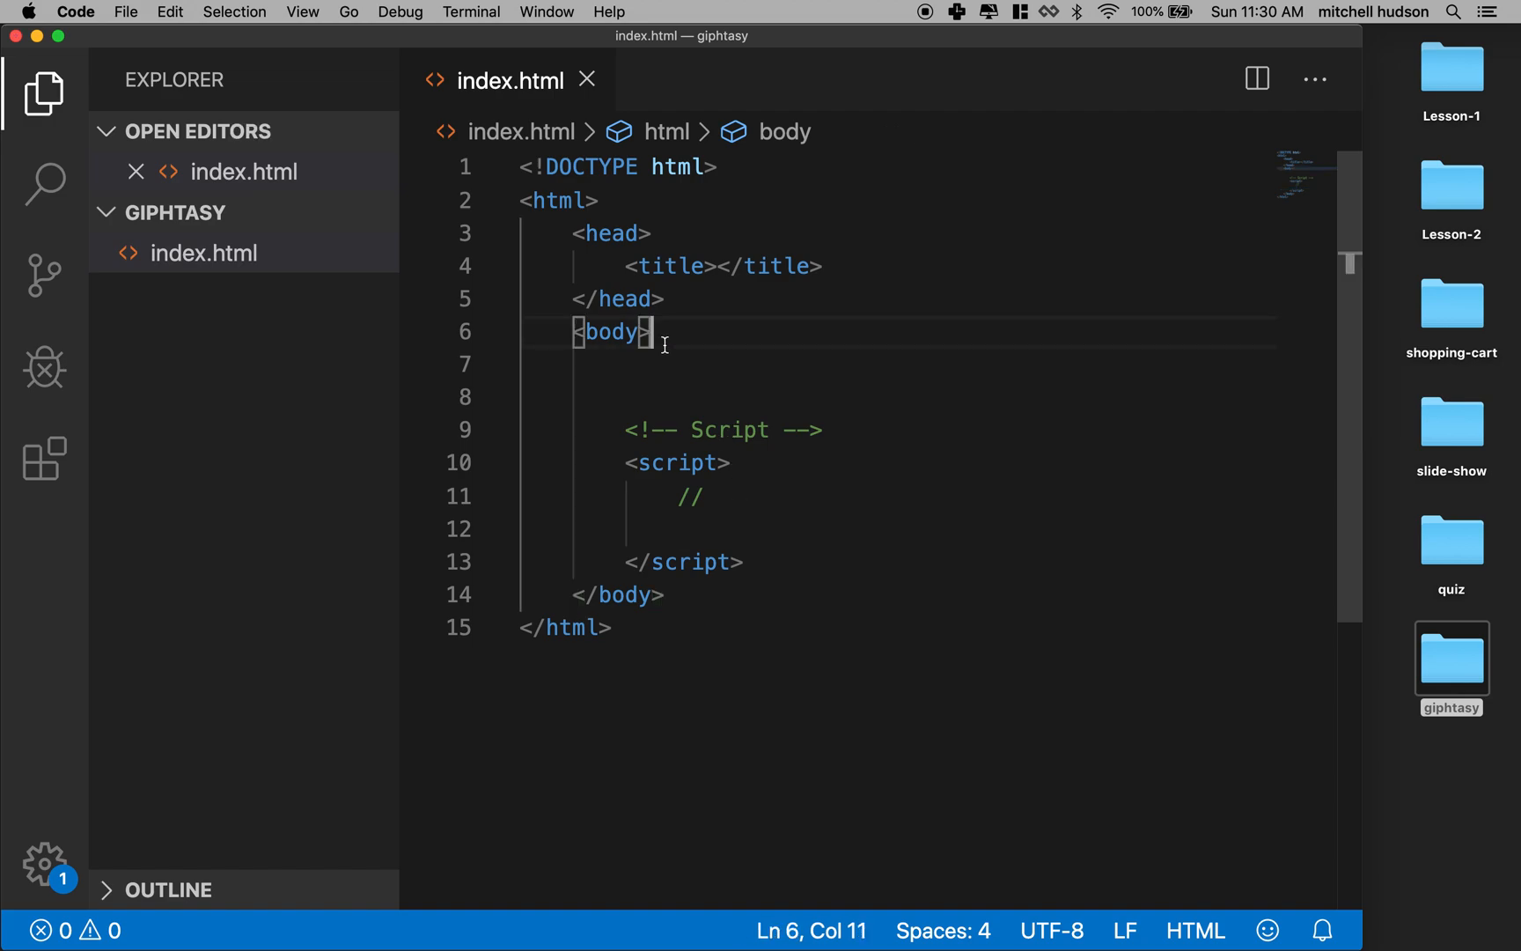
# - Add a div with class container holding an empty header and an empty div below it
pyautogui.press('enter')
pyautogui.write('<div>')
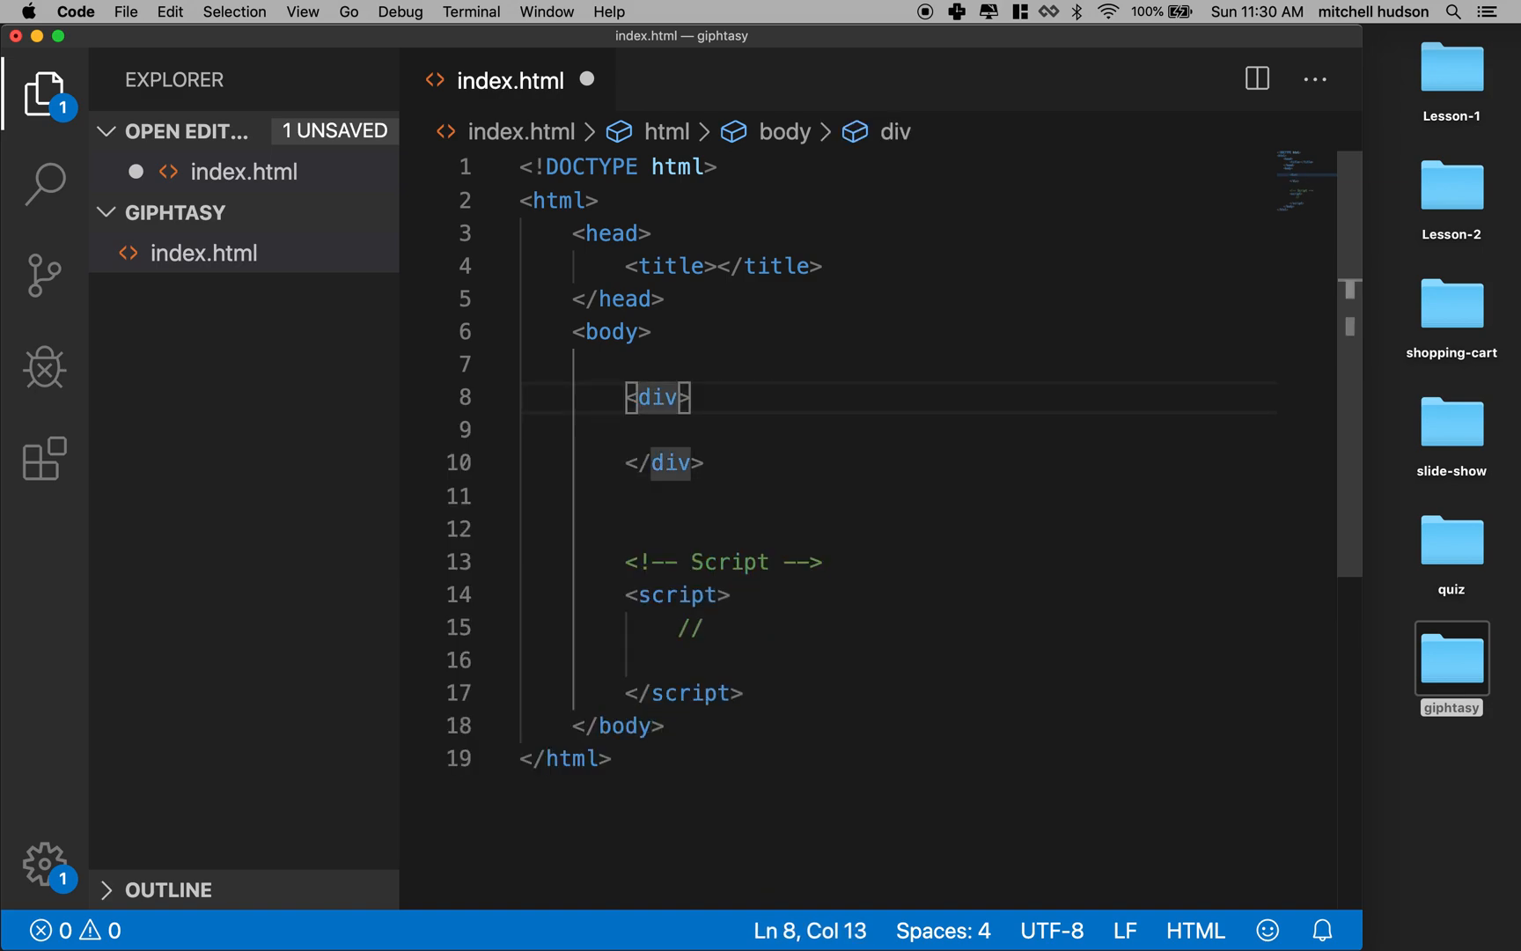
pyautogui.write('class=""')
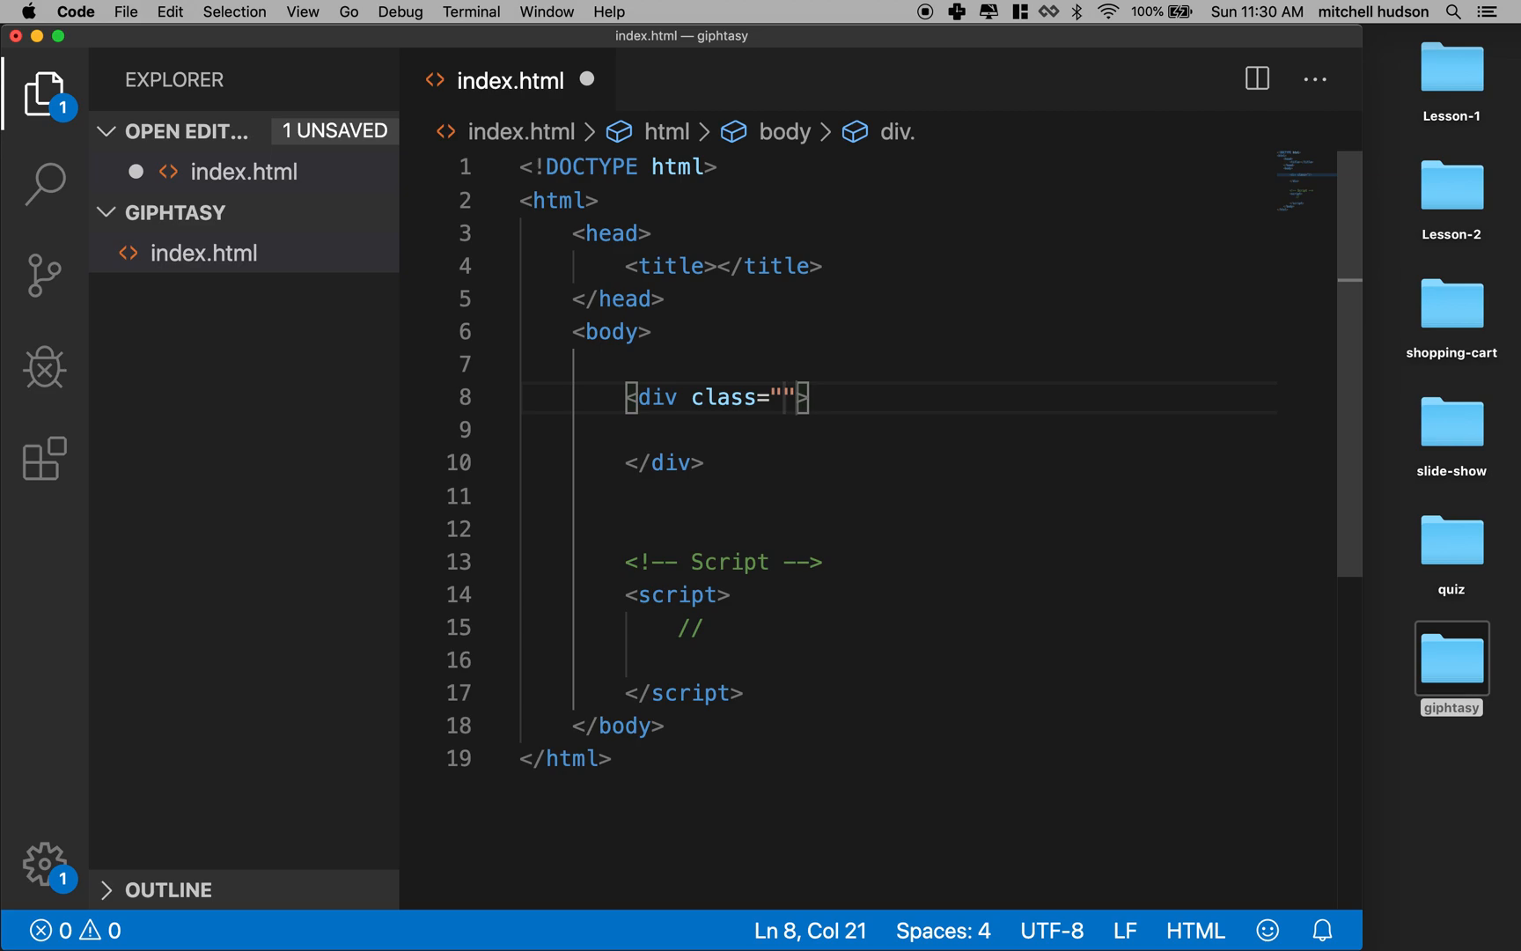
pyautogui.write('container')
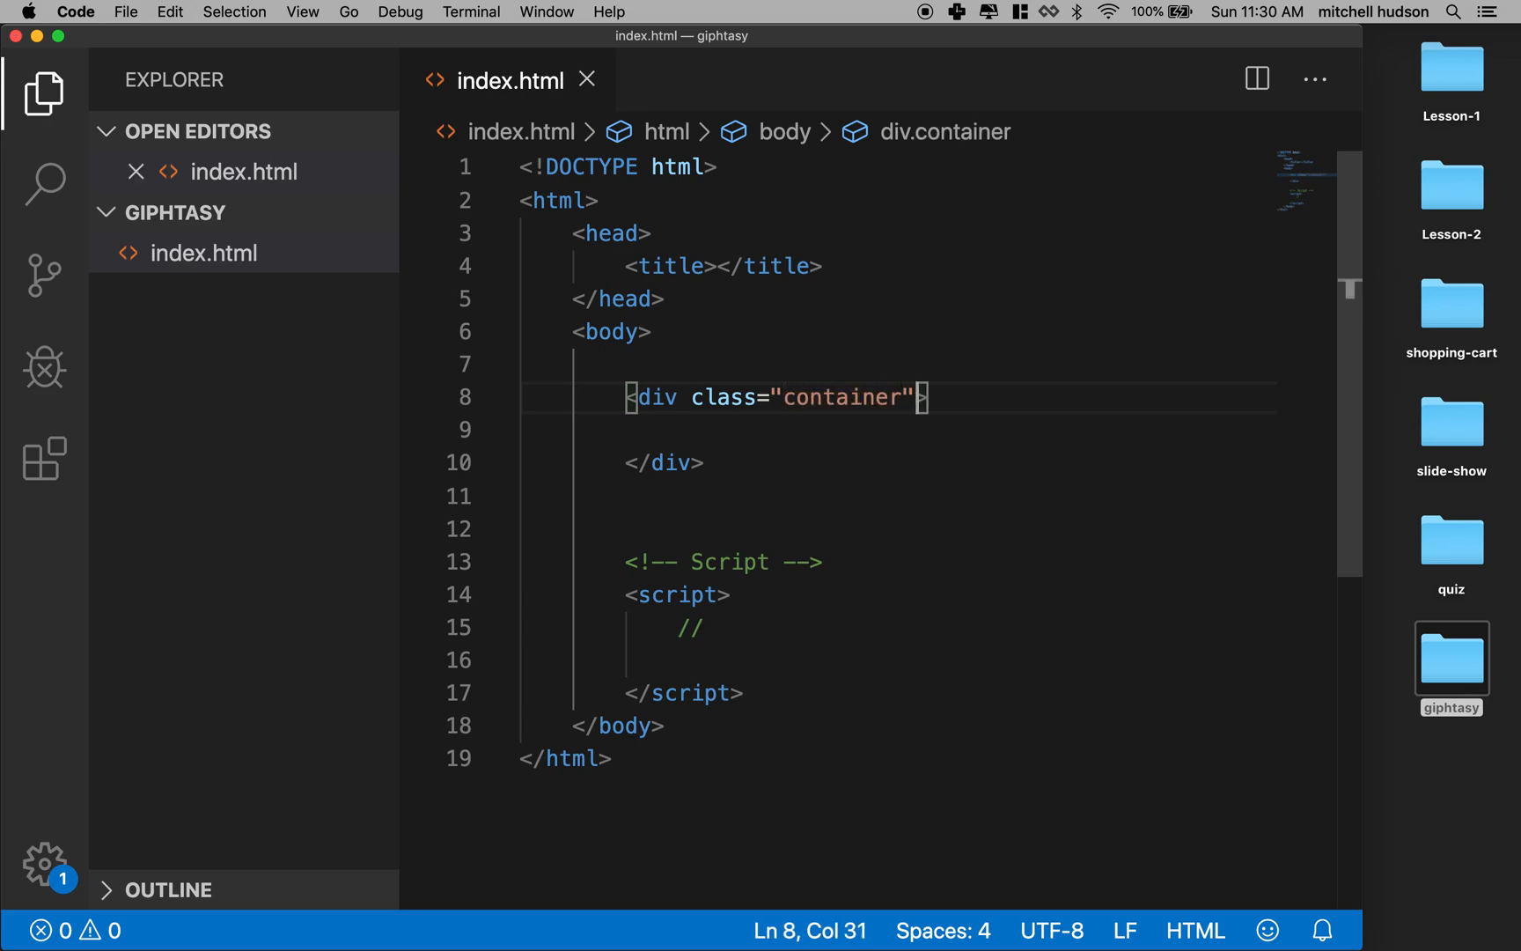
pyautogui.write('<')
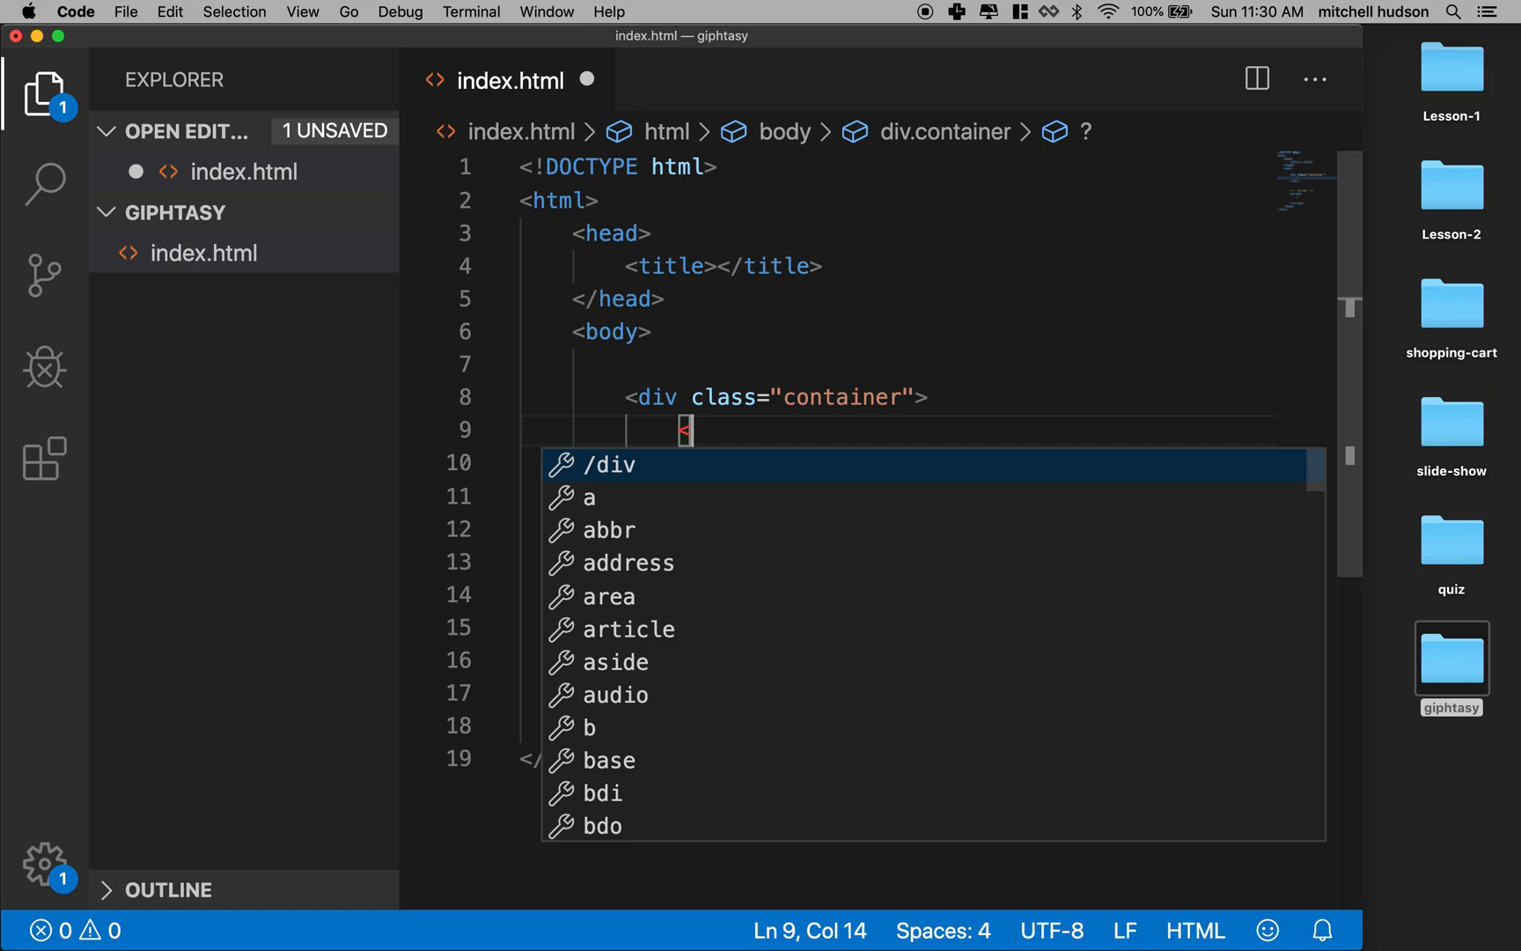
pyautogui.write('header')
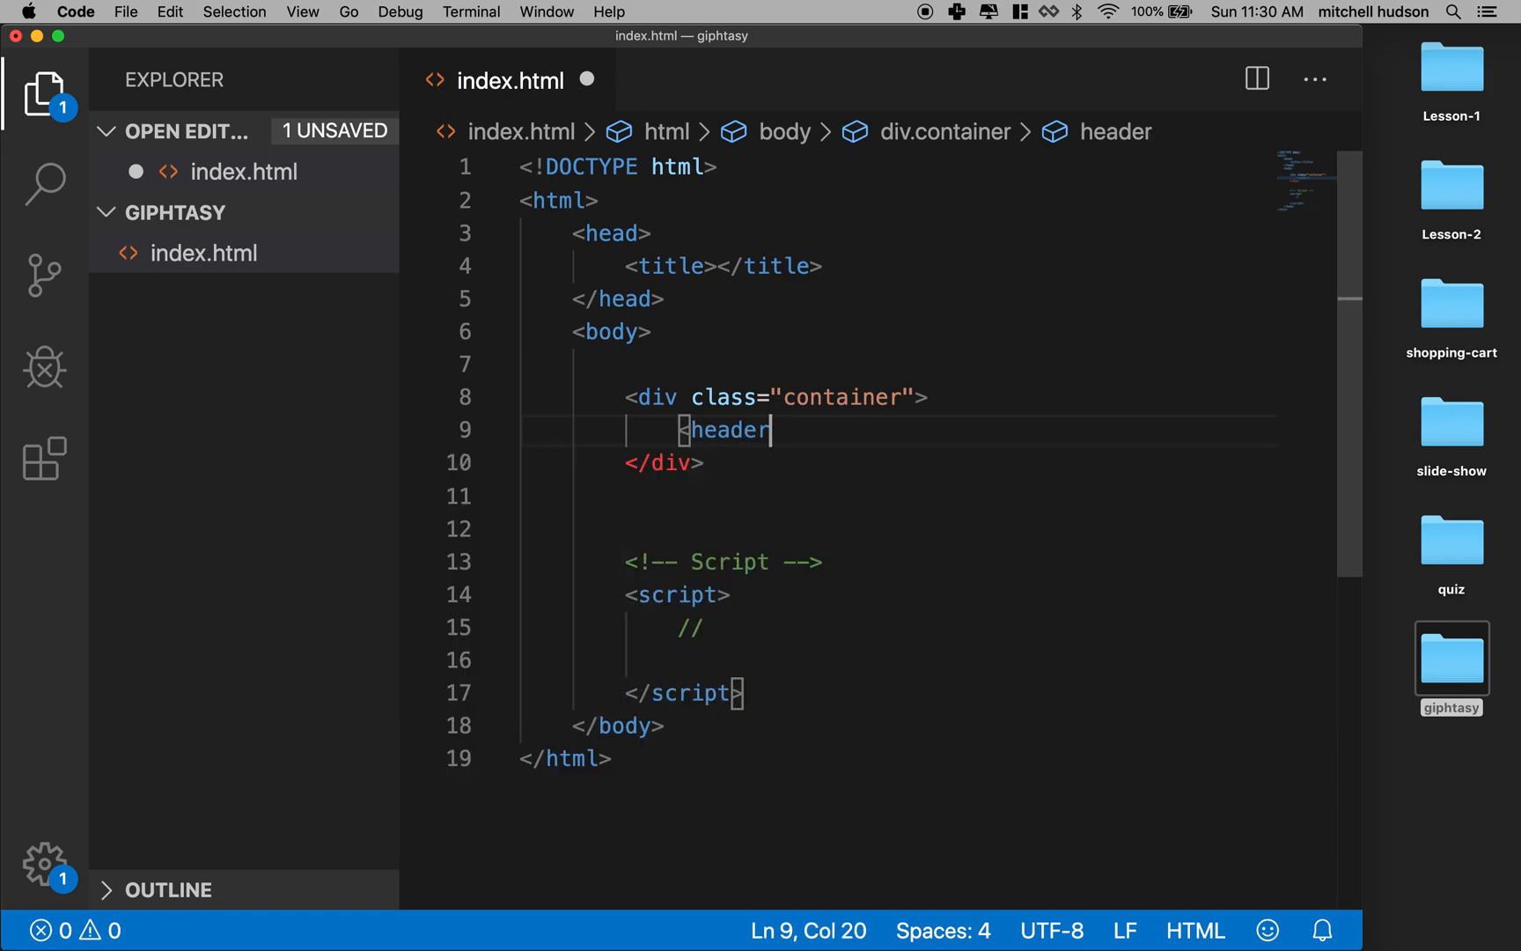
pyautogui.write('>')
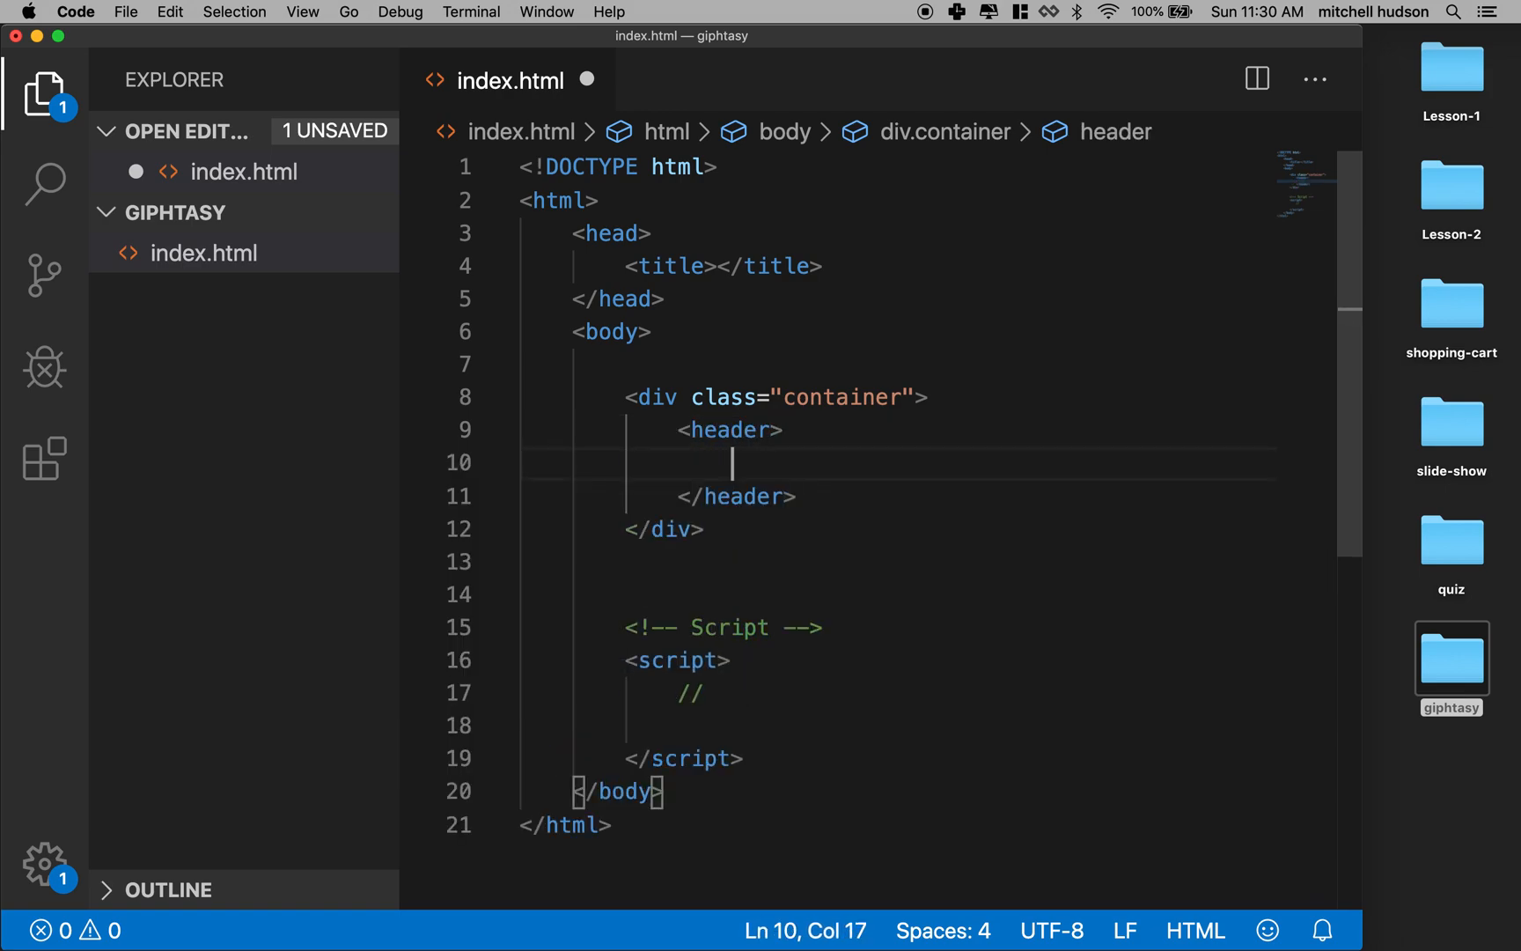
pyautogui.moveTo(765, 458)
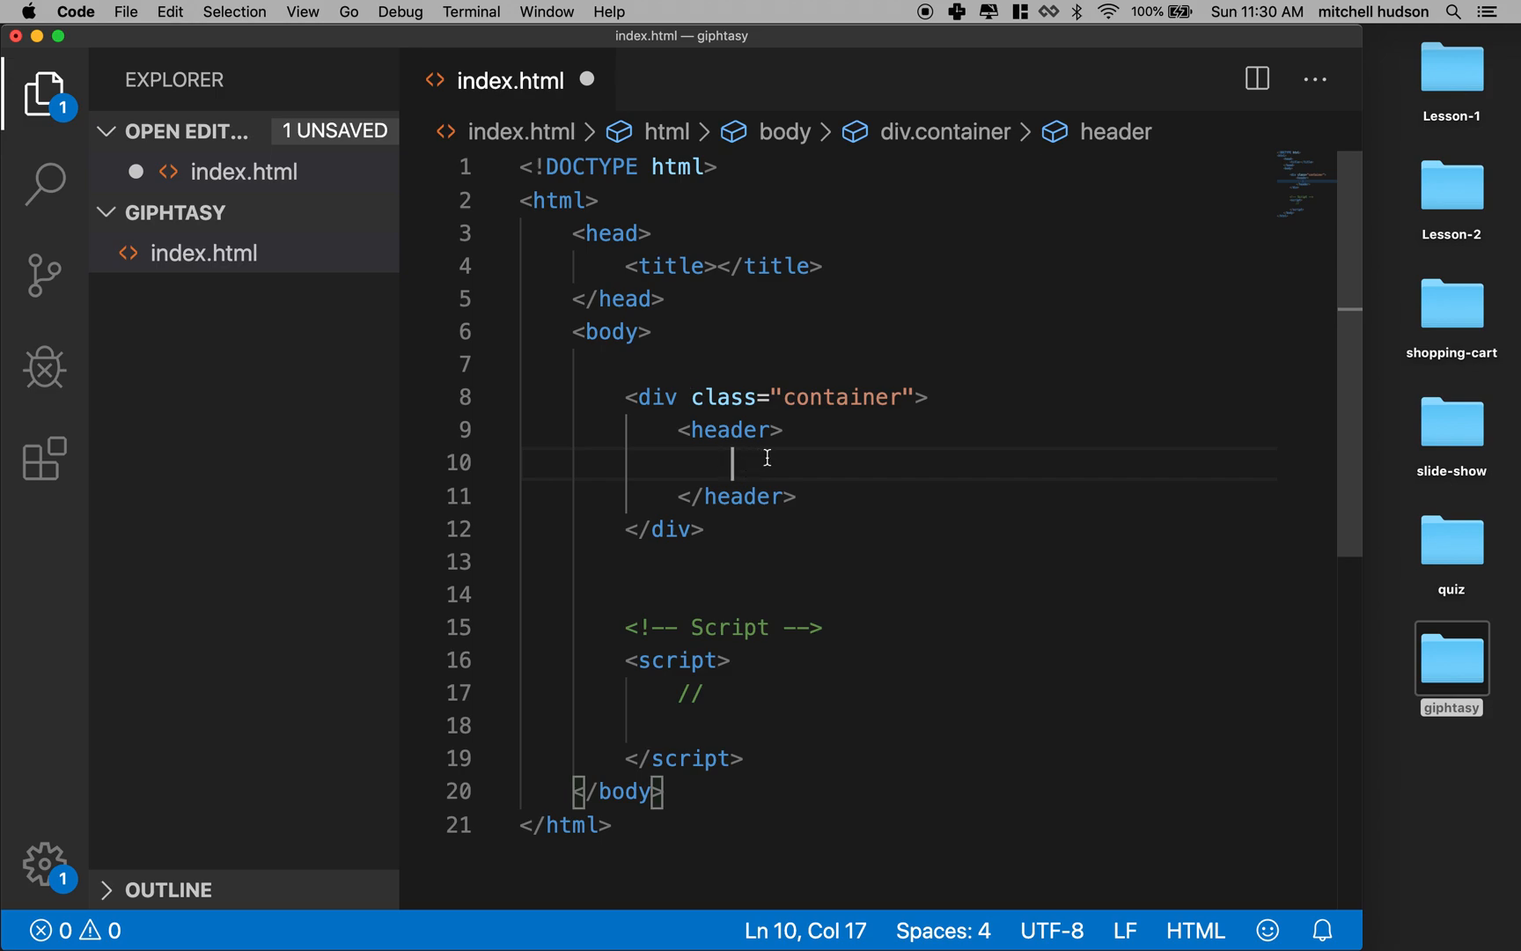
pyautogui.click(796, 495)
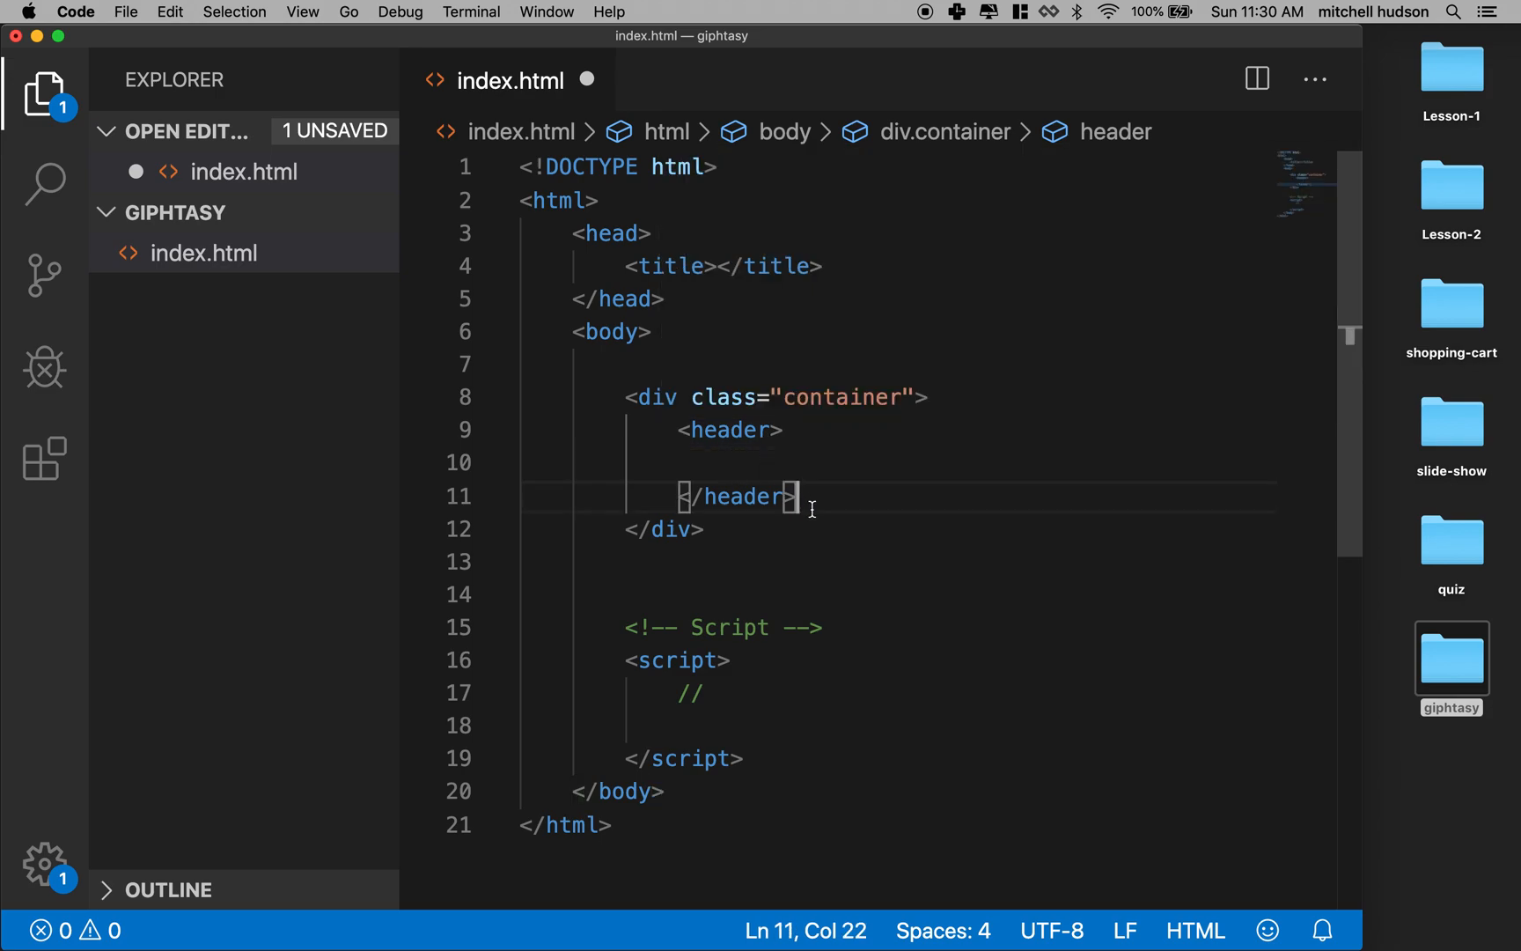
pyautogui.write('<div>')
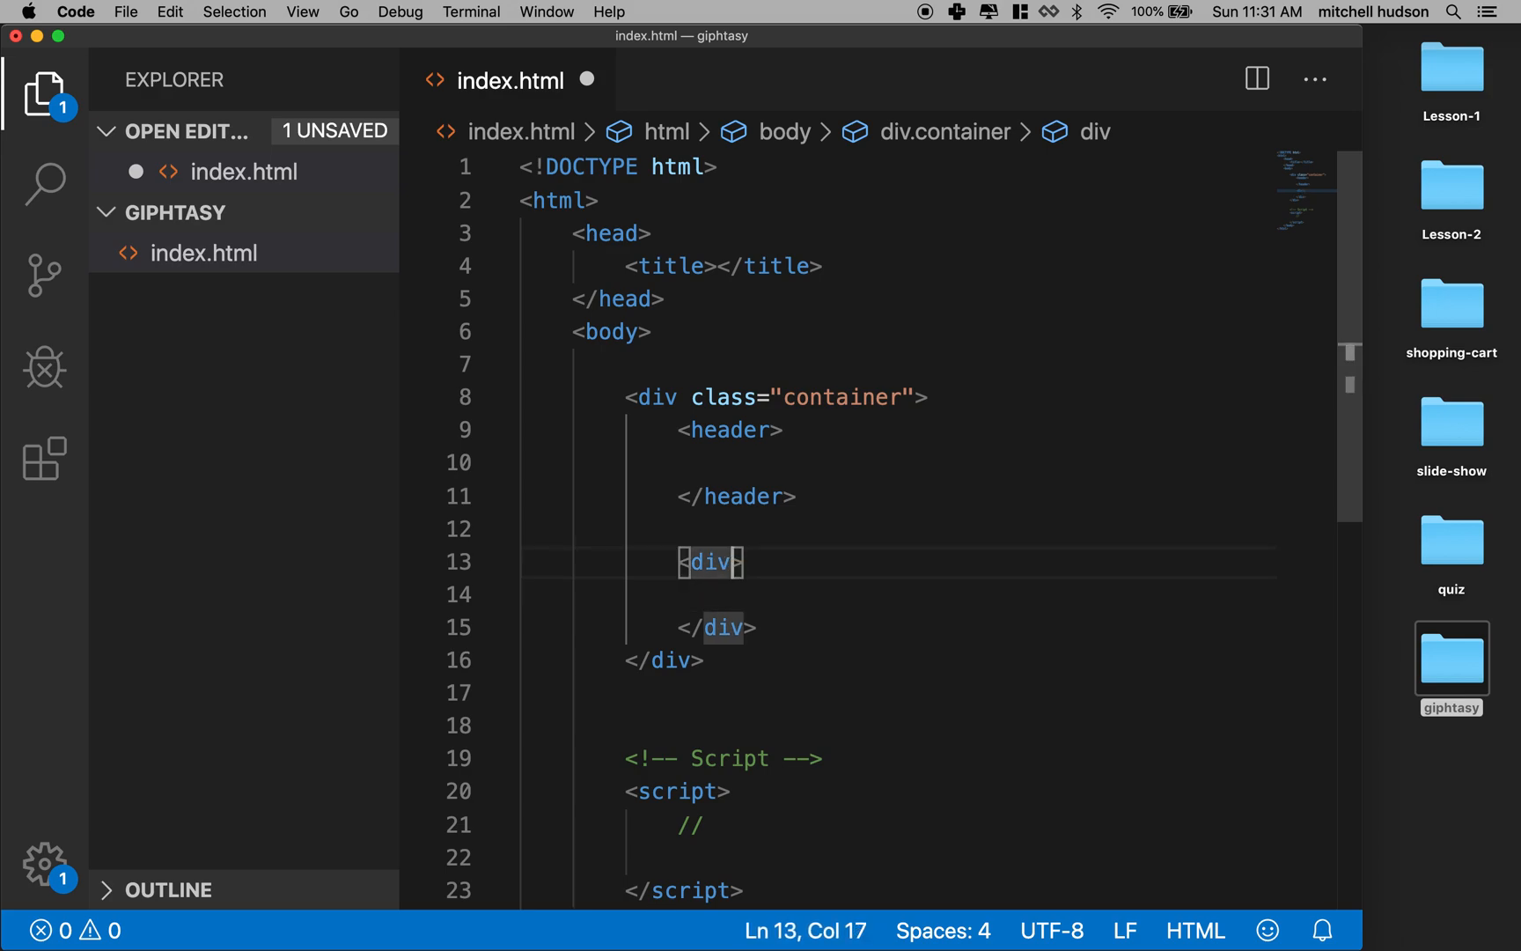
# - Add class="results" to the div with a 'gif images here' comment inside, and save
pyautogui.write('class=""')
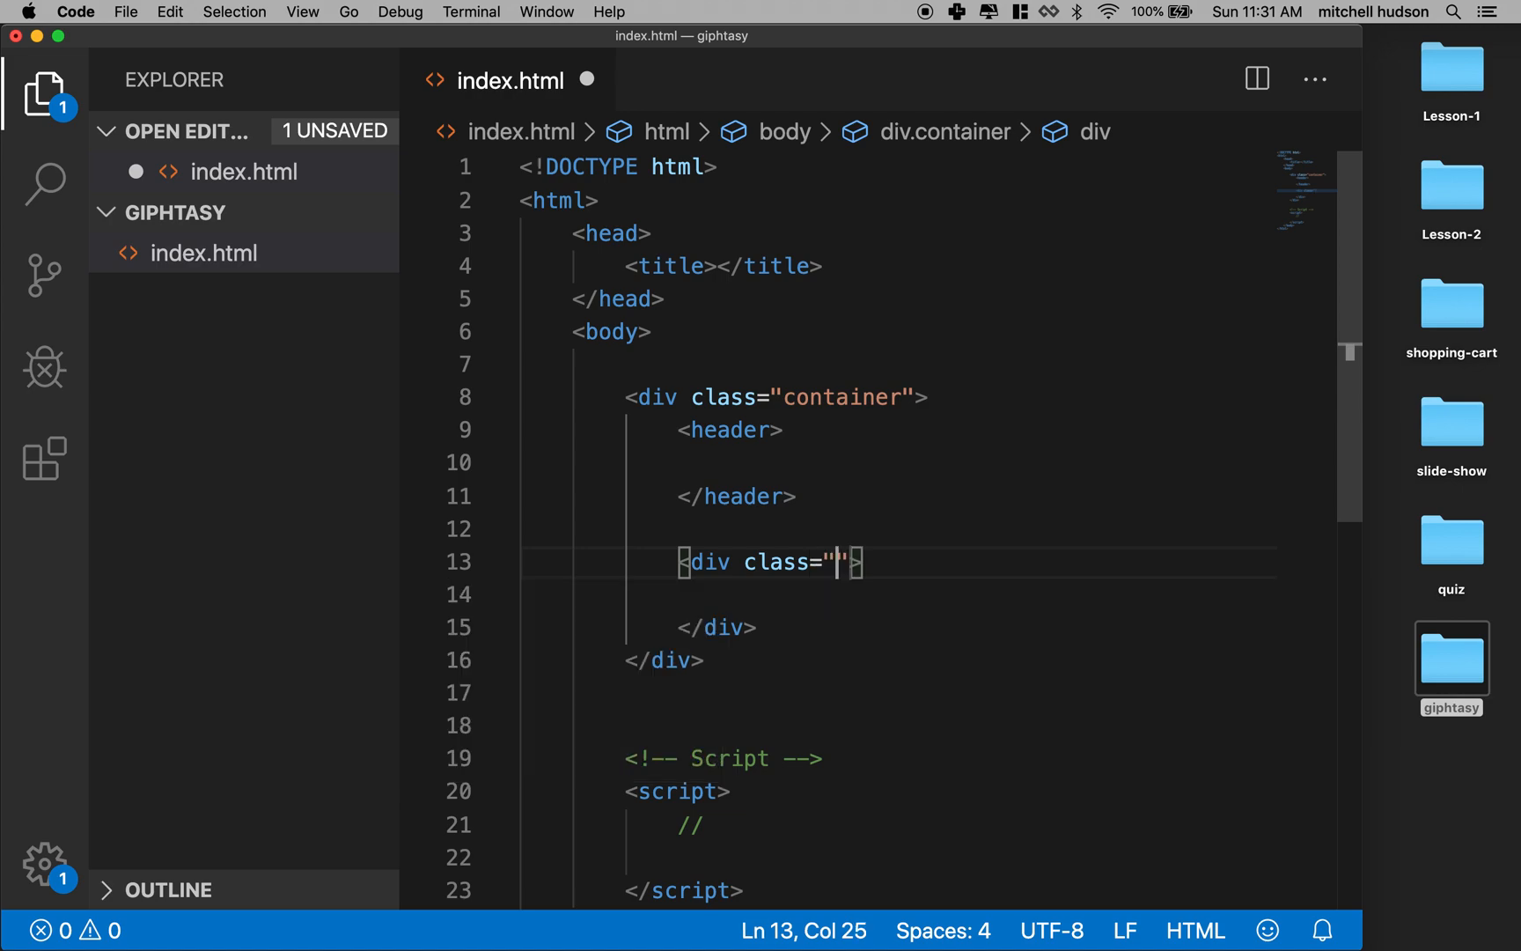
pyautogui.write('results')
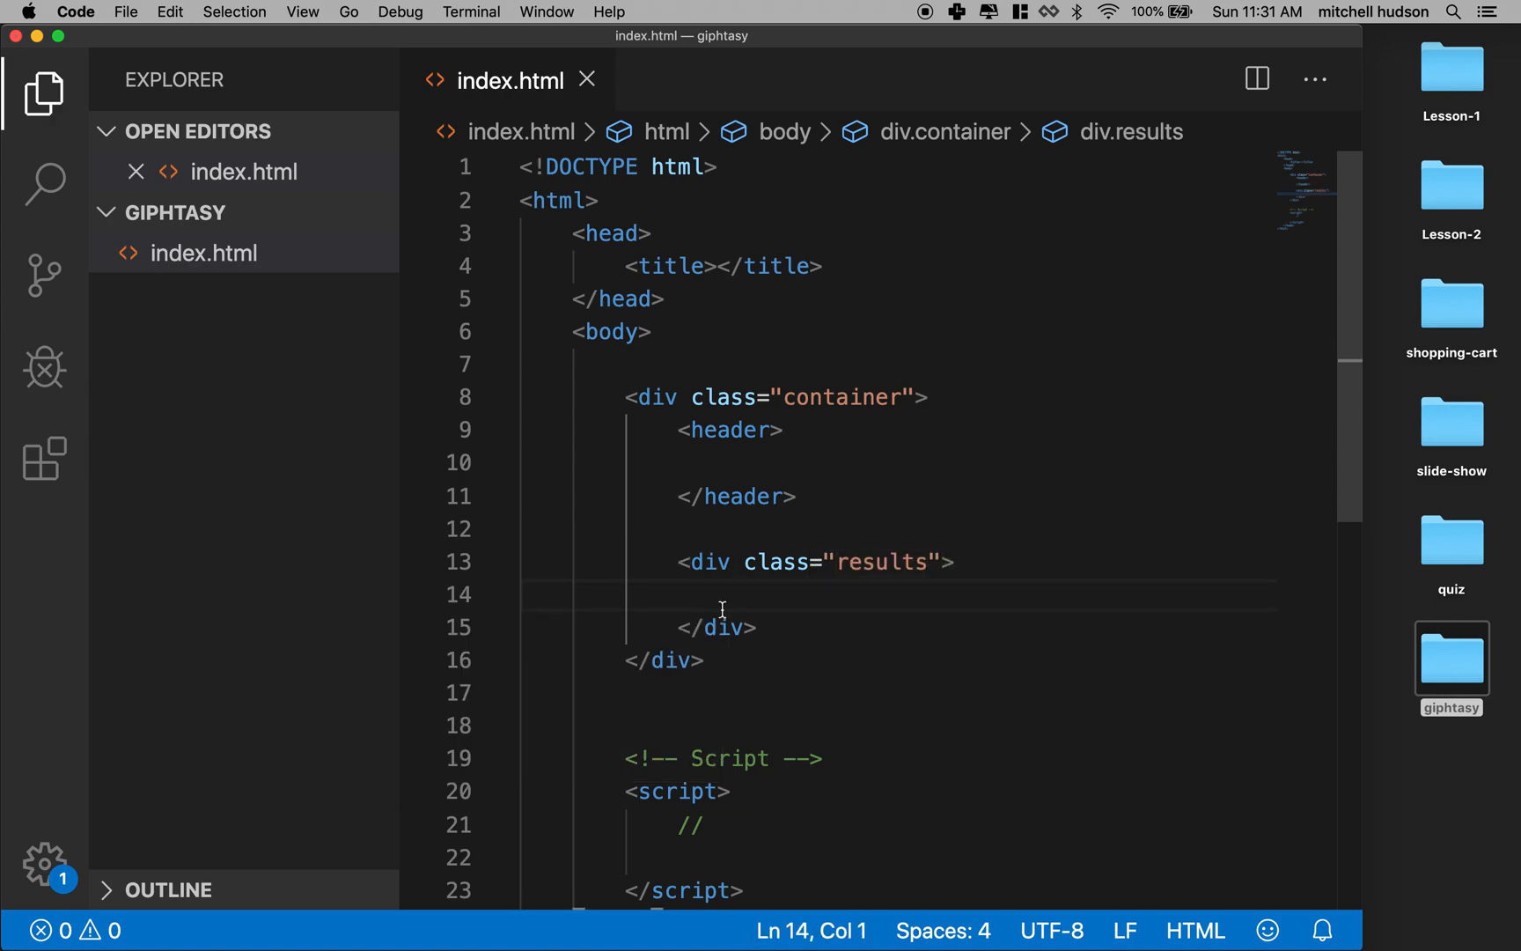
pyautogui.write('<!--  -->')
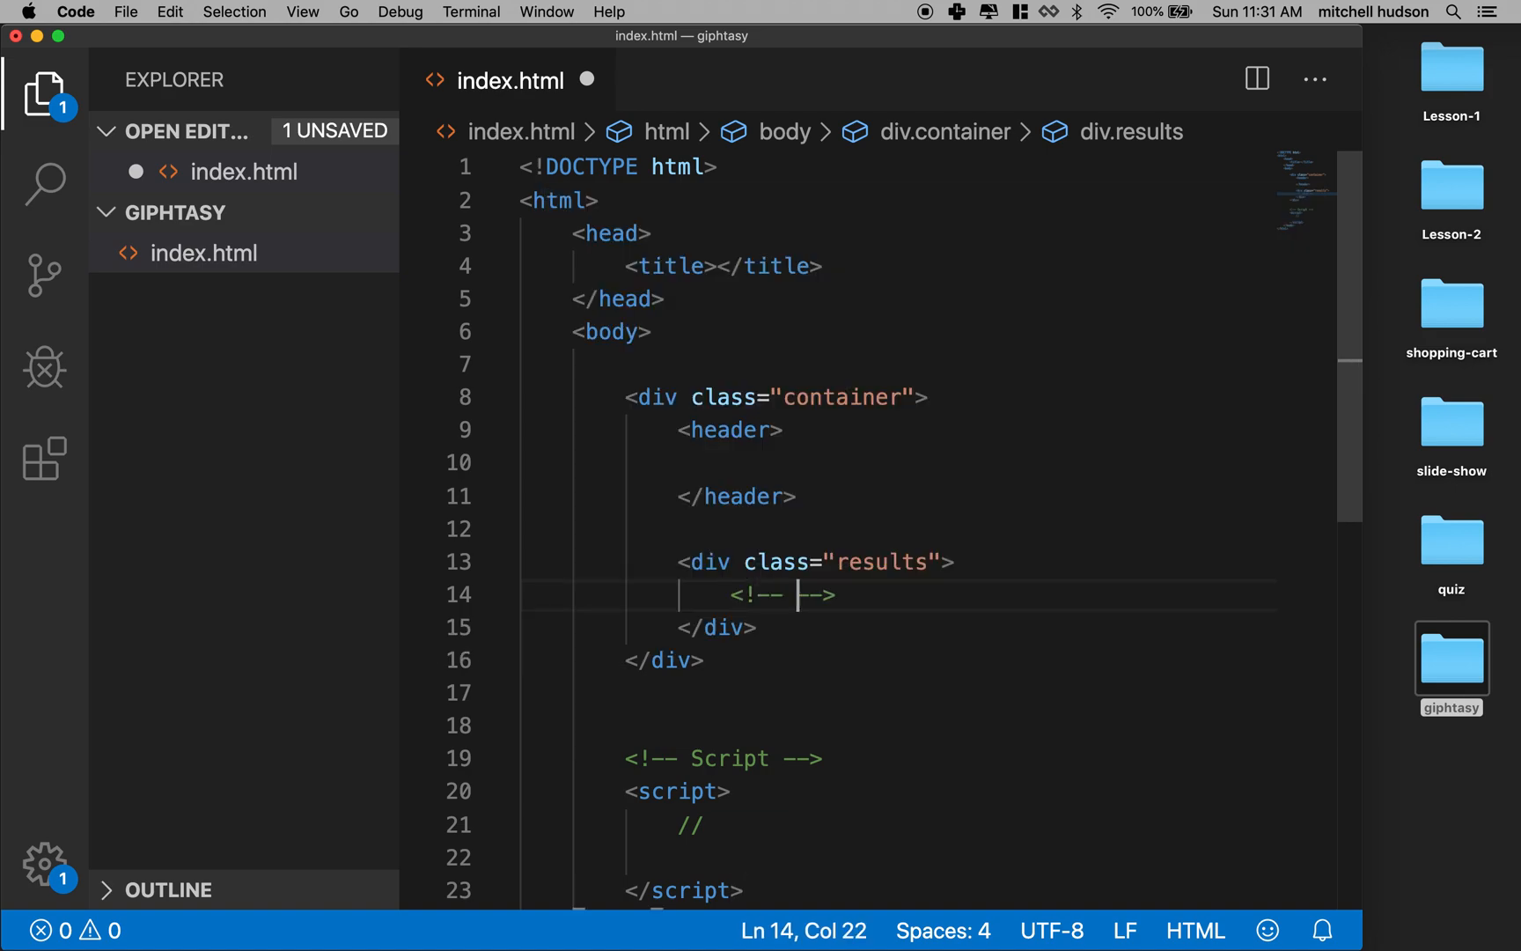
pyautogui.write('gif images here')
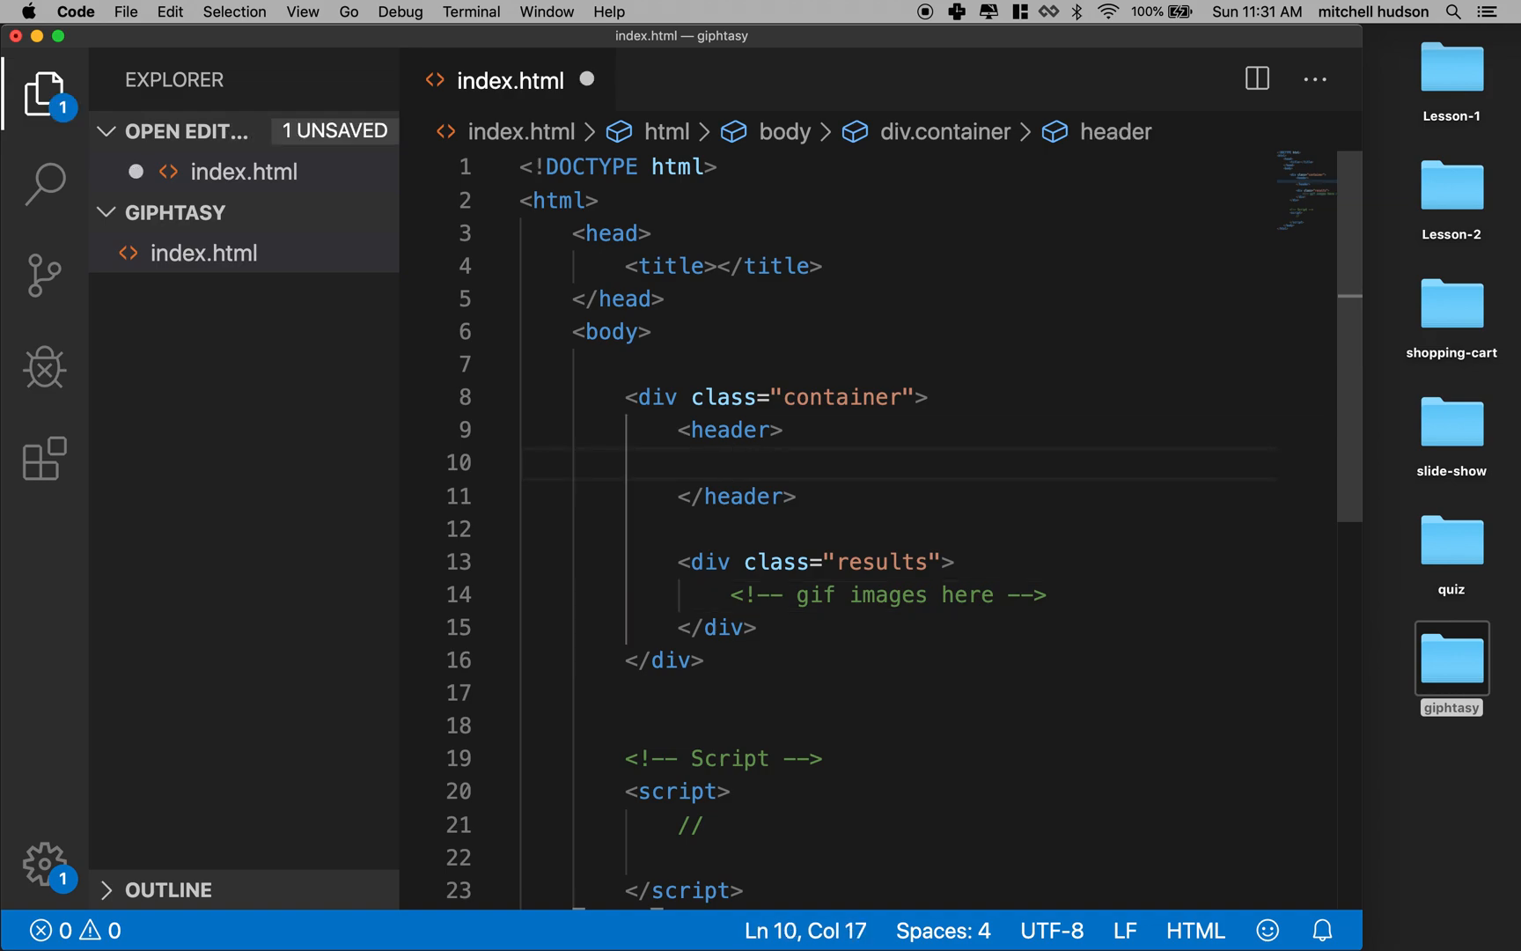
pyautogui.press('cmd+s')
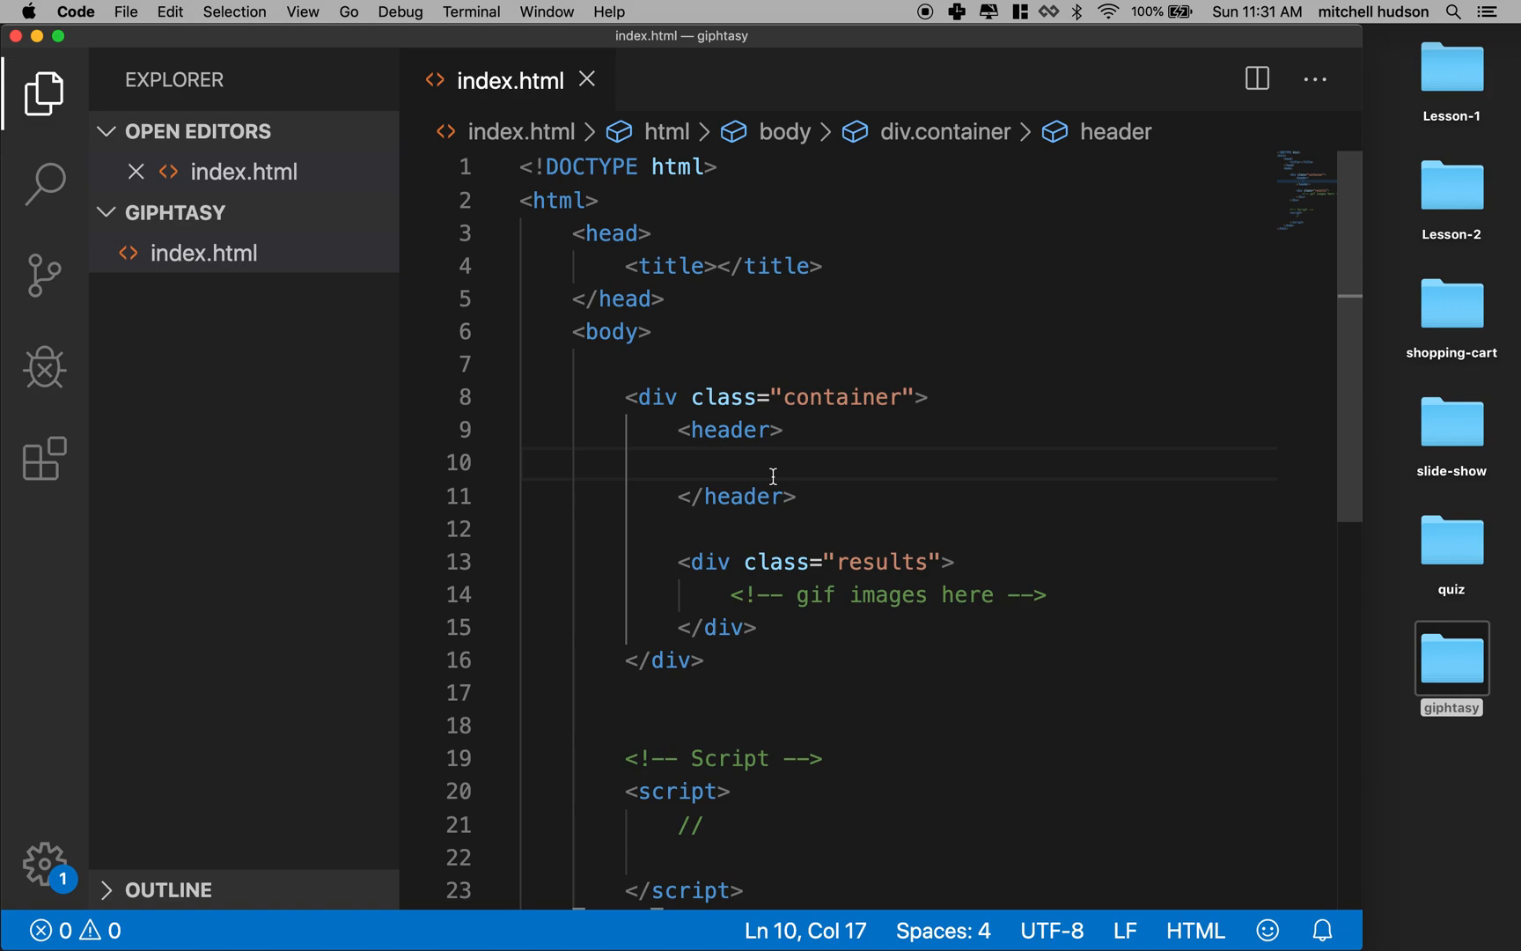
# - Add a form in the header with a text input whose placeholder is "search"
pyautogui.write('form></form>')
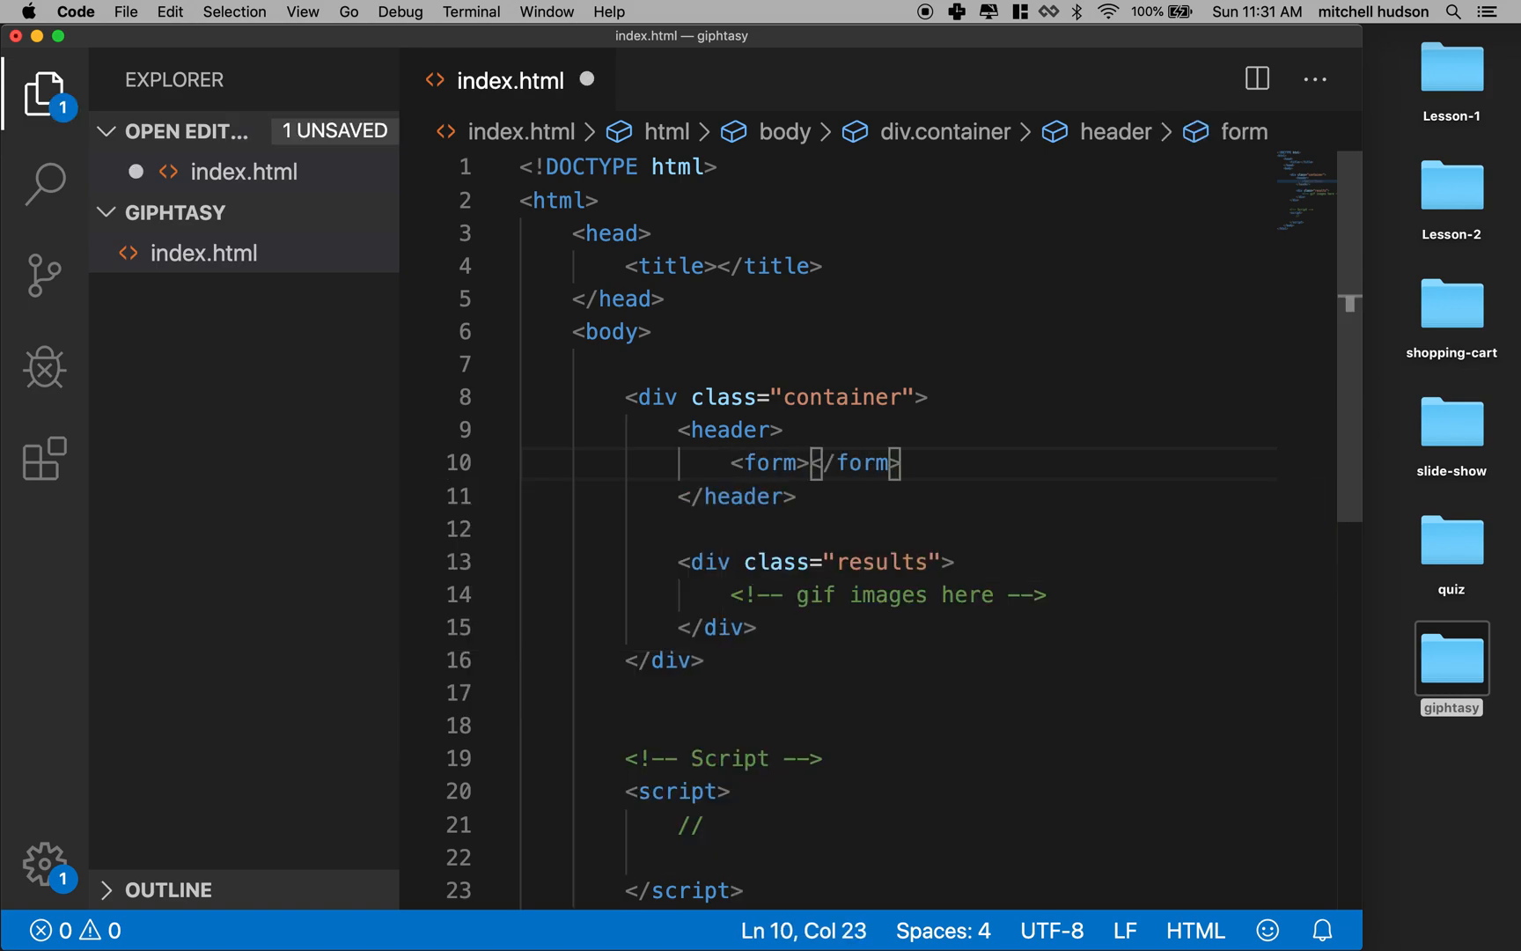
pyautogui.write('<in')
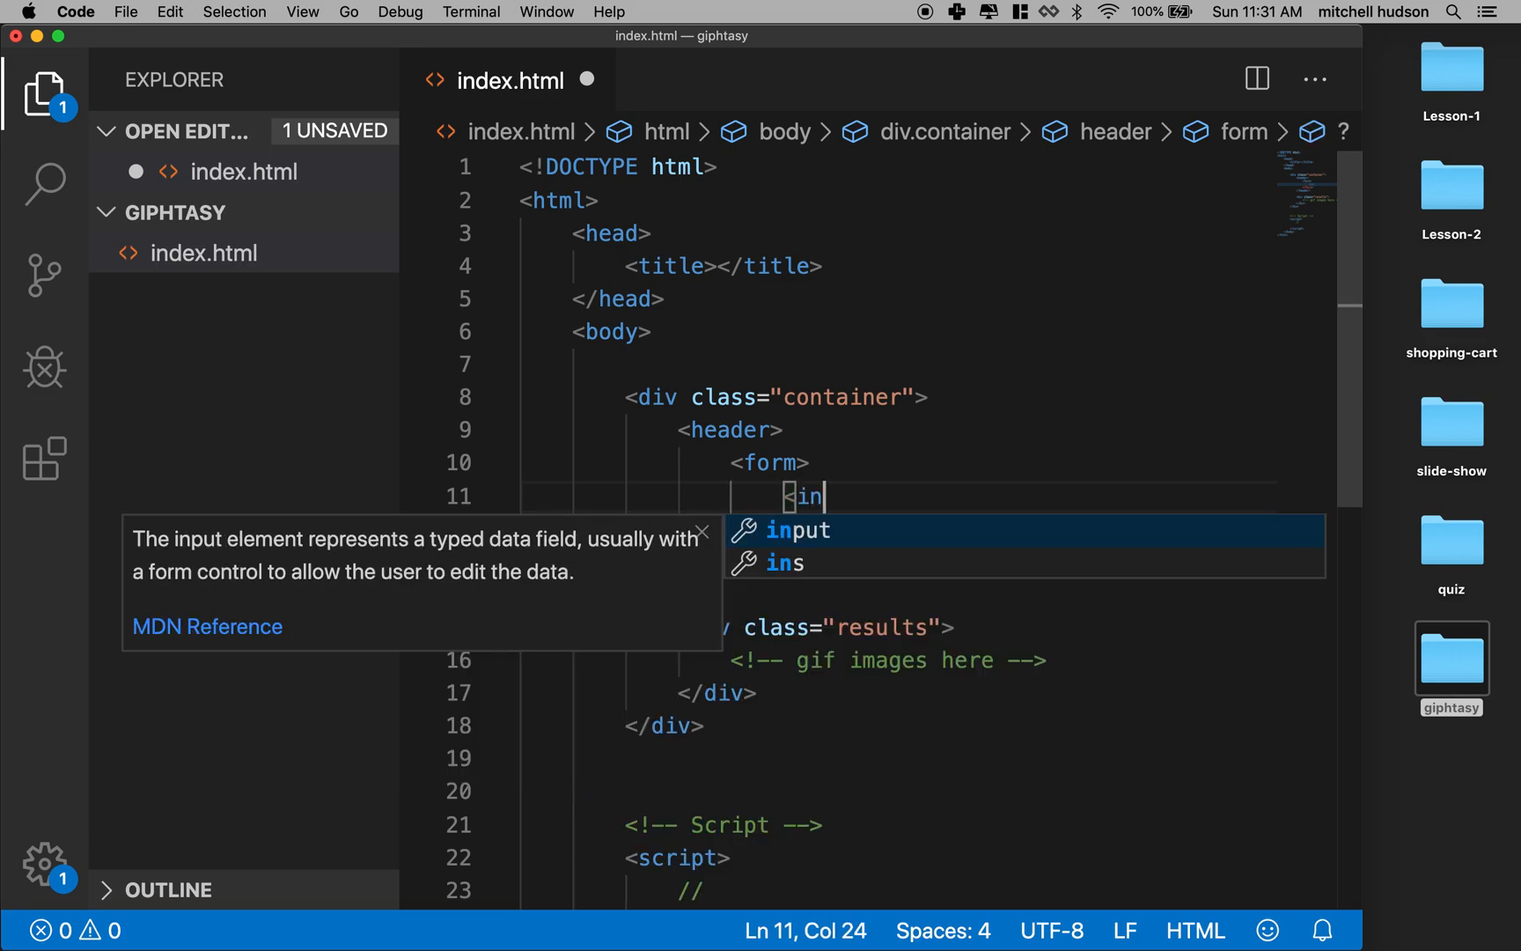
pyautogui.press('Tab')
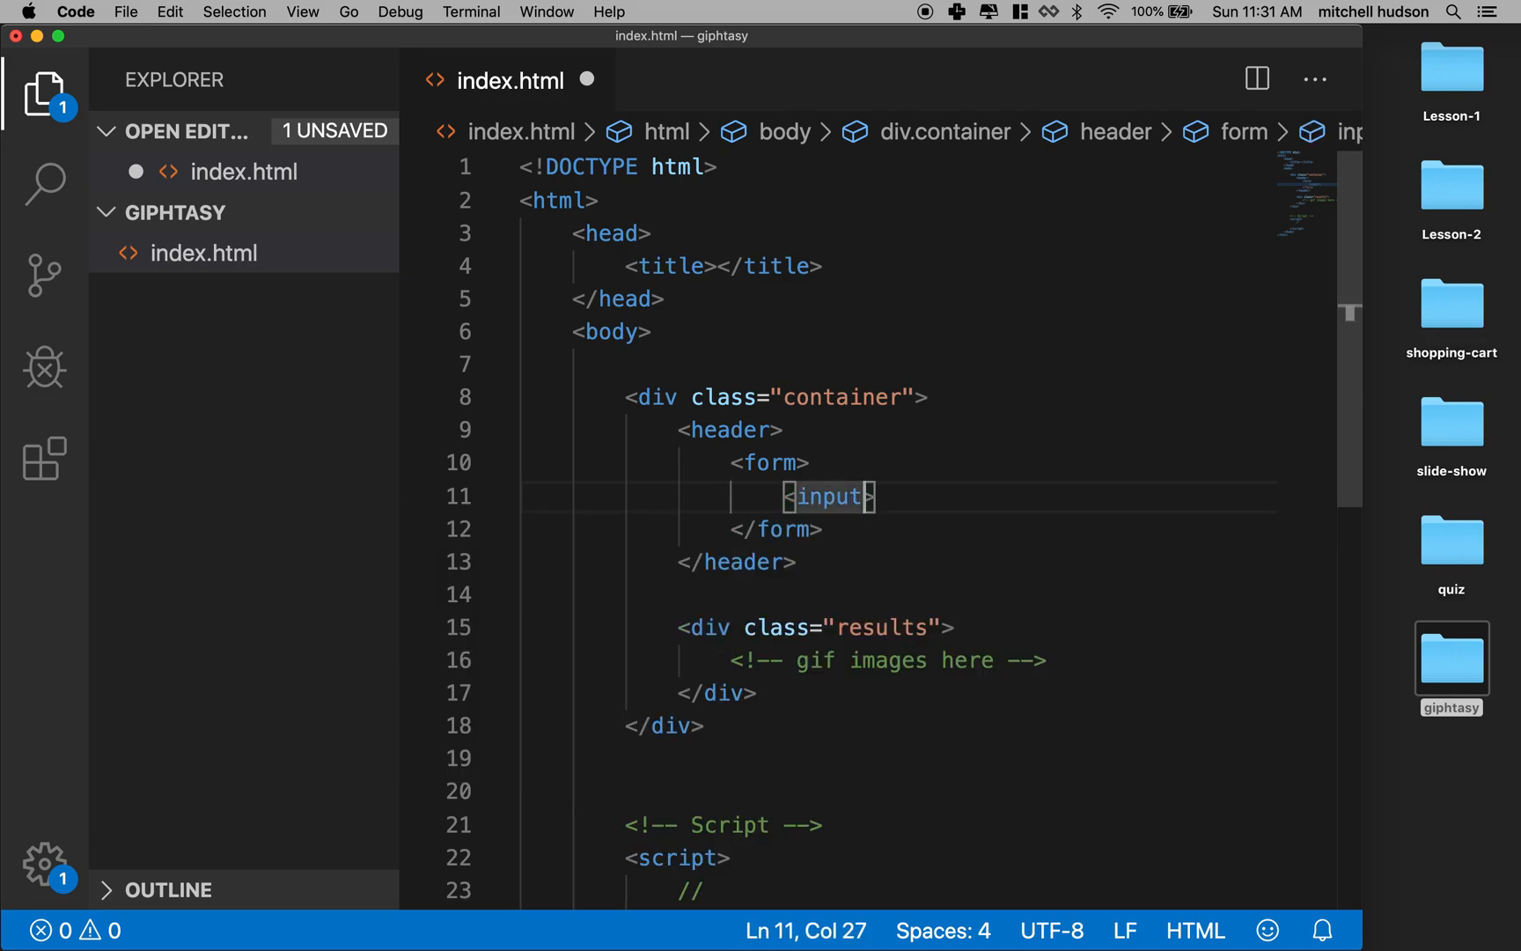
pyautogui.write('type="text')
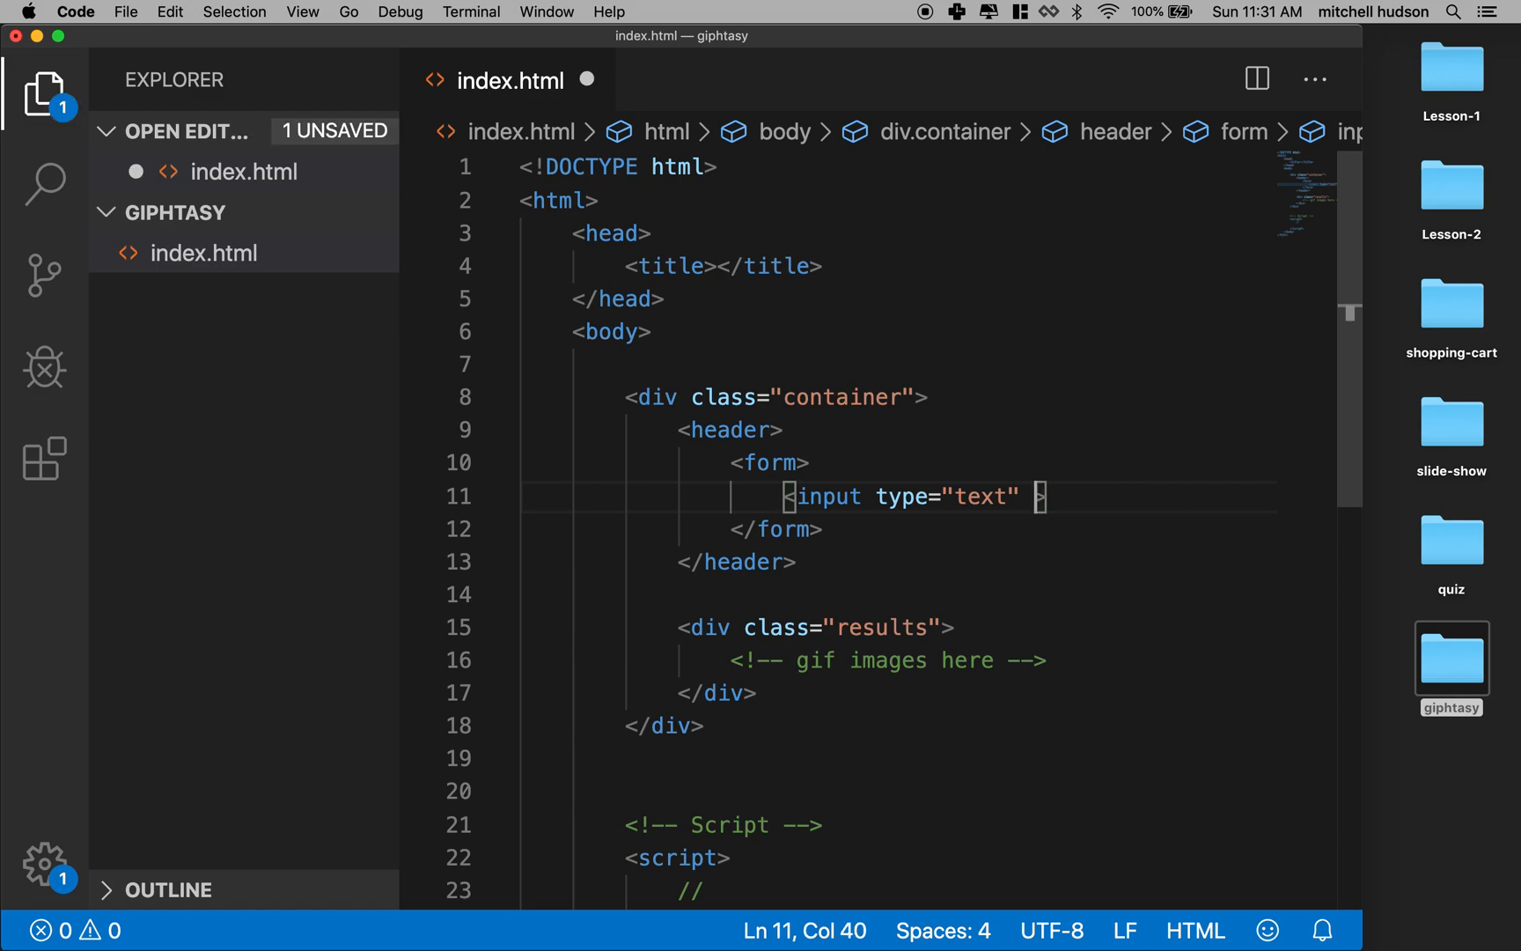
pyautogui.write('placeholder=""')
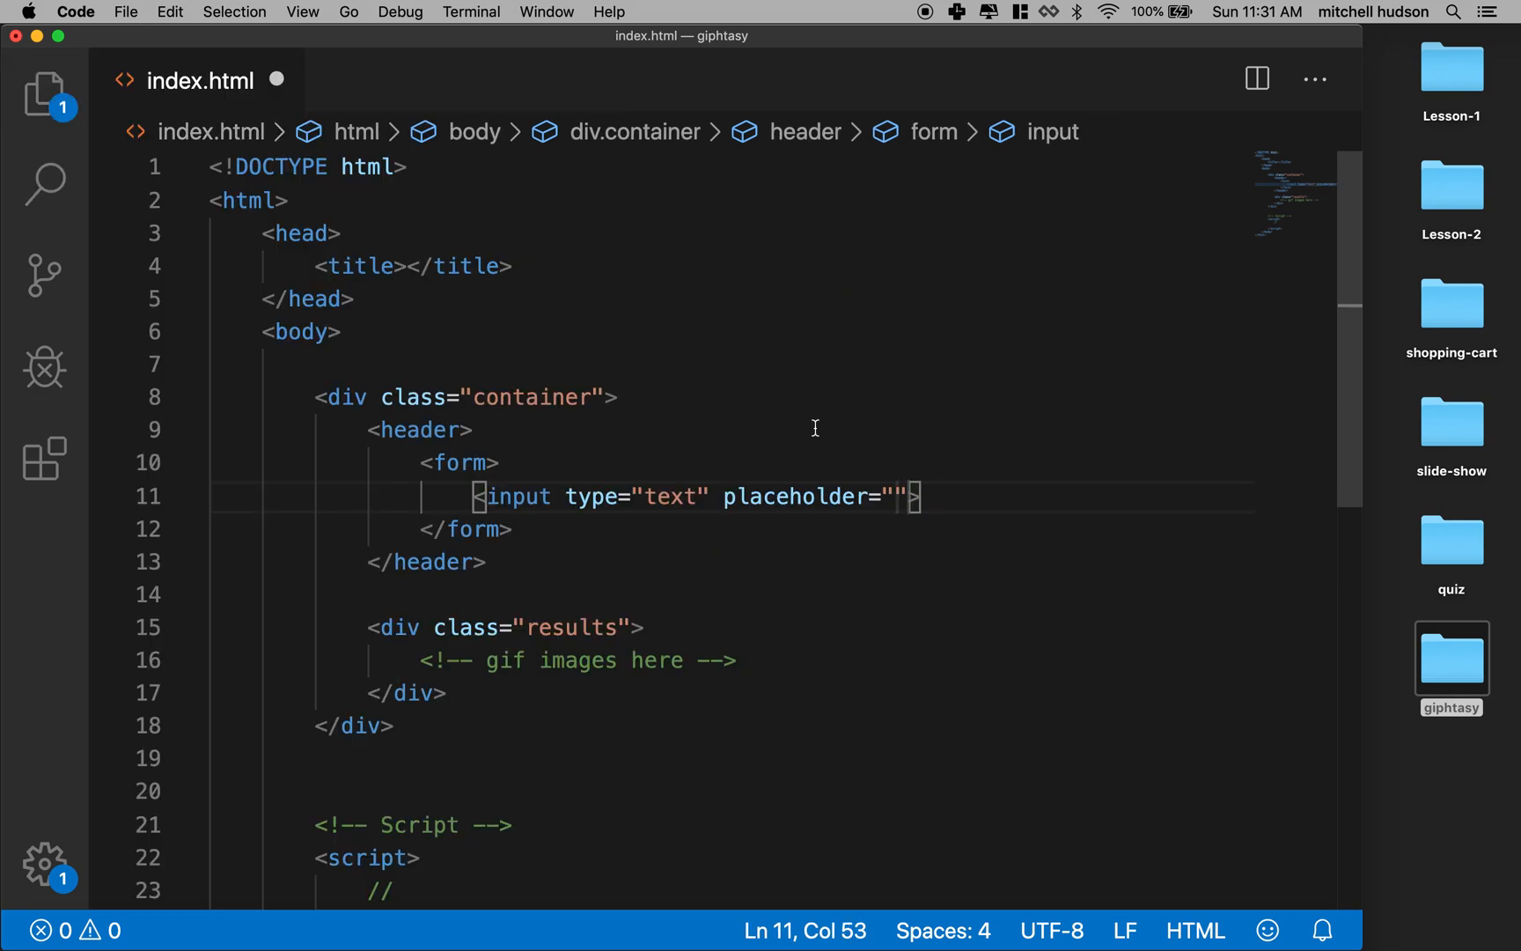
pyautogui.write('se')
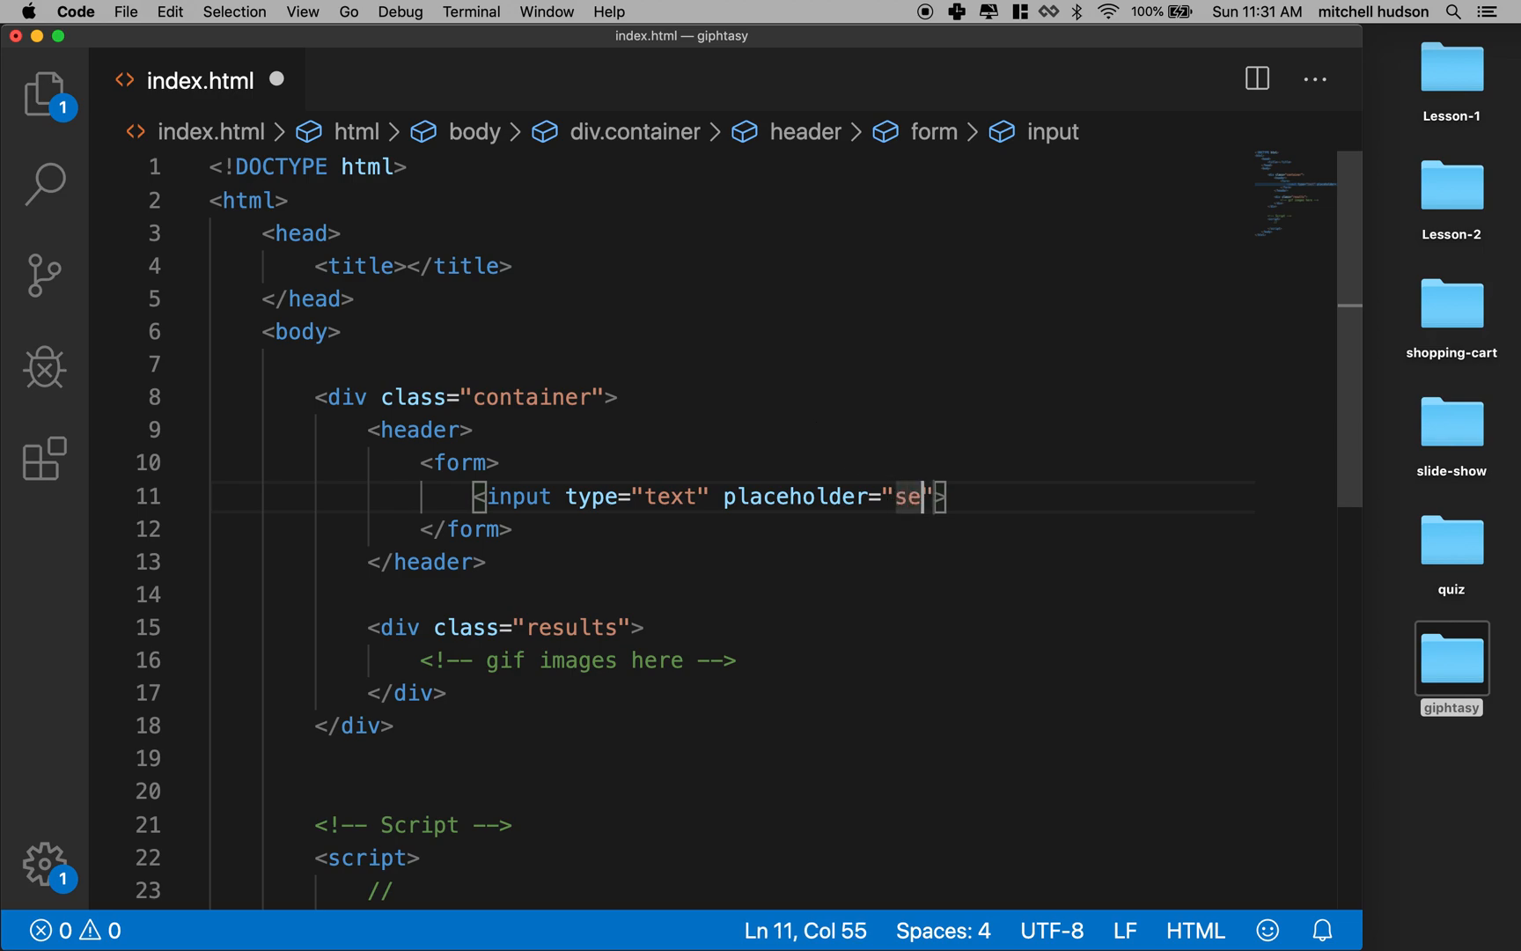
pyautogui.write('arch')
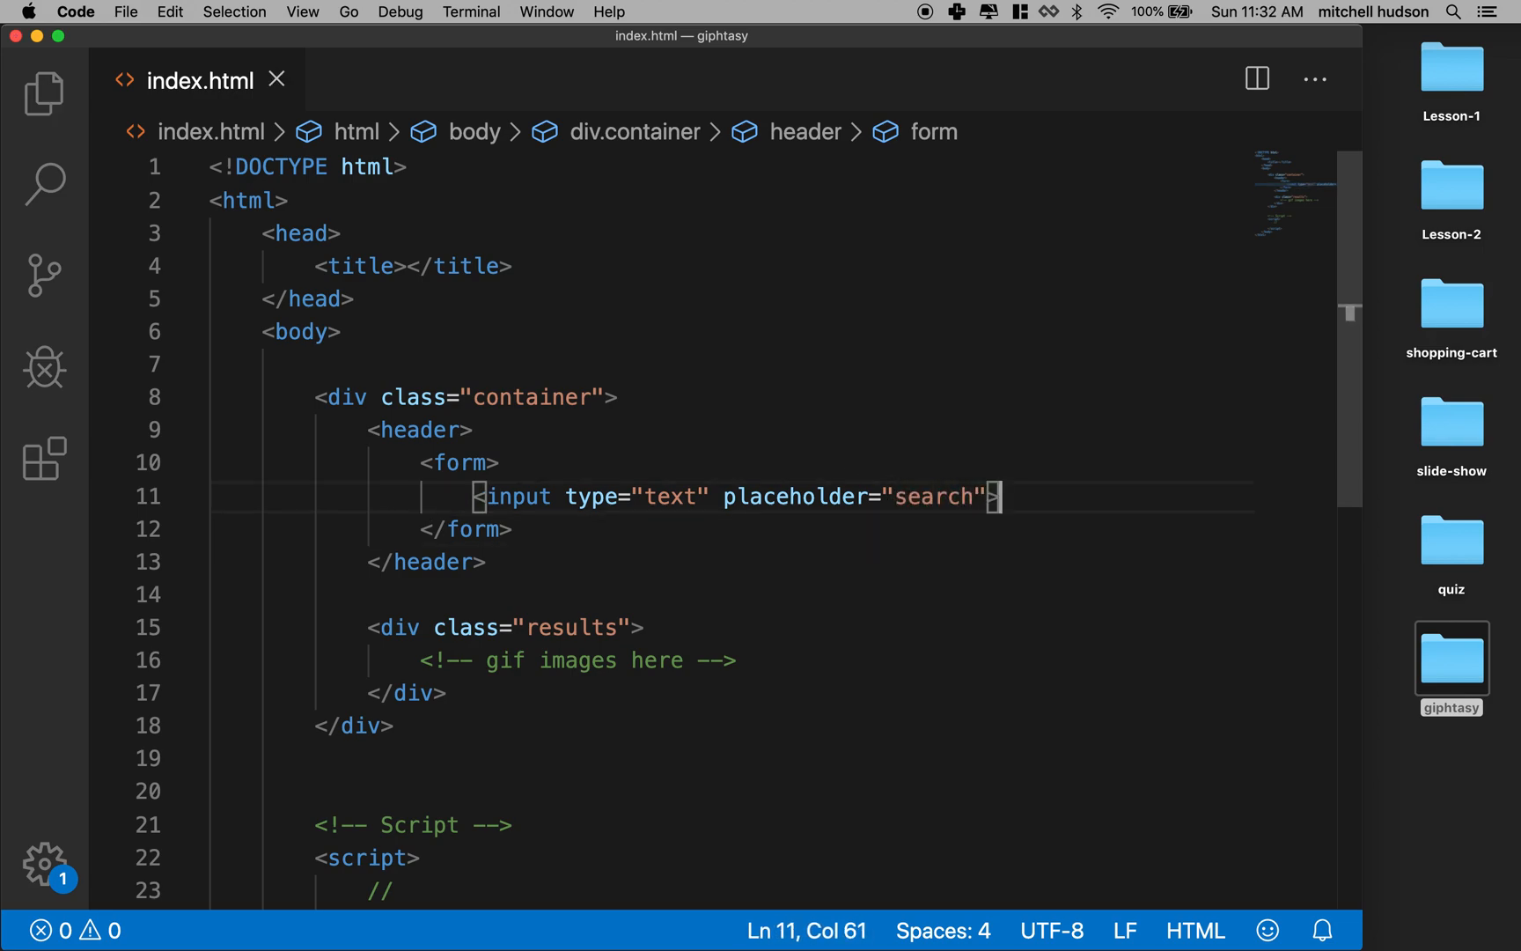
# - Add a submit-type button labelled "Seach" after the input
pyautogui.write('<b')
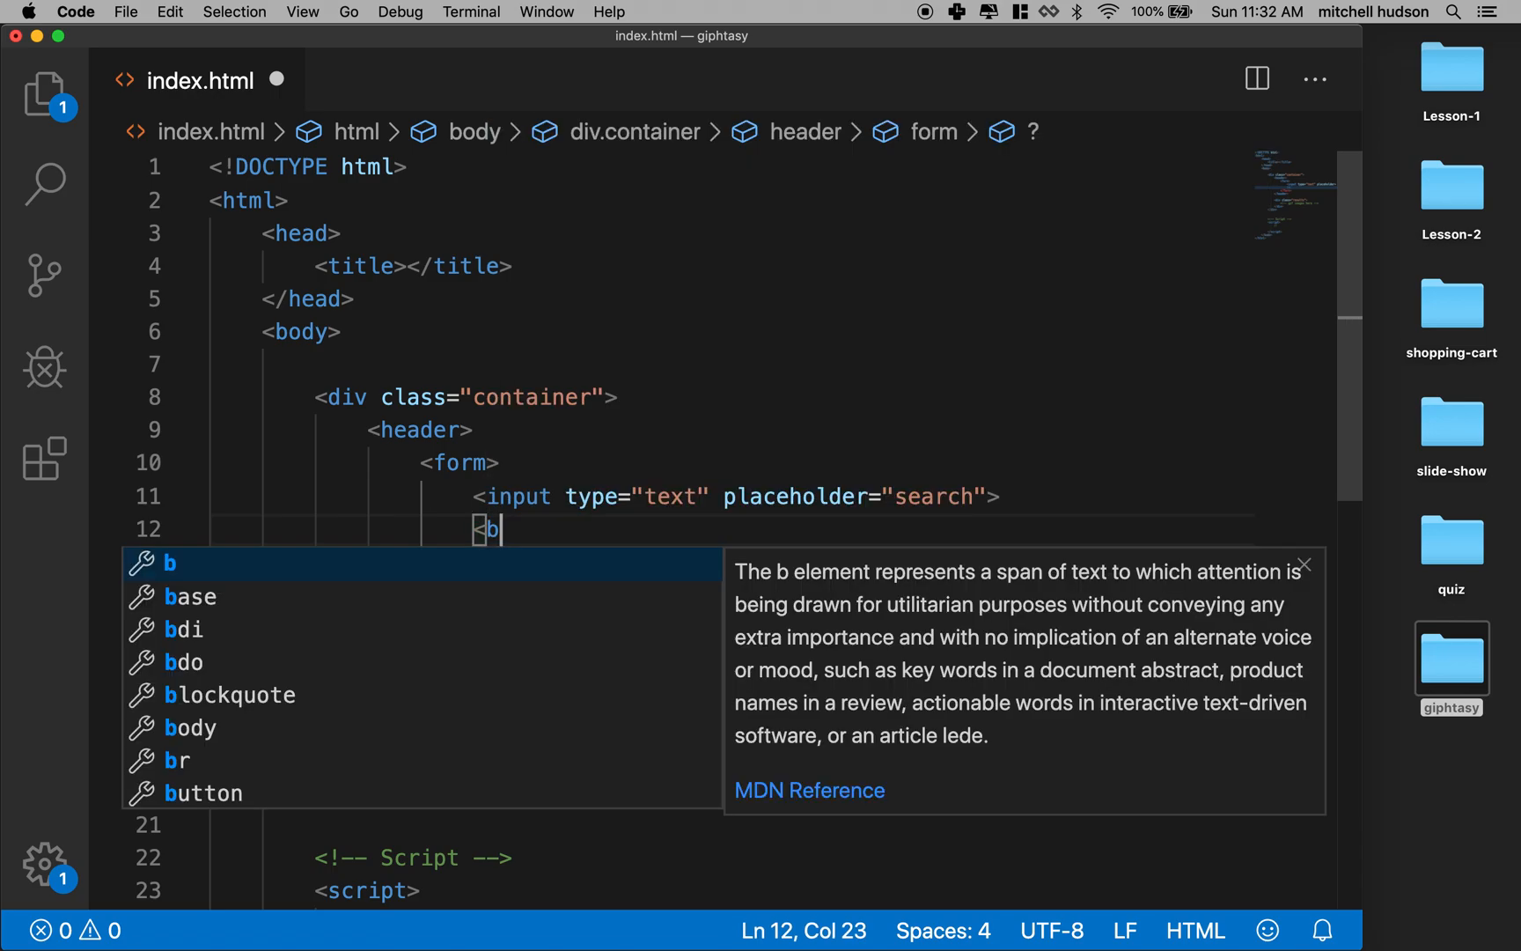
pyautogui.write('button>')
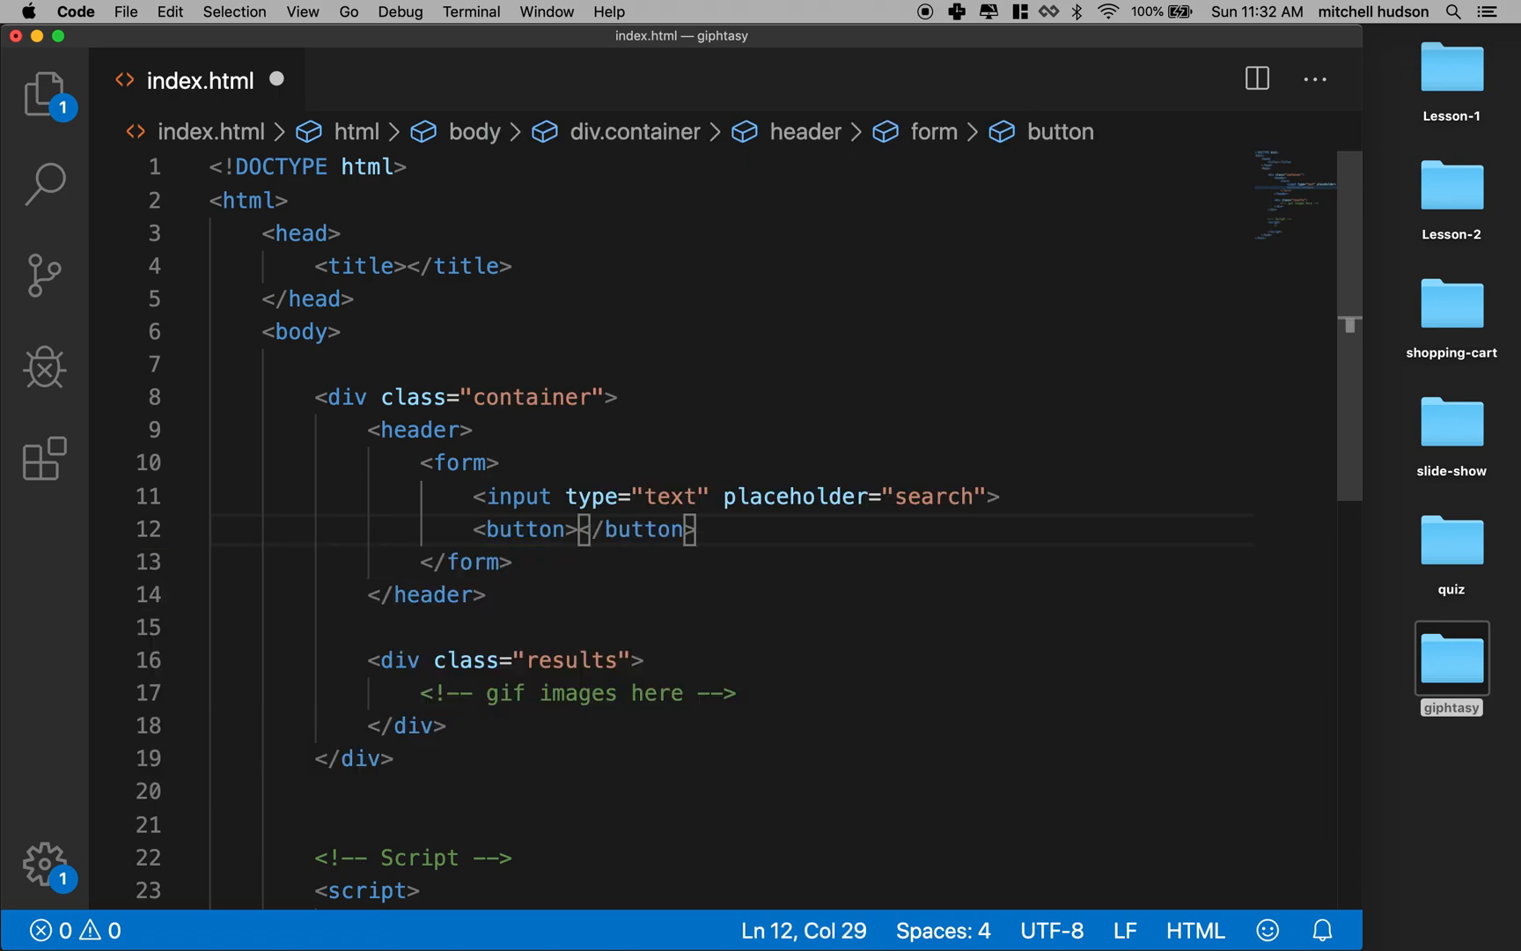
pyautogui.write('Sub')
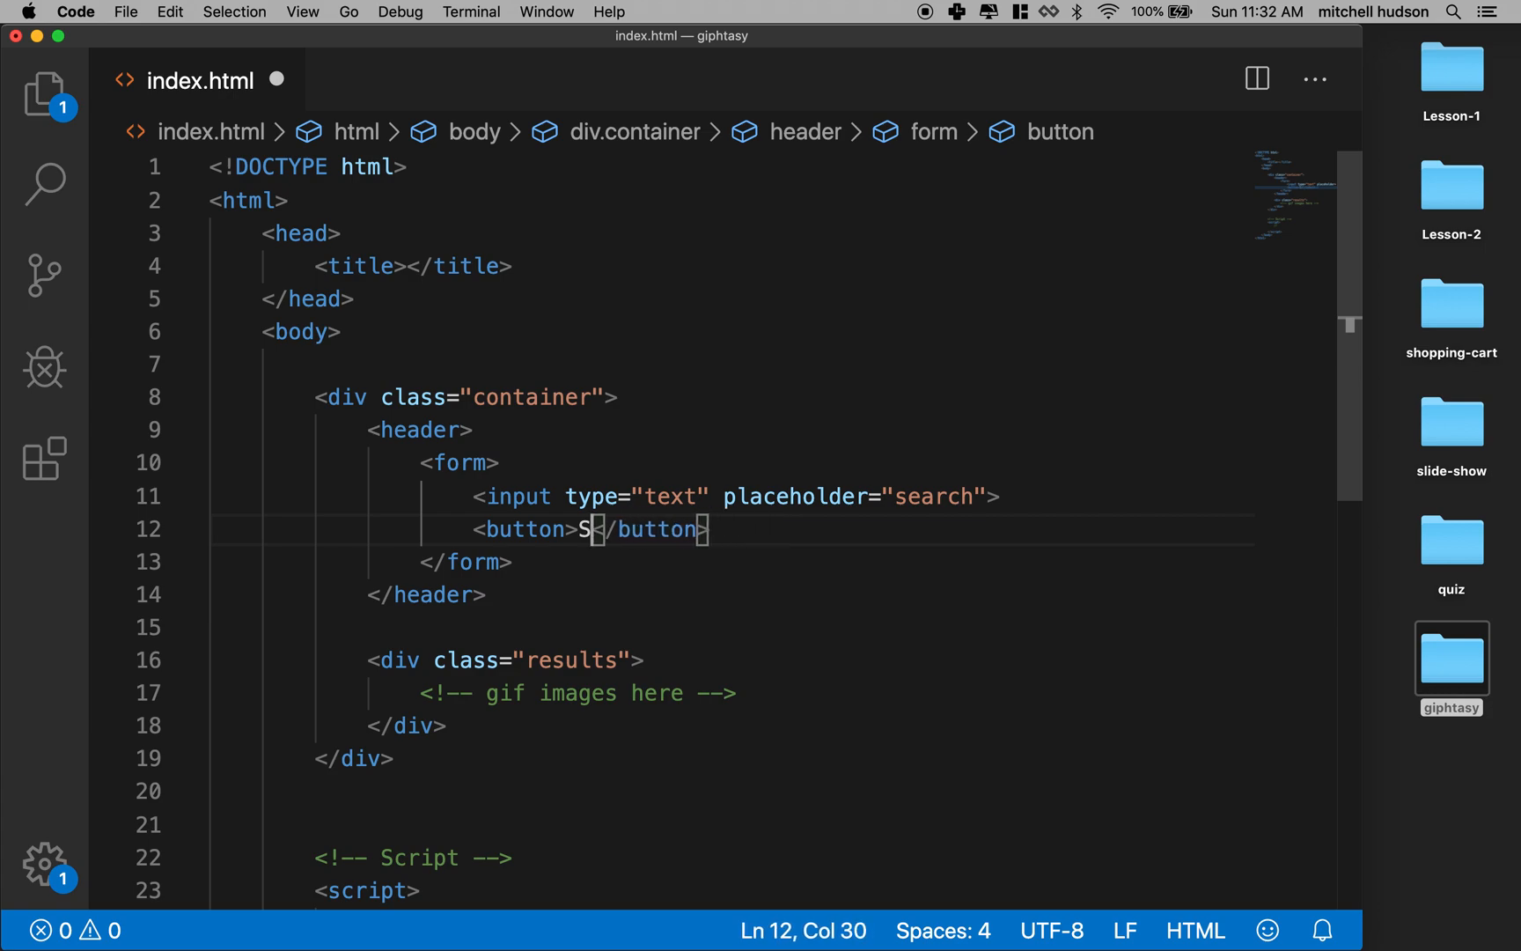
pyautogui.write('each')
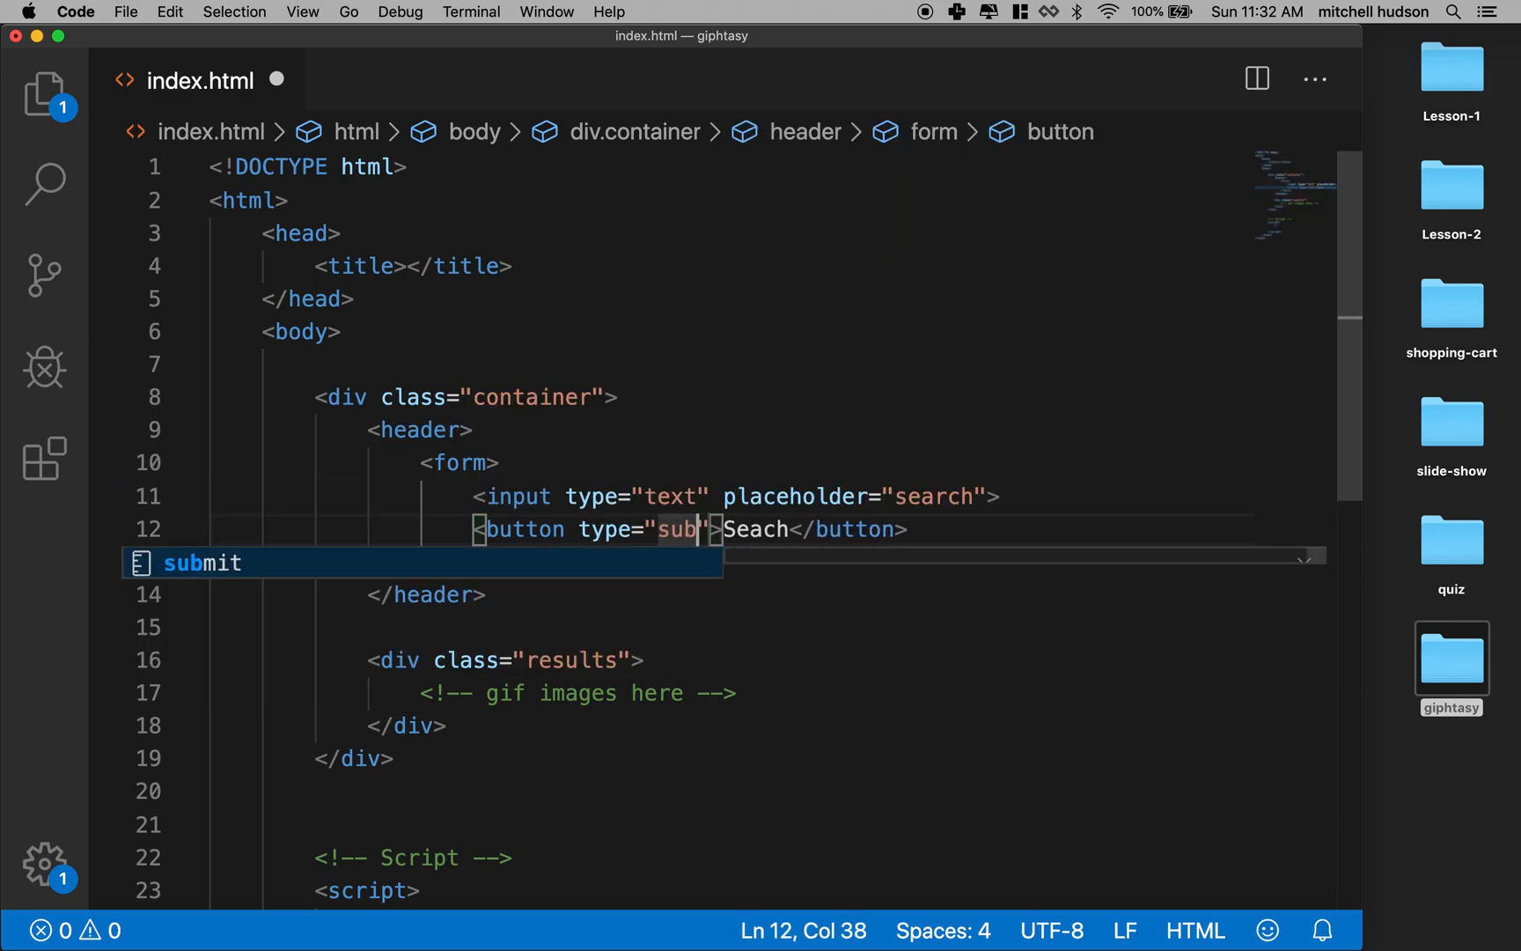
pyautogui.press('Tab')
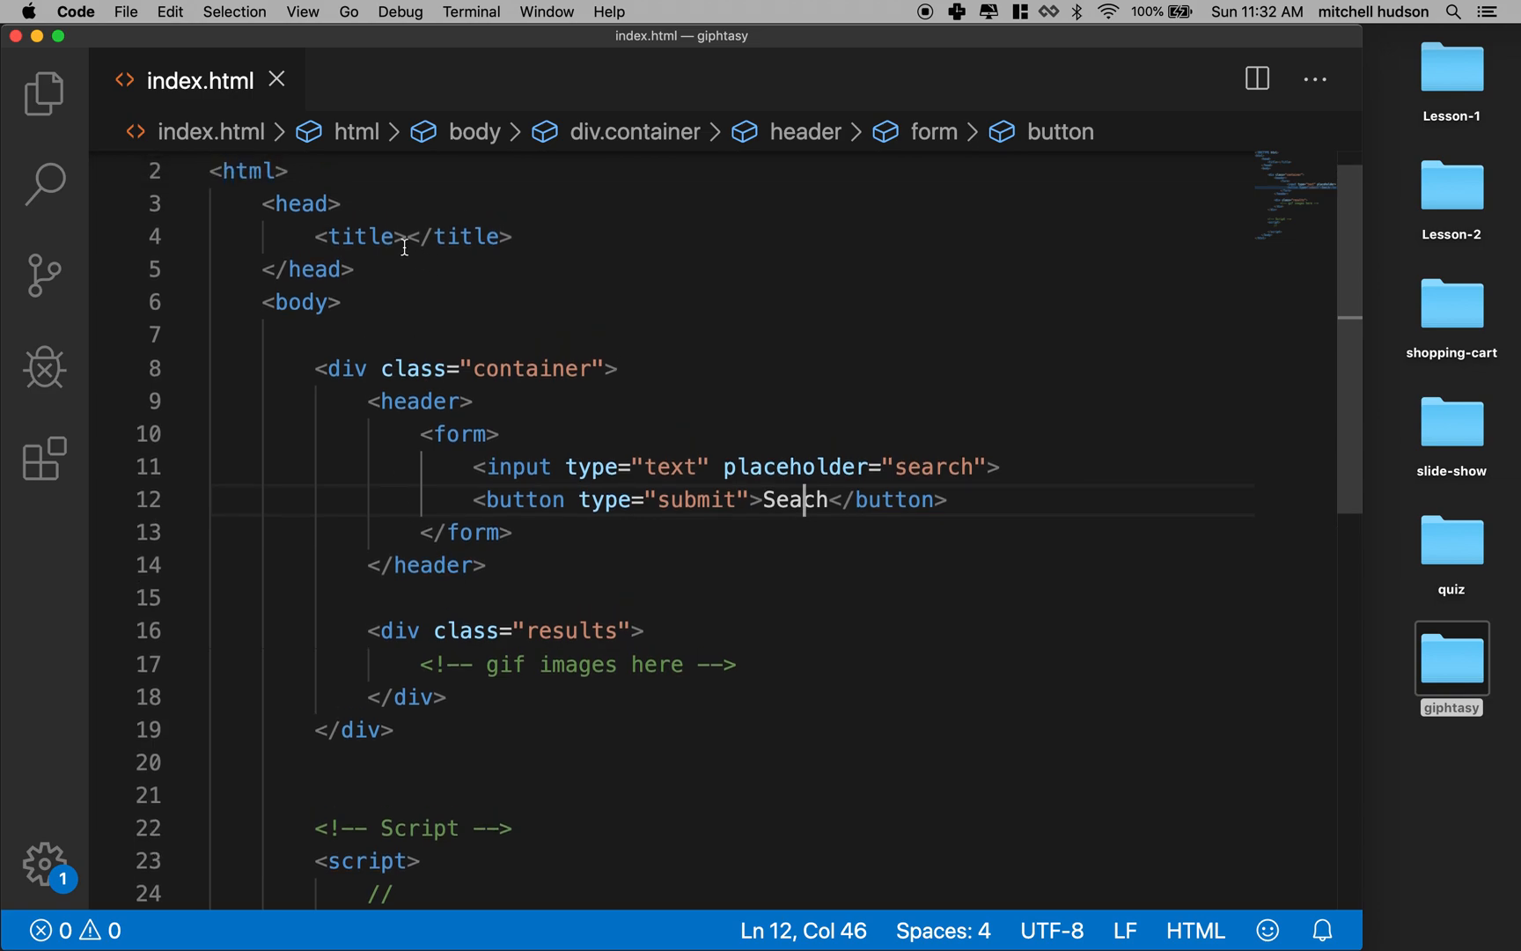
# - Make the page title "Giphtasy", save, and review the file
pyautogui.write('Giphta')
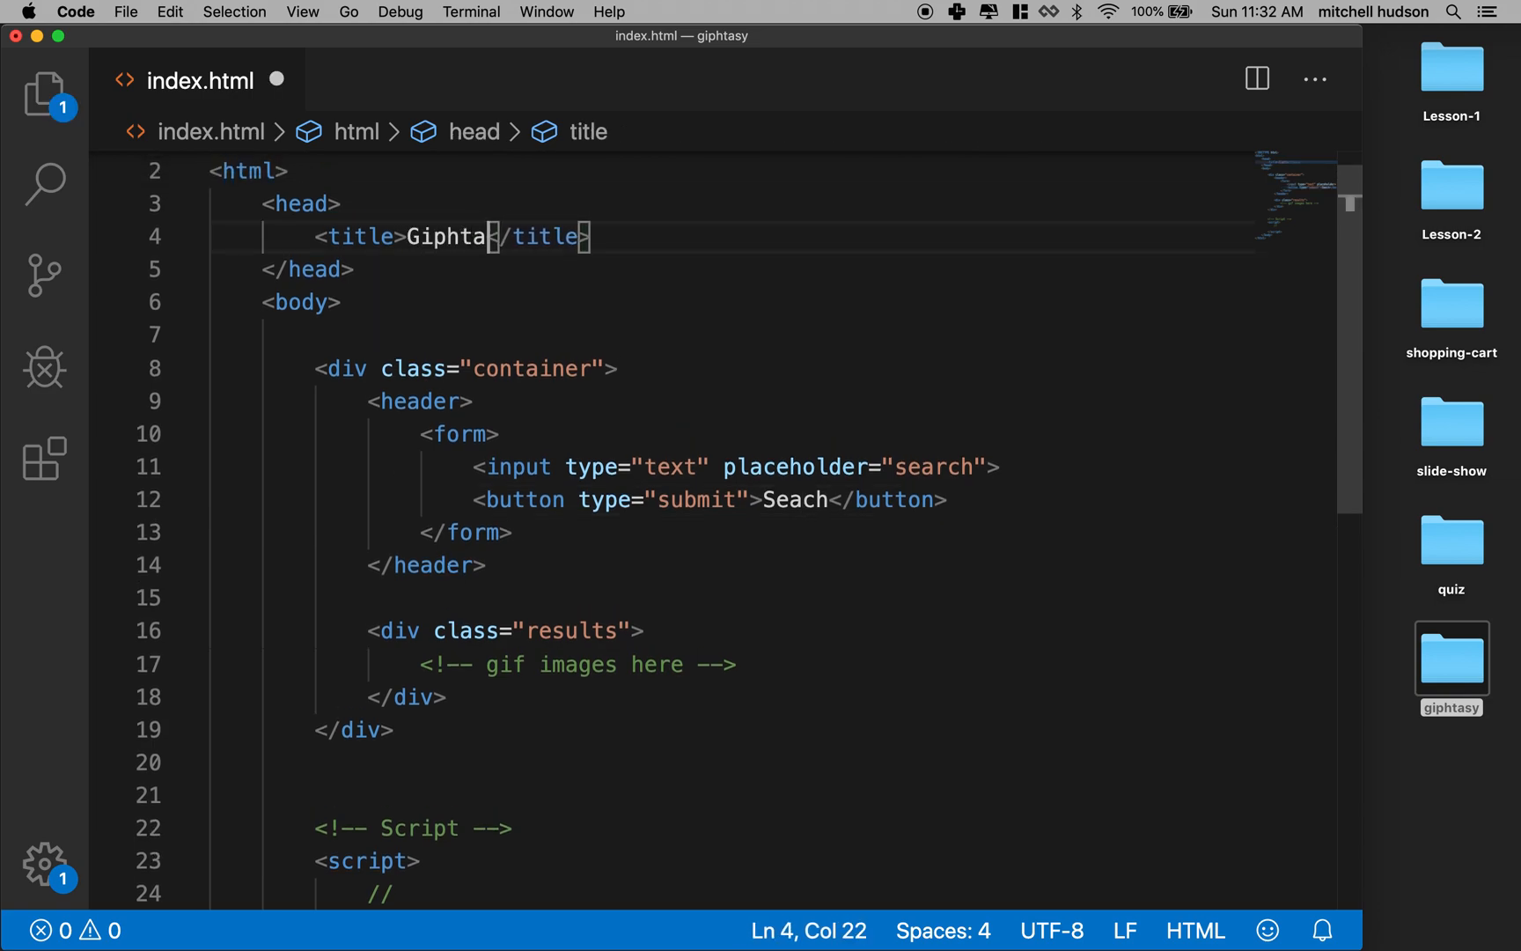
pyautogui.write('sy')
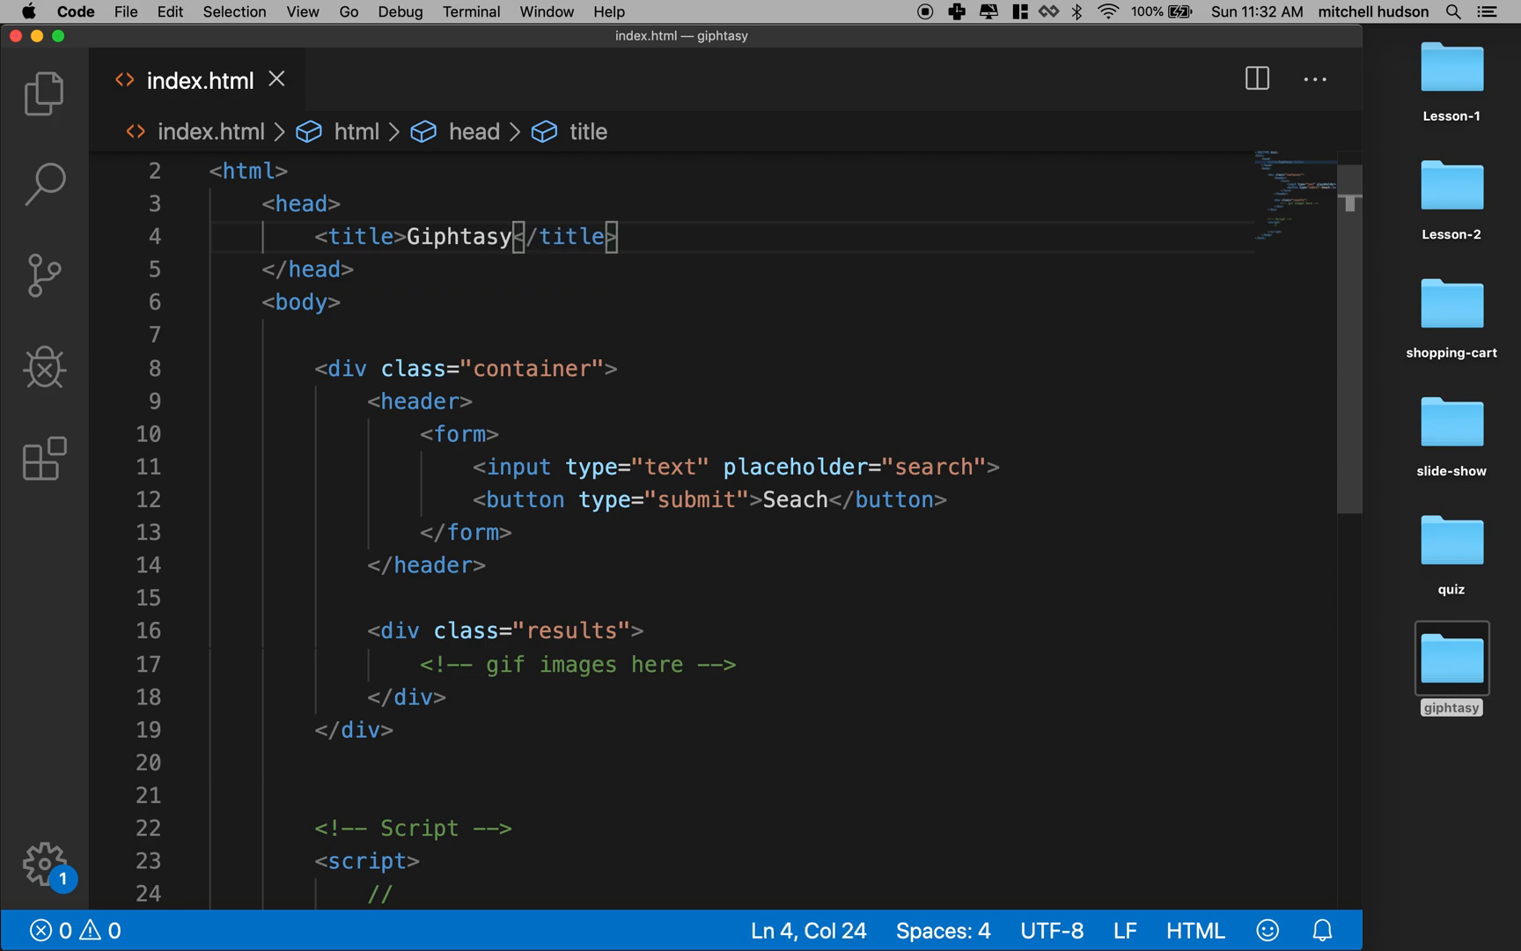
pyautogui.doubleClick(458, 236)
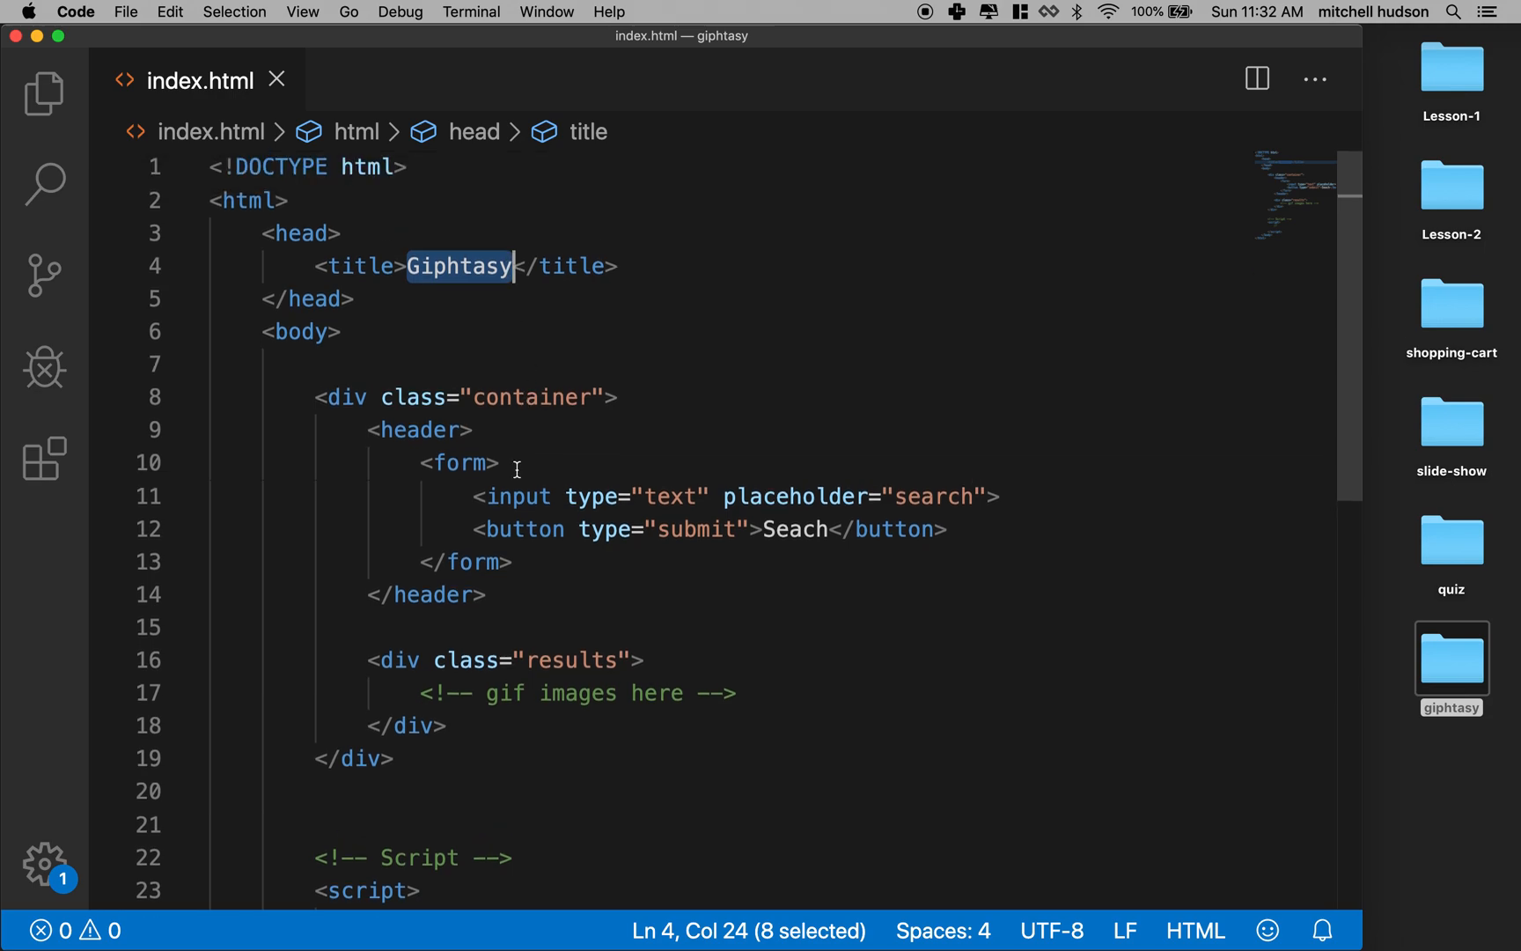
pyautogui.scroll(-3)
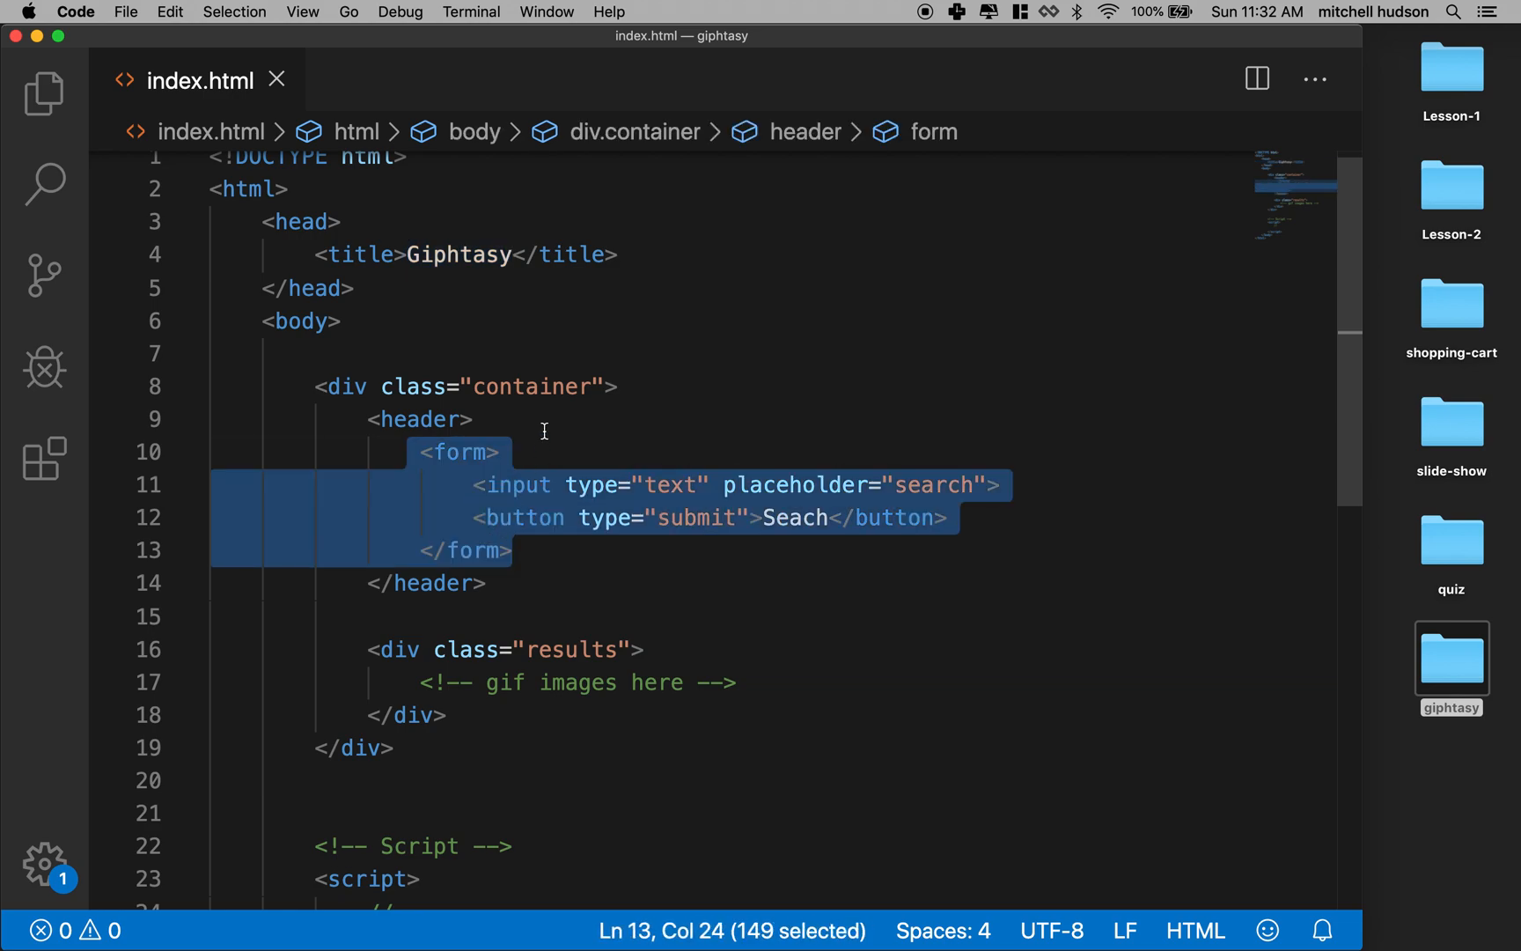
pyautogui.scroll(-3)
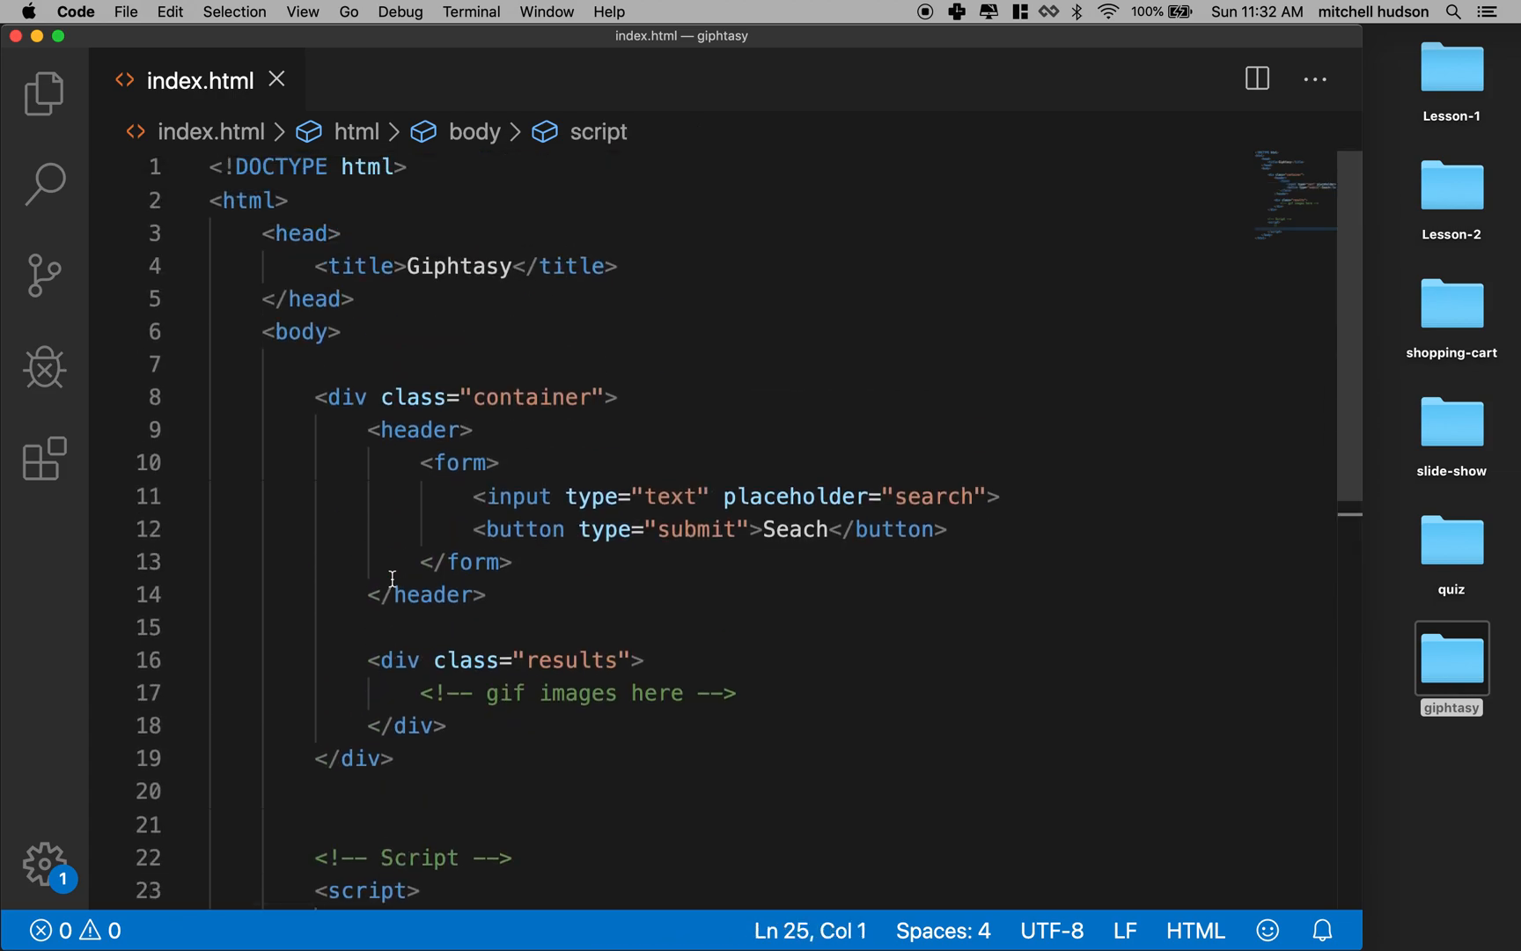
pyautogui.moveTo(713, 167)
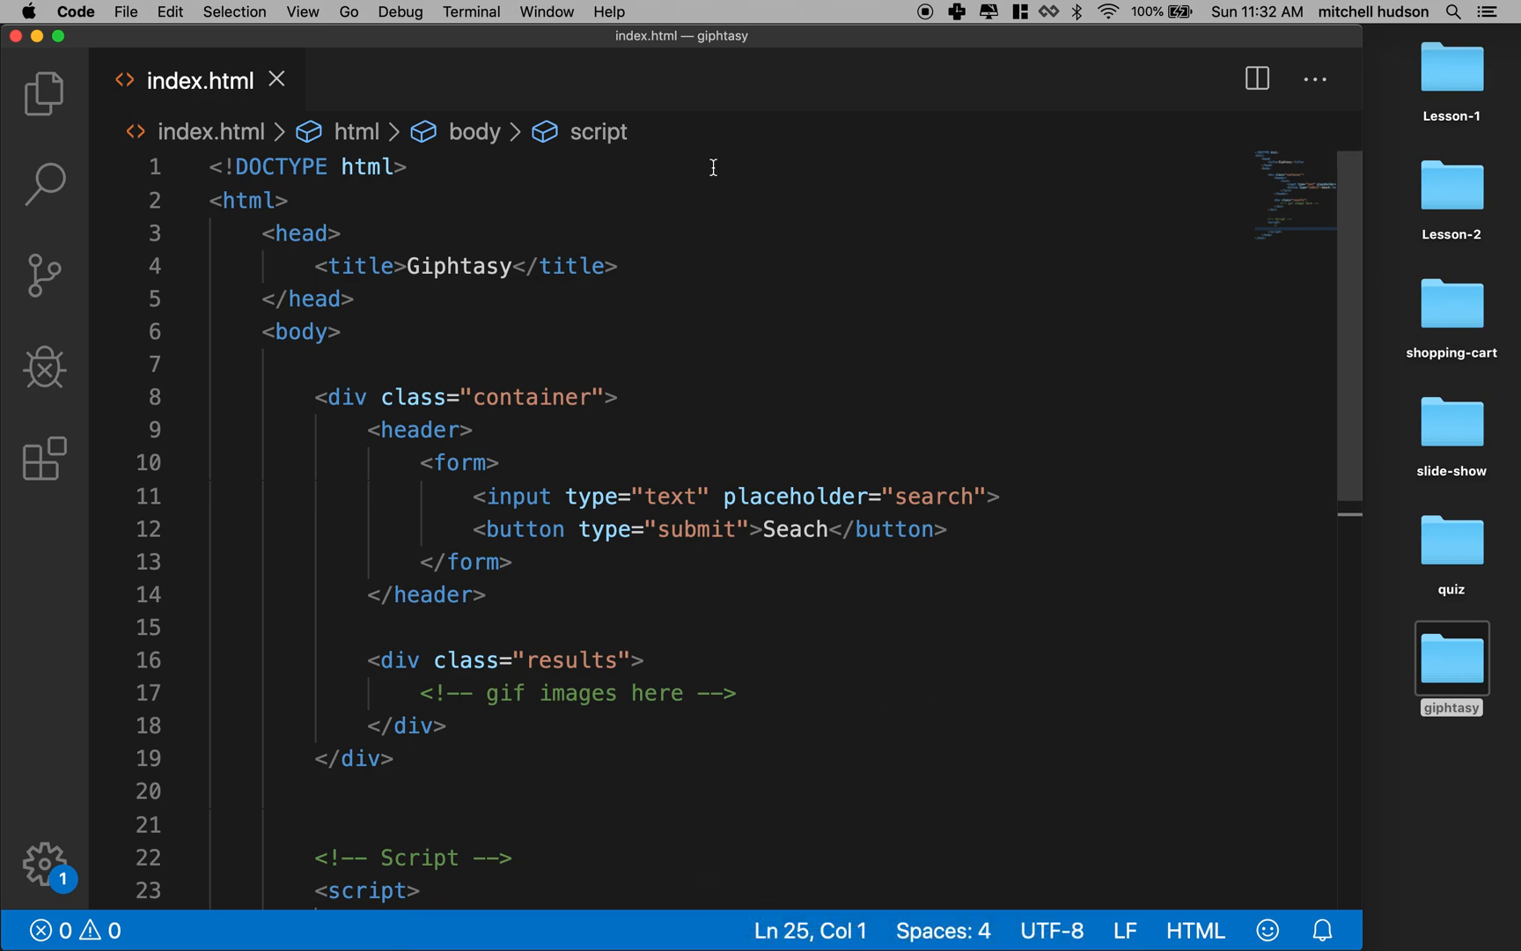